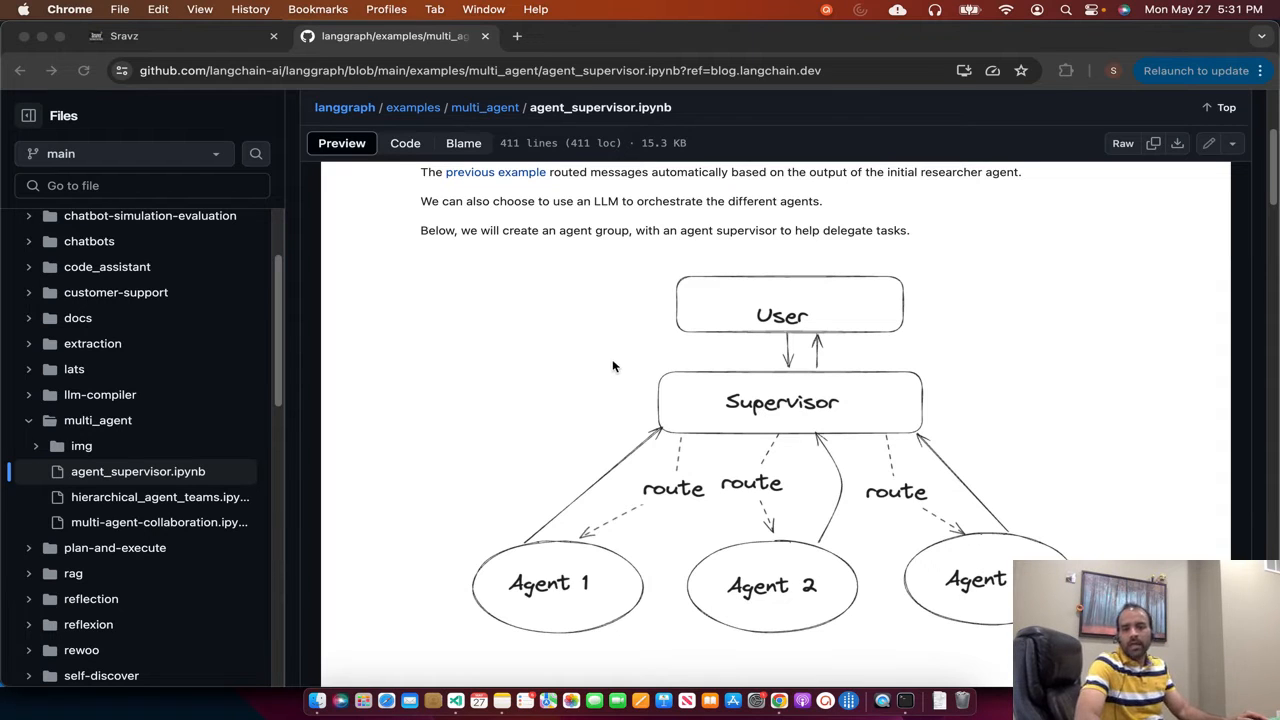
{"action": "mouse_move", "coordinate": [616, 374]}
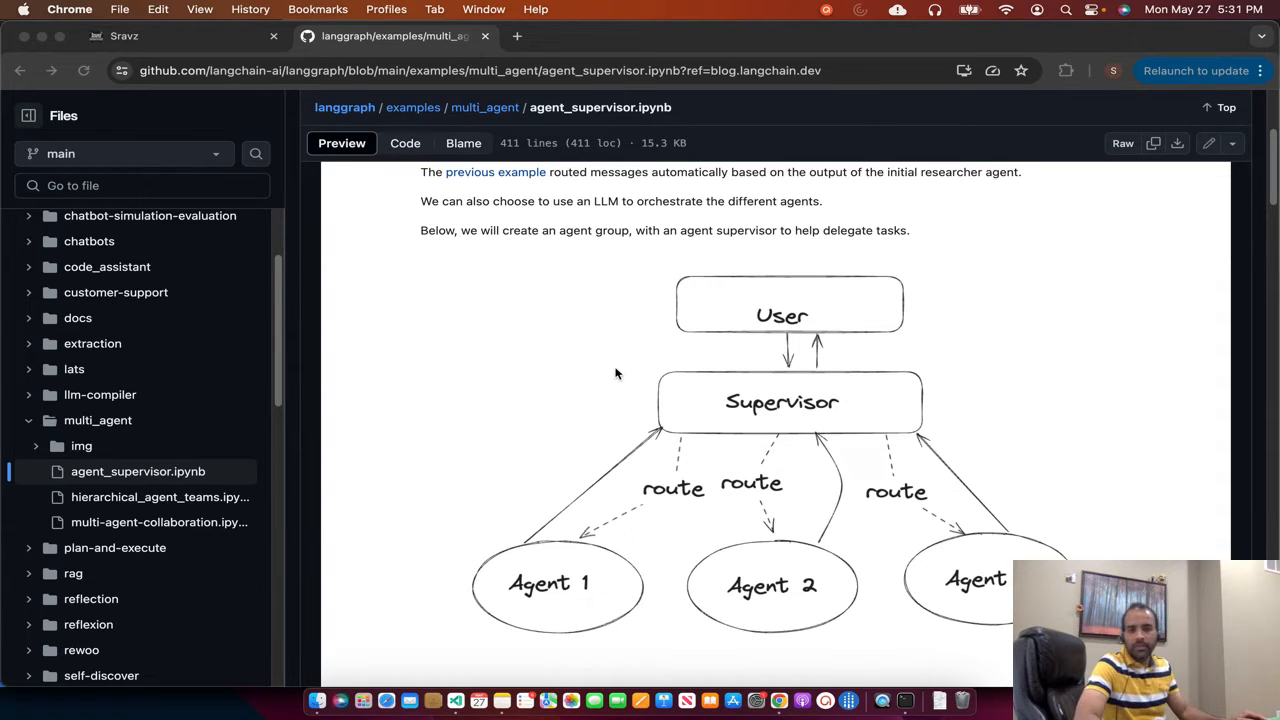
{"action": "mouse_move", "coordinate": [608, 258]}
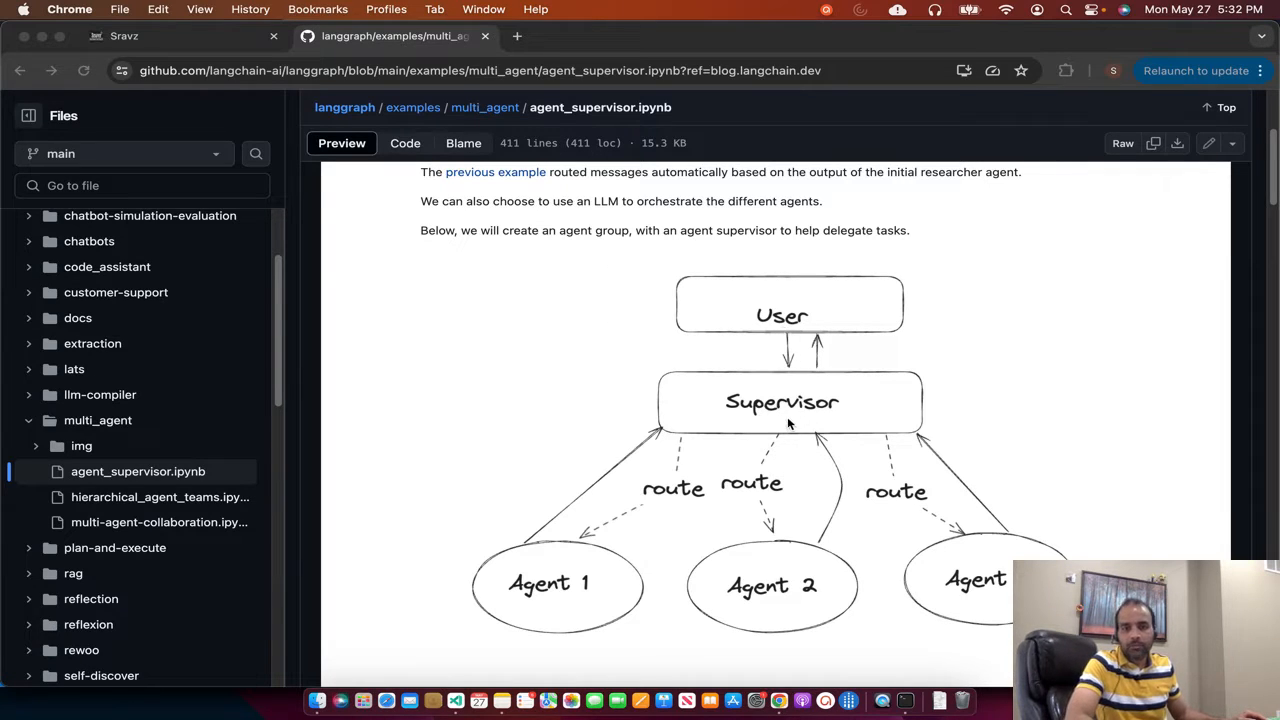
{"action": "mouse_move", "coordinate": [956, 600]}
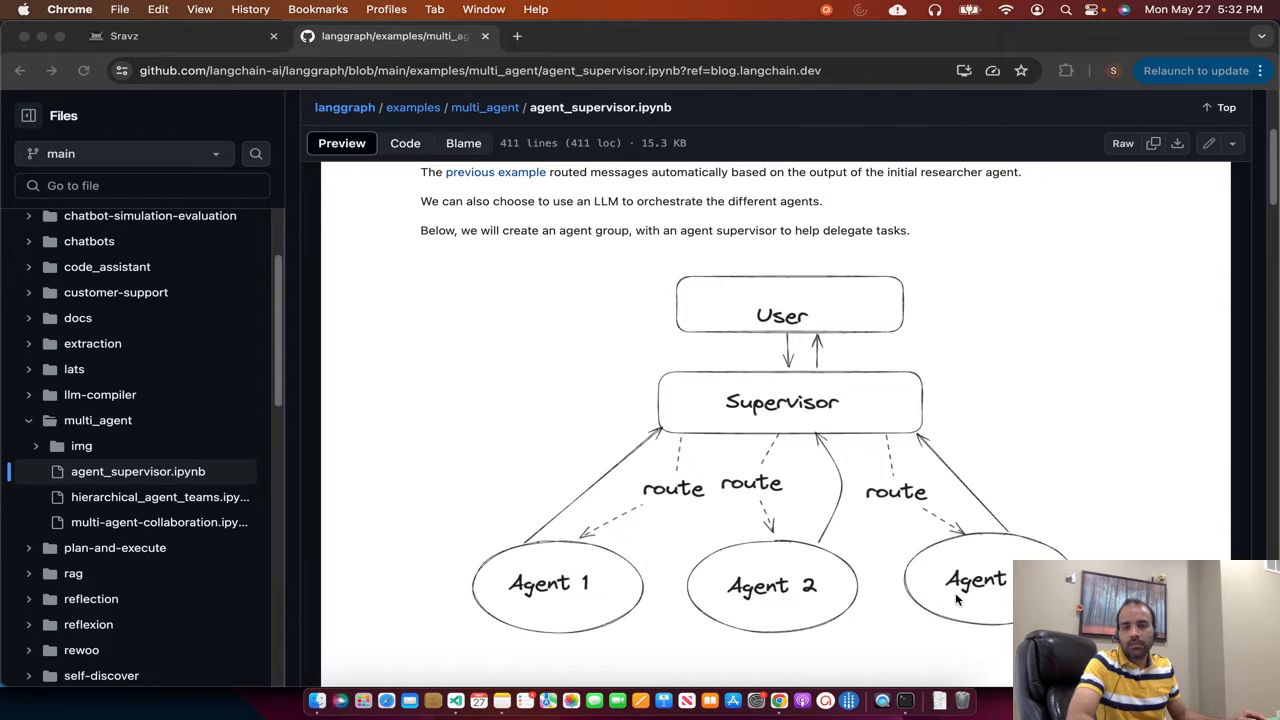
{"action": "mouse_move", "coordinate": [796, 404]}
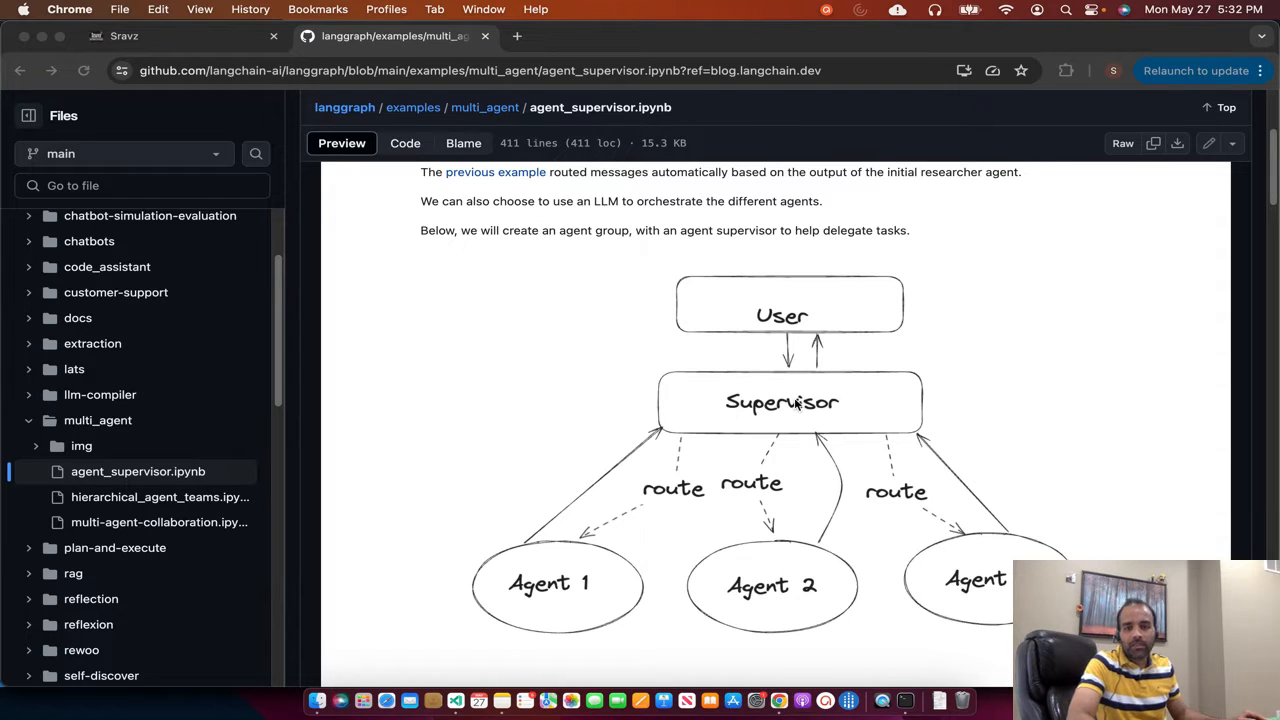
{"action": "mouse_move", "coordinate": [770, 406]}
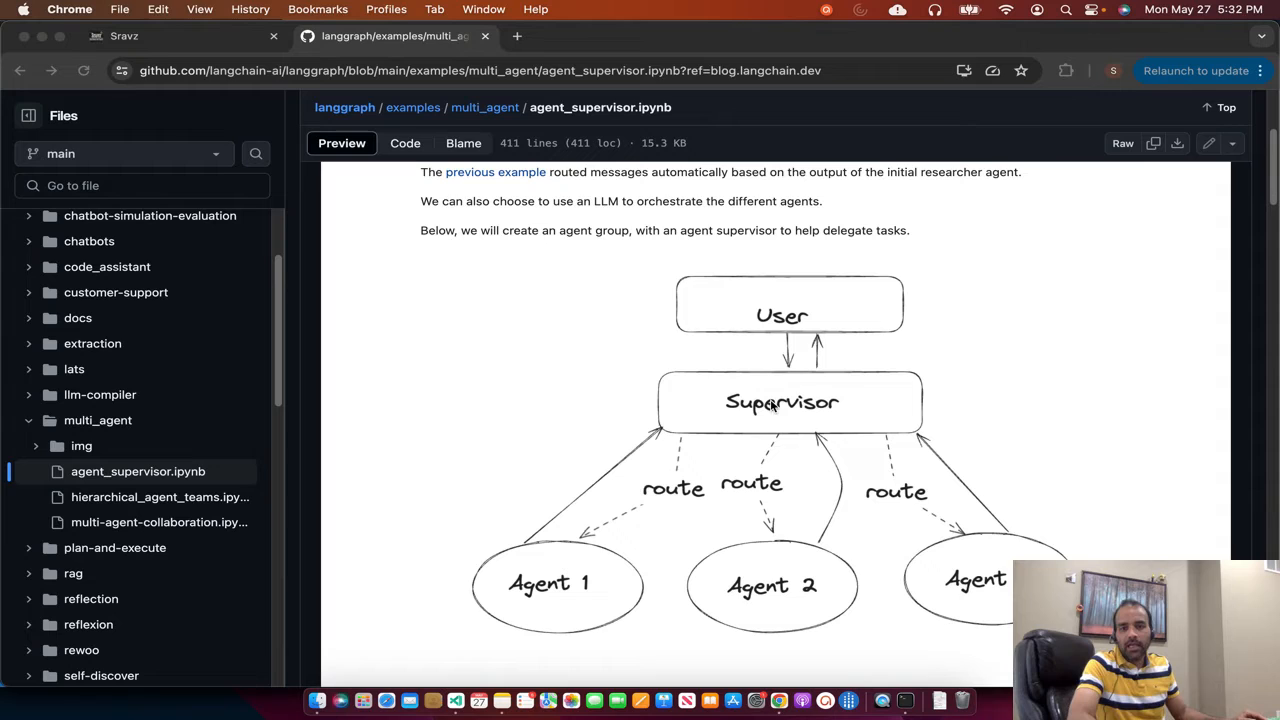
{"action": "mouse_move", "coordinate": [514, 648]}
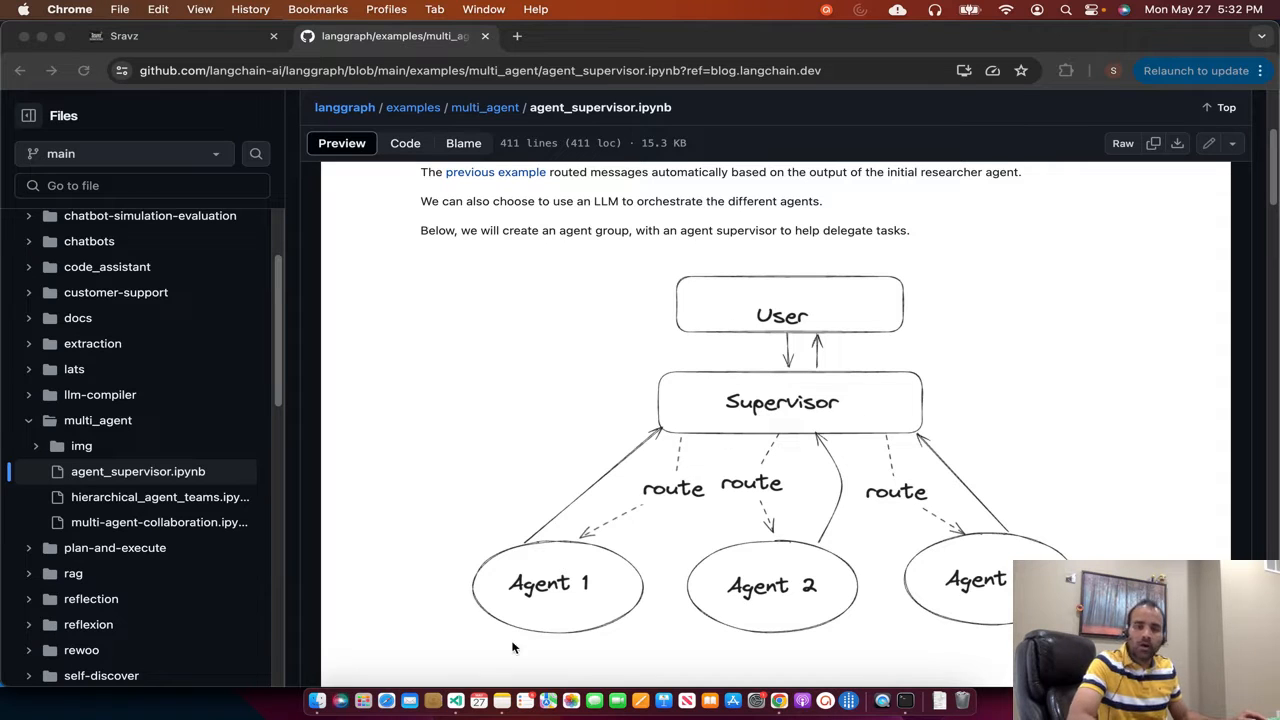
{"action": "mouse_move", "coordinate": [884, 576]}
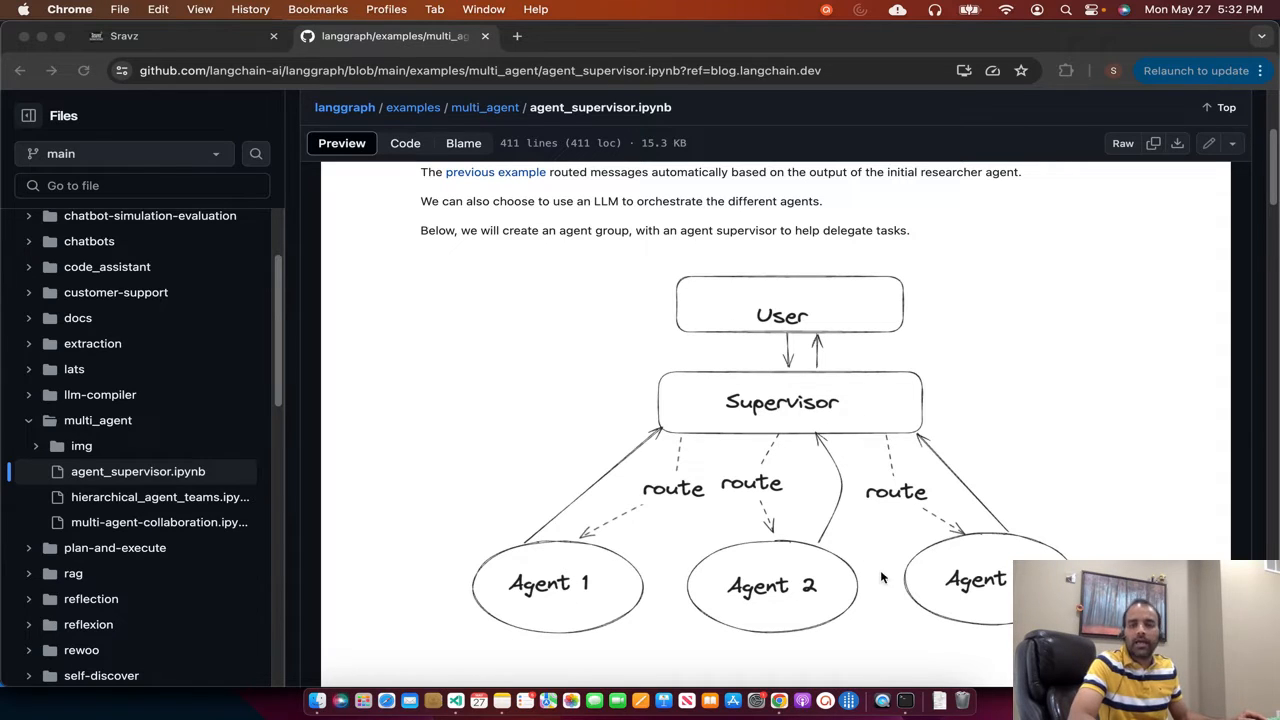
Step: Switch from agent_supervisor.py to langchain_helper.py and scroll through its JSON tools
{"action": "scroll", "scroll_direction": "up", "scroll_amount": 3}
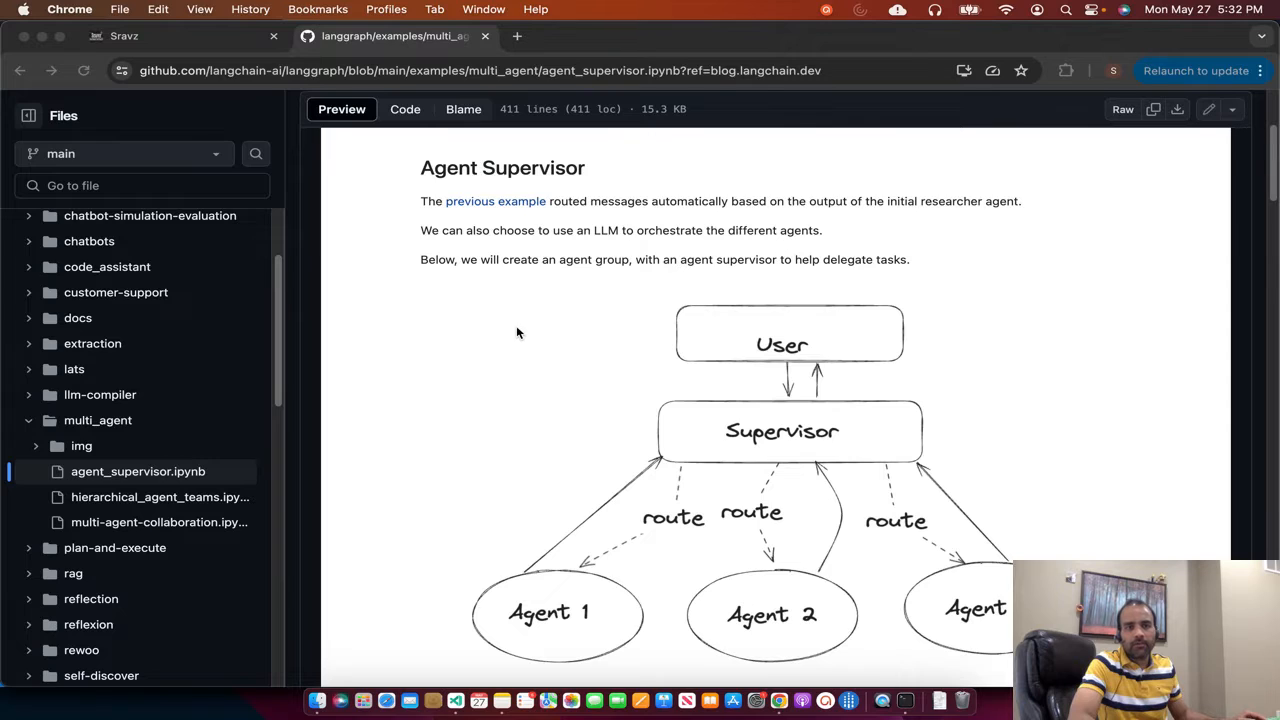
{"action": "scroll", "scroll_direction": "down", "scroll_amount": 3}
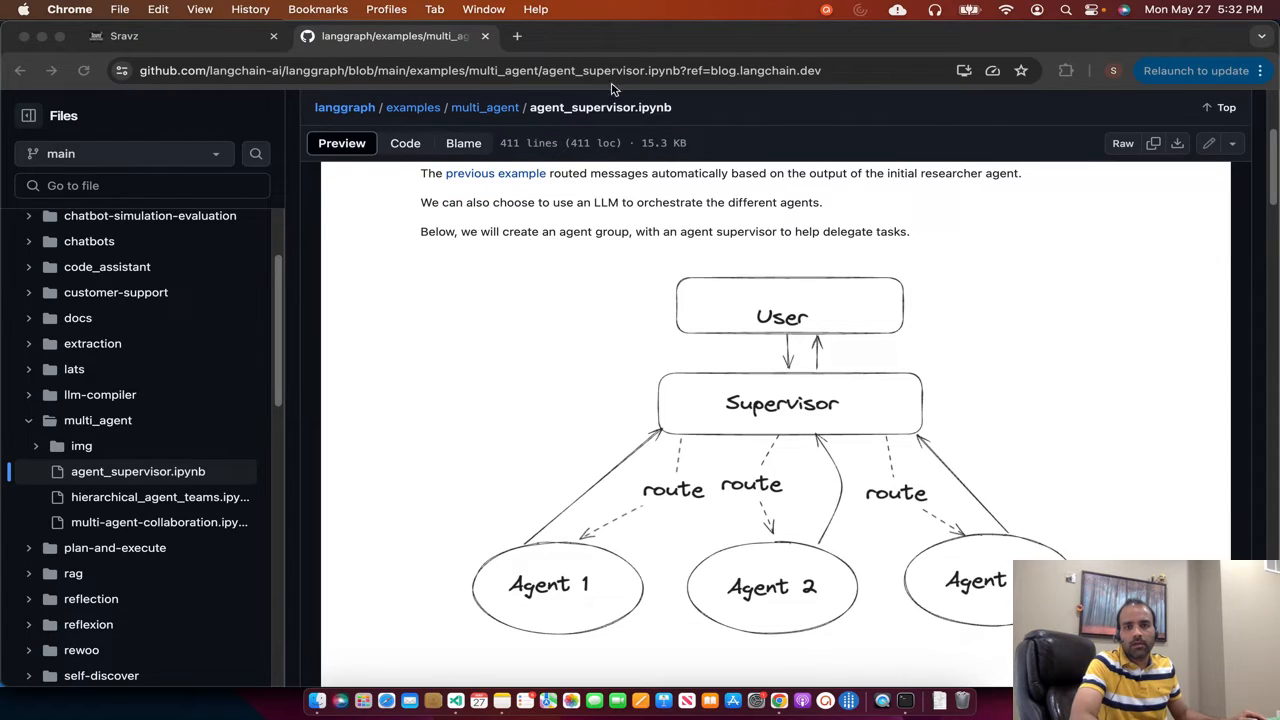
{"action": "mouse_move", "coordinate": [858, 104]}
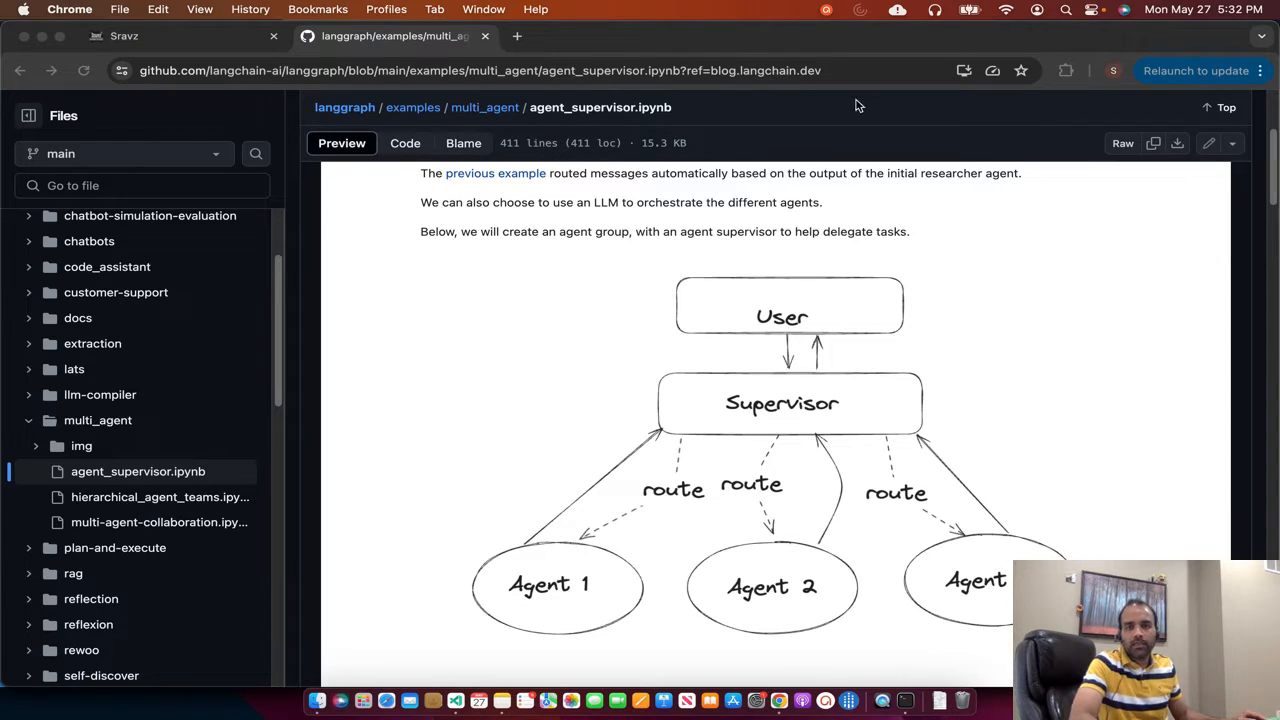
{"action": "mouse_move", "coordinate": [748, 432]}
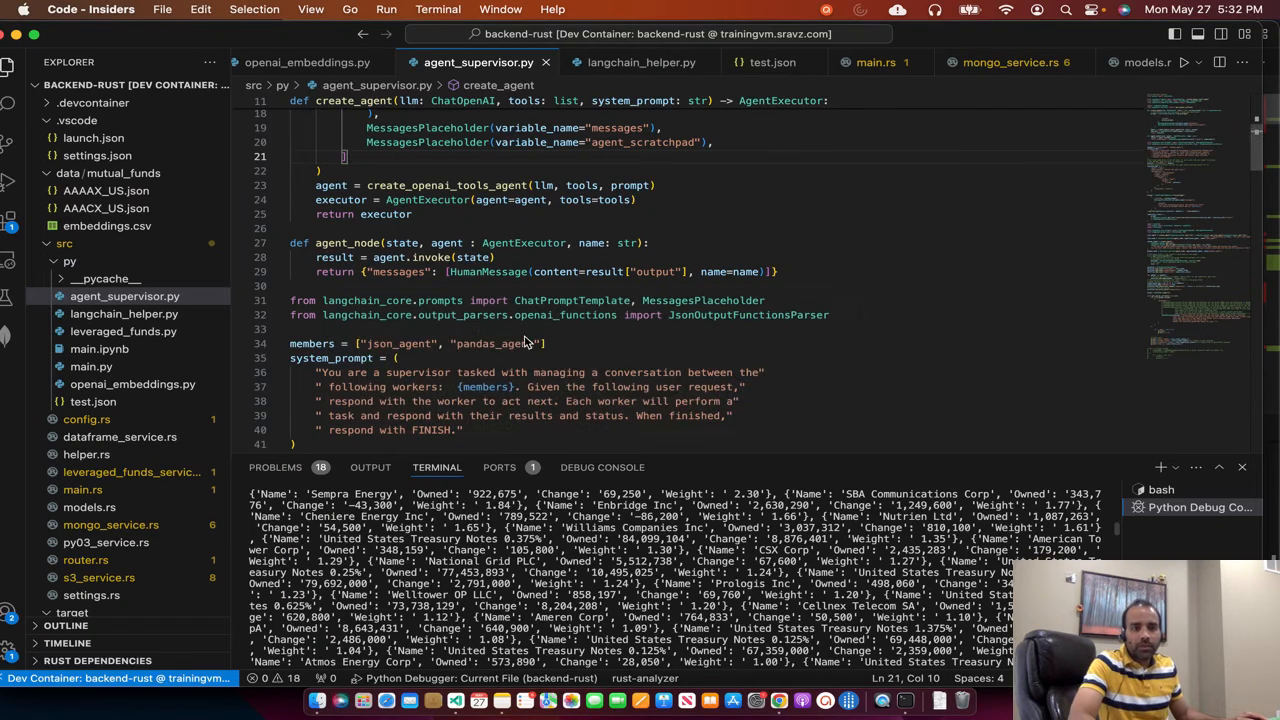
{"action": "mouse_move", "coordinate": [138, 312]}
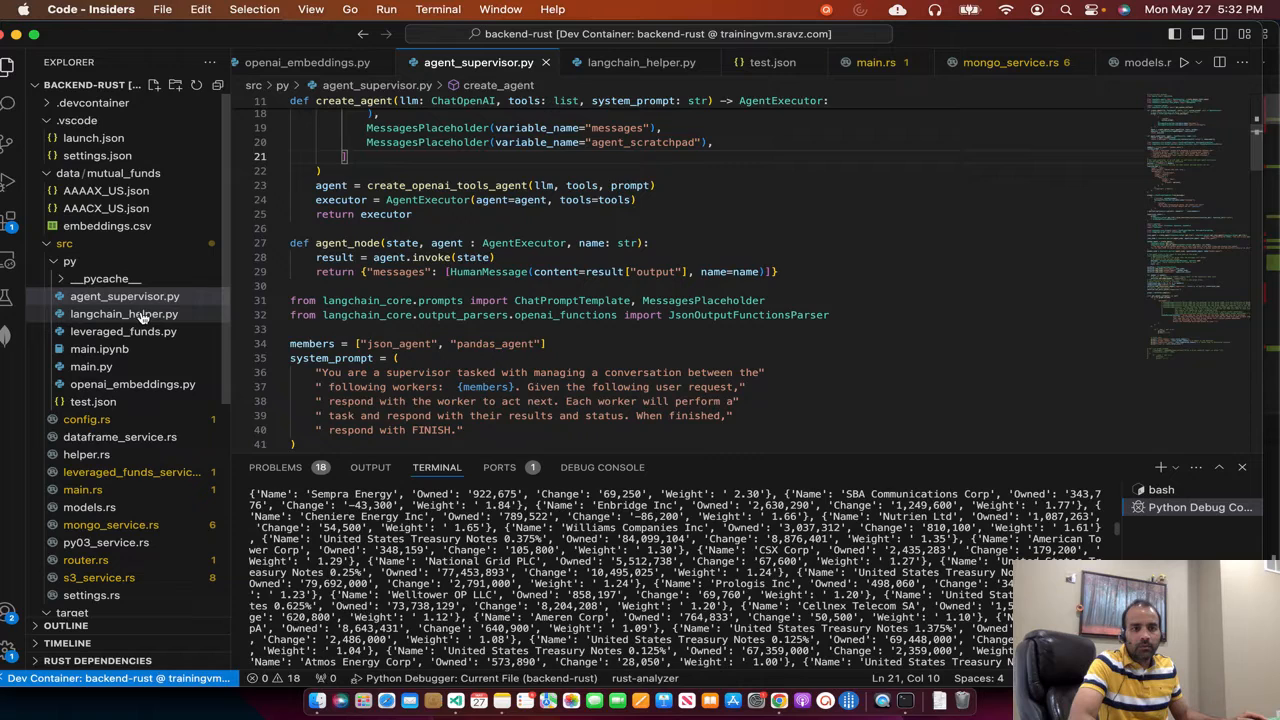
{"action": "left_click", "coordinate": [124, 312]}
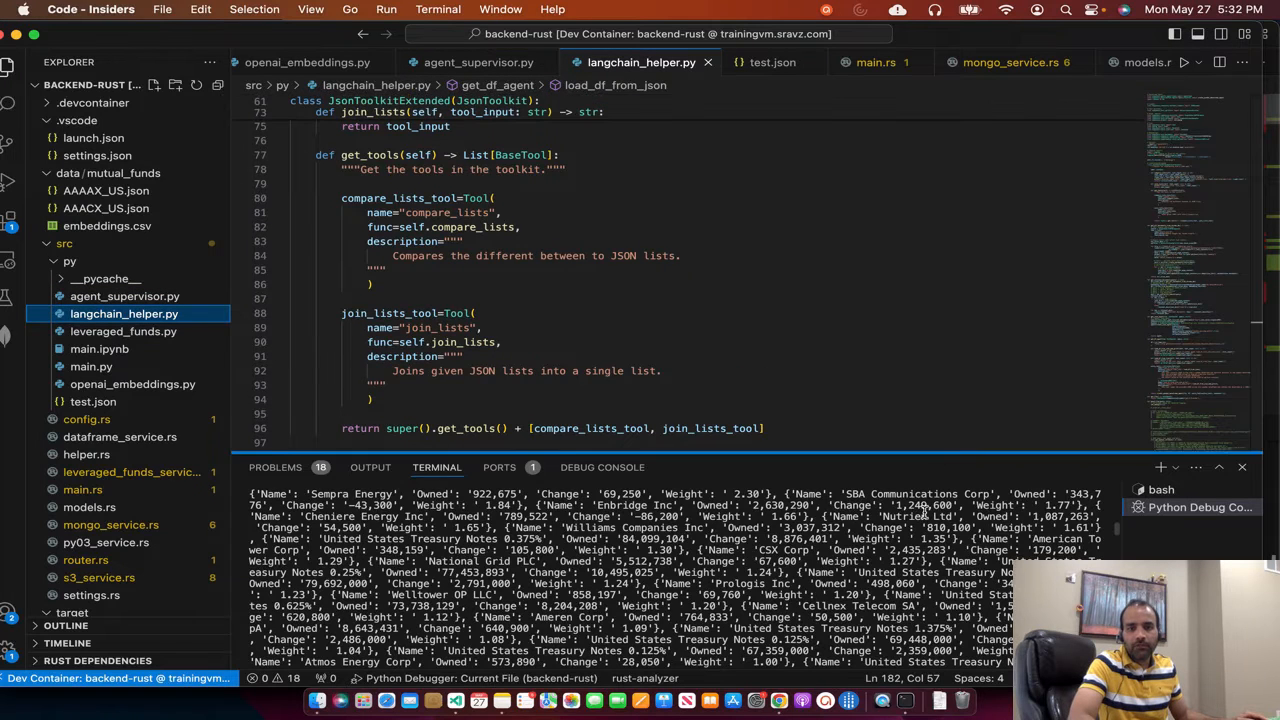
{"action": "scroll", "scroll_direction": "down", "scroll_amount": 3}
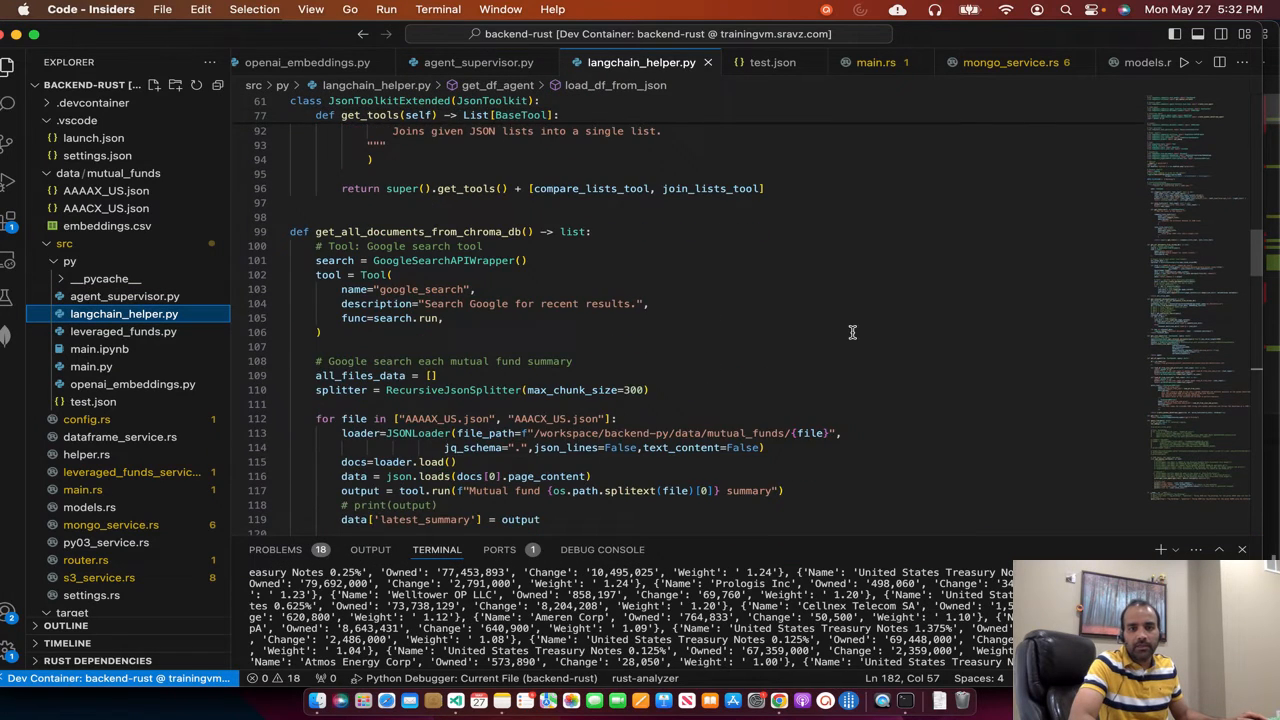
{"action": "scroll", "scroll_direction": "down", "scroll_amount": 3}
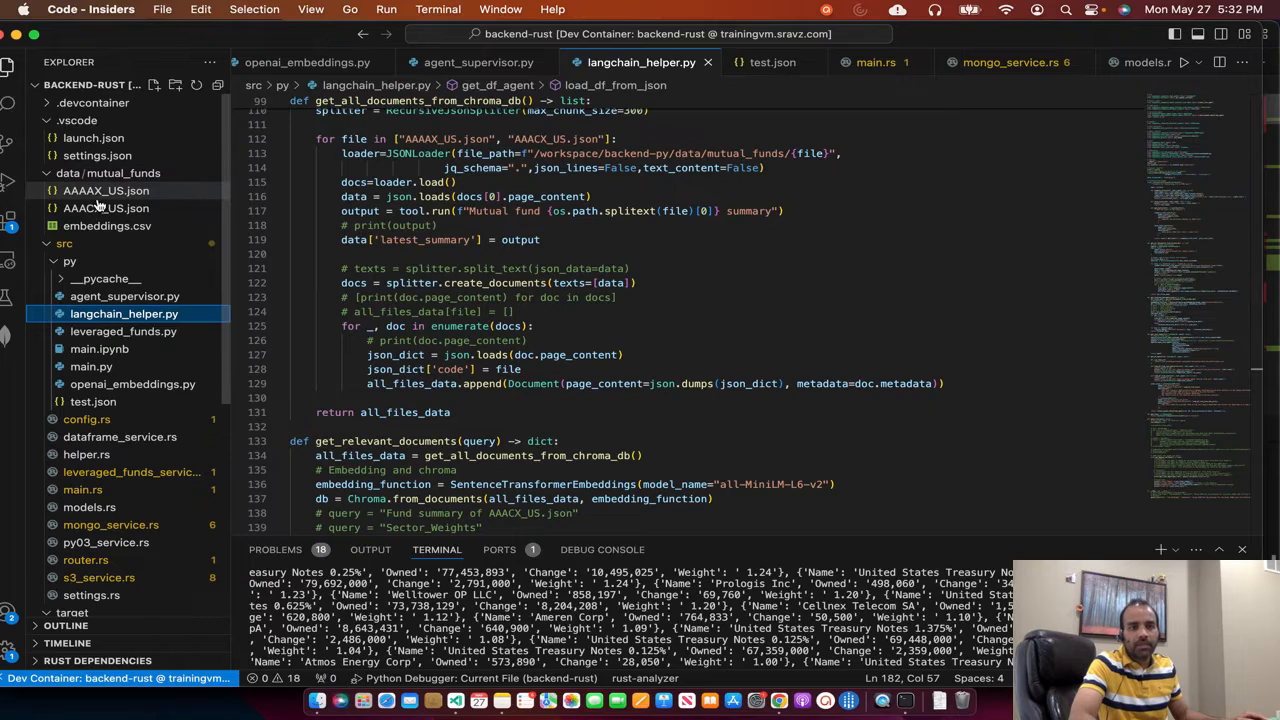
Step: View the AAAAX_US mutual fund JSON data, then return to langchain_helper.py's query_llm
{"action": "left_click", "coordinate": [104, 190]}
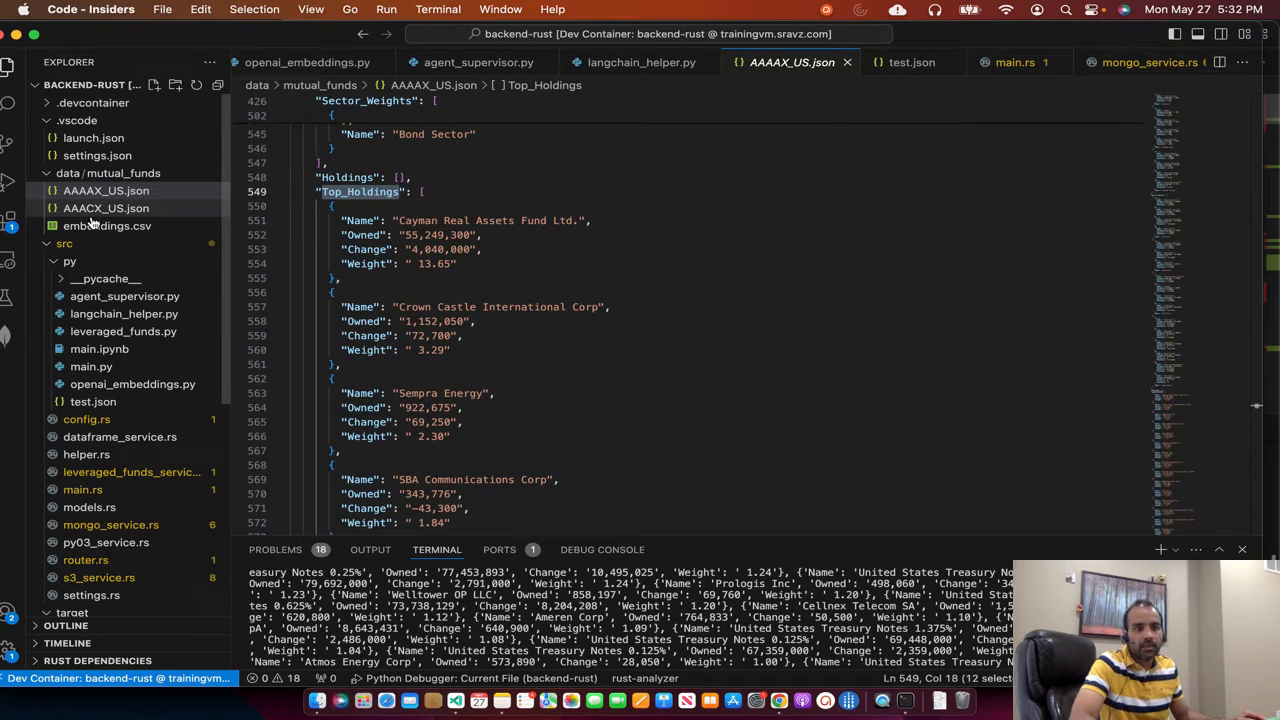
{"action": "left_click", "coordinate": [106, 208]}
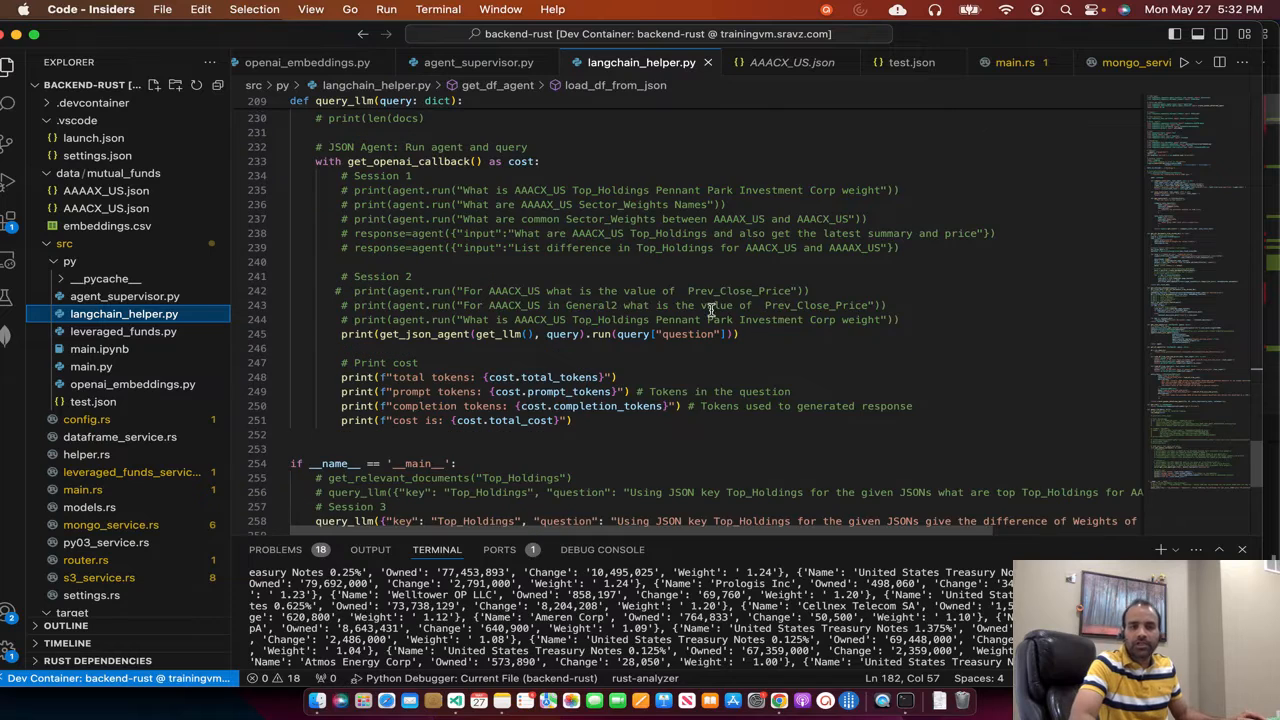
{"action": "mouse_move", "coordinate": [520, 204]}
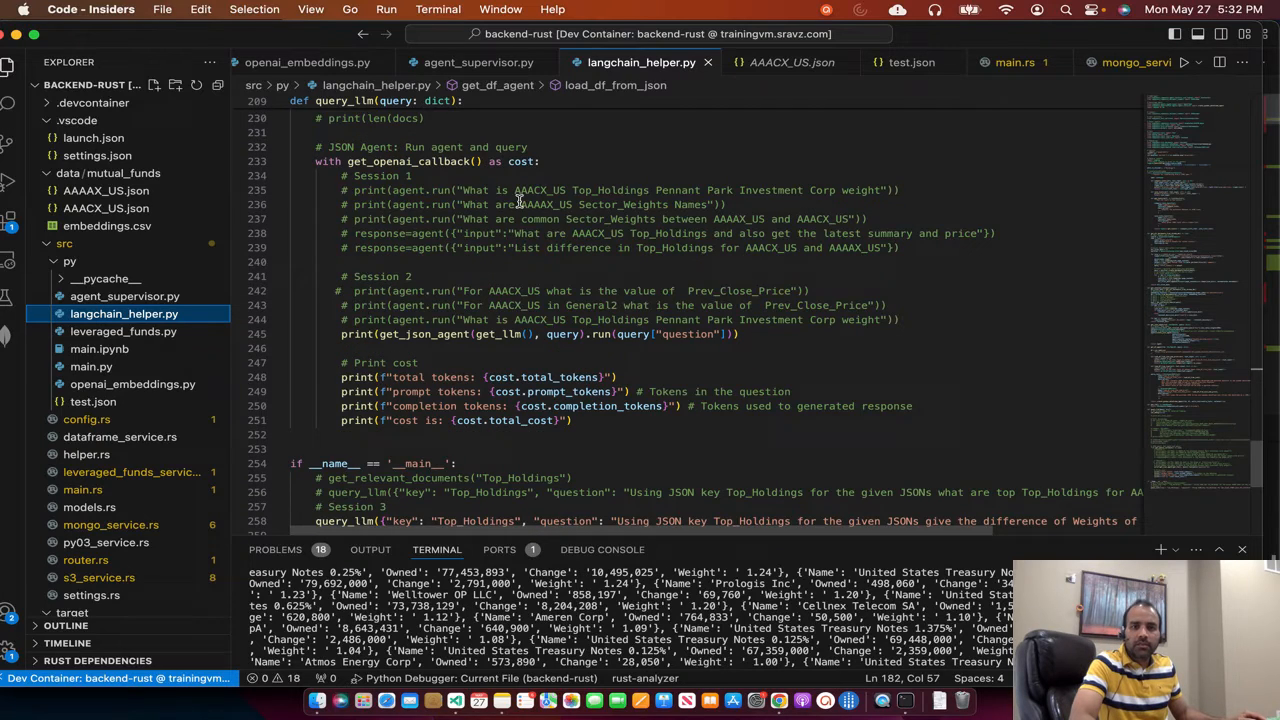
{"action": "mouse_move", "coordinate": [616, 198]}
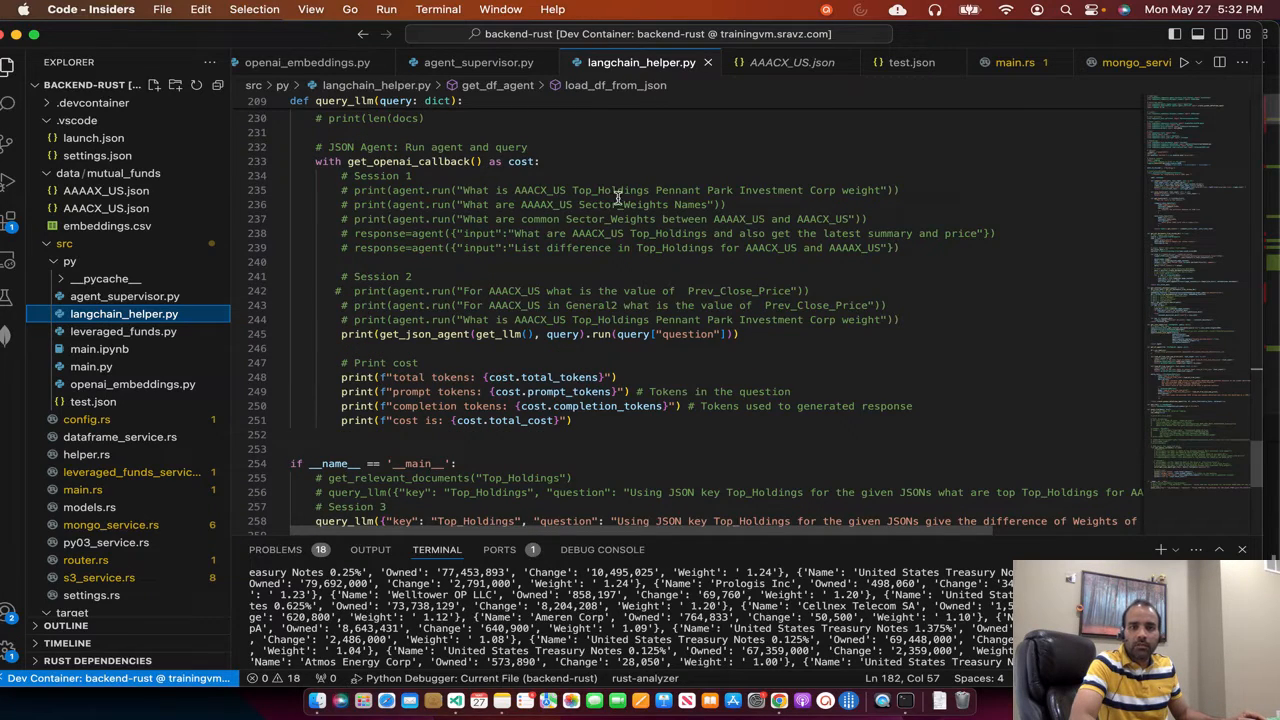
{"action": "scroll", "scroll_direction": "down", "scroll_amount": 3}
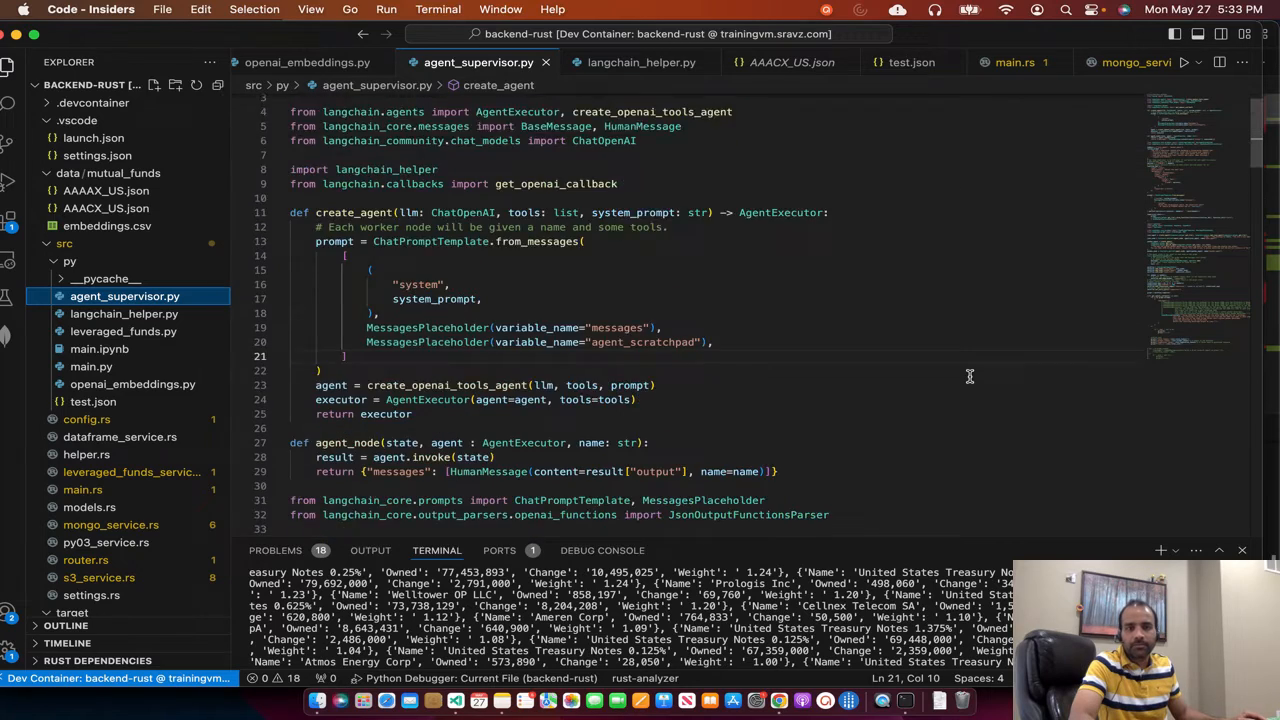
{"action": "scroll", "scroll_direction": "down", "scroll_amount": 3}
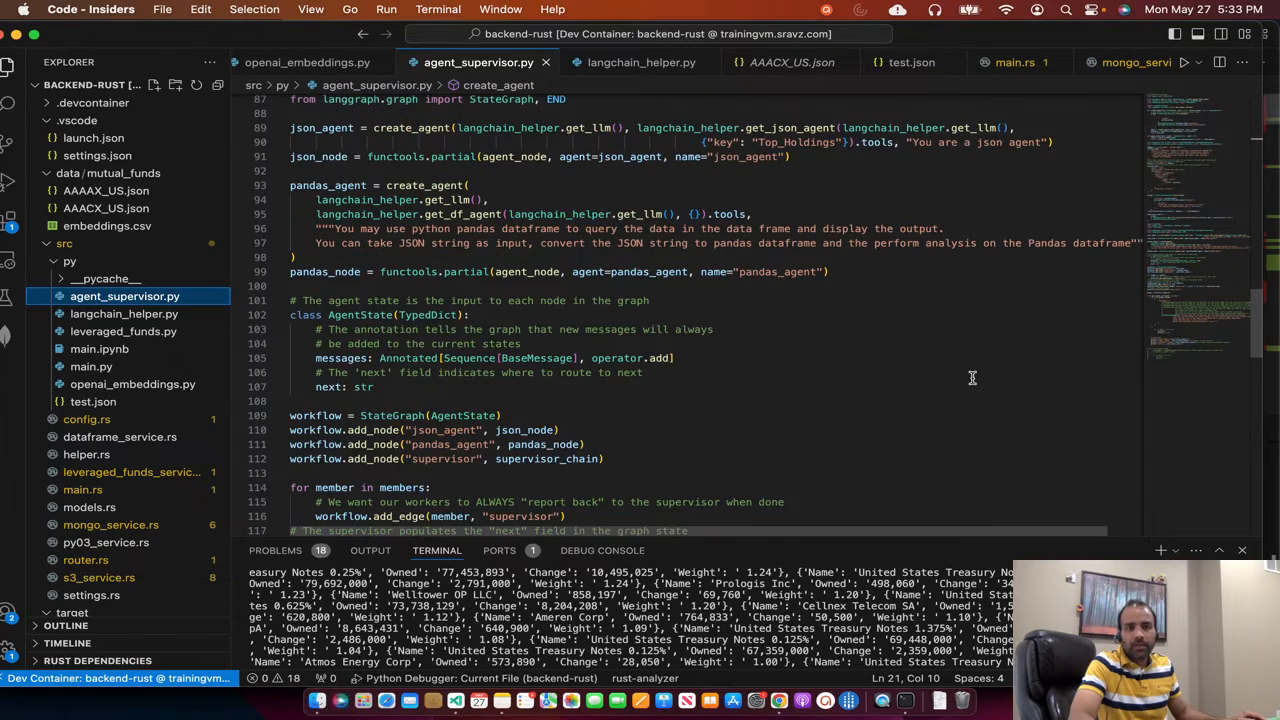
{"action": "scroll", "scroll_direction": "down", "scroll_amount": 3}
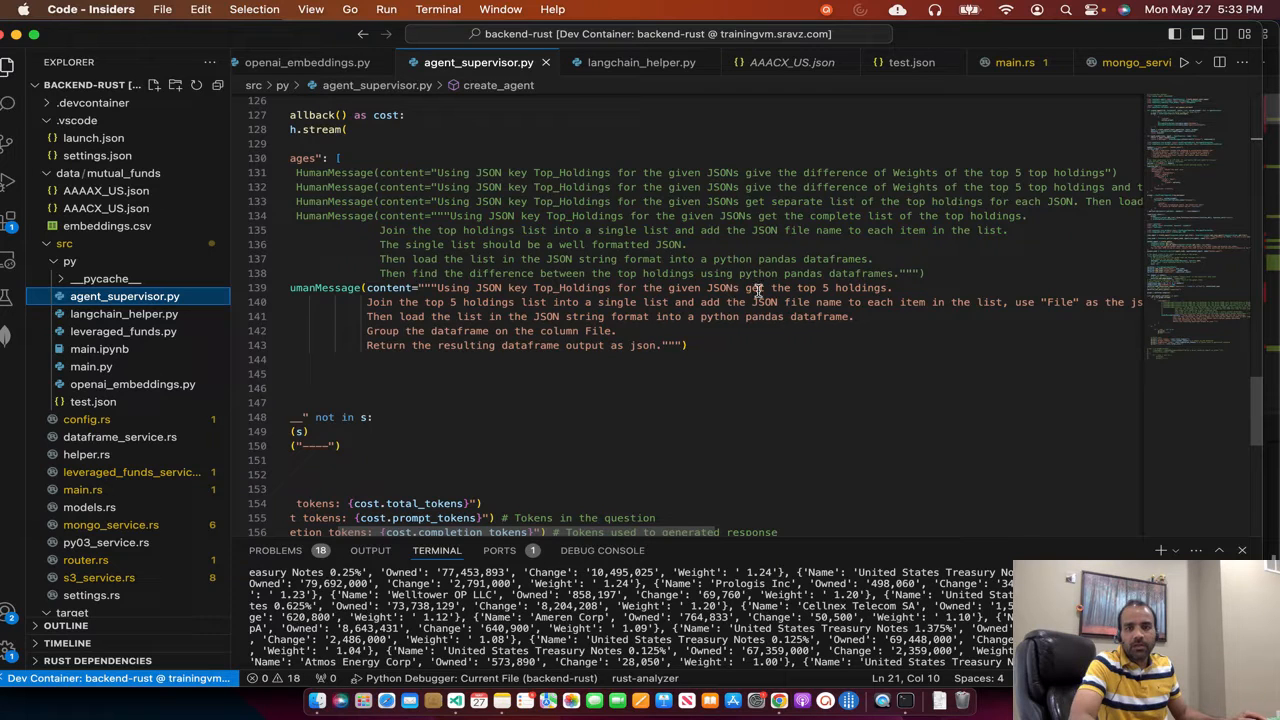
{"action": "mouse_move", "coordinate": [498, 302]}
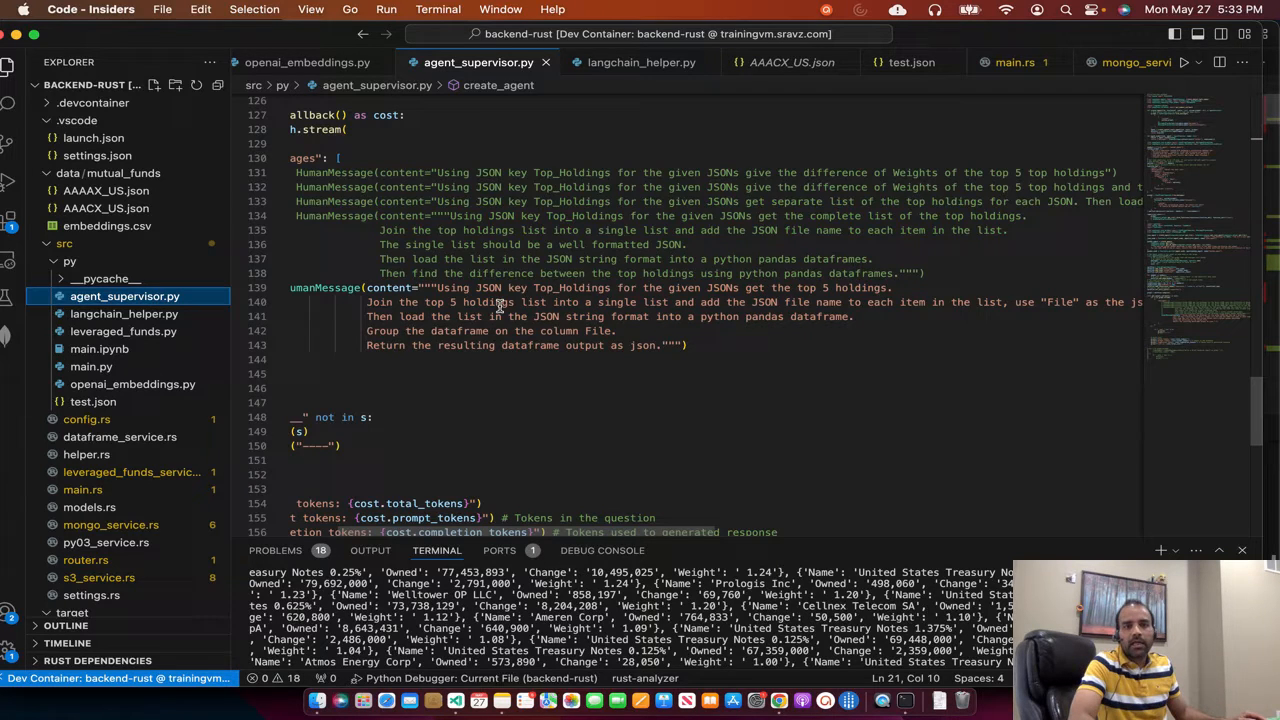
{"action": "mouse_move", "coordinate": [620, 310]}
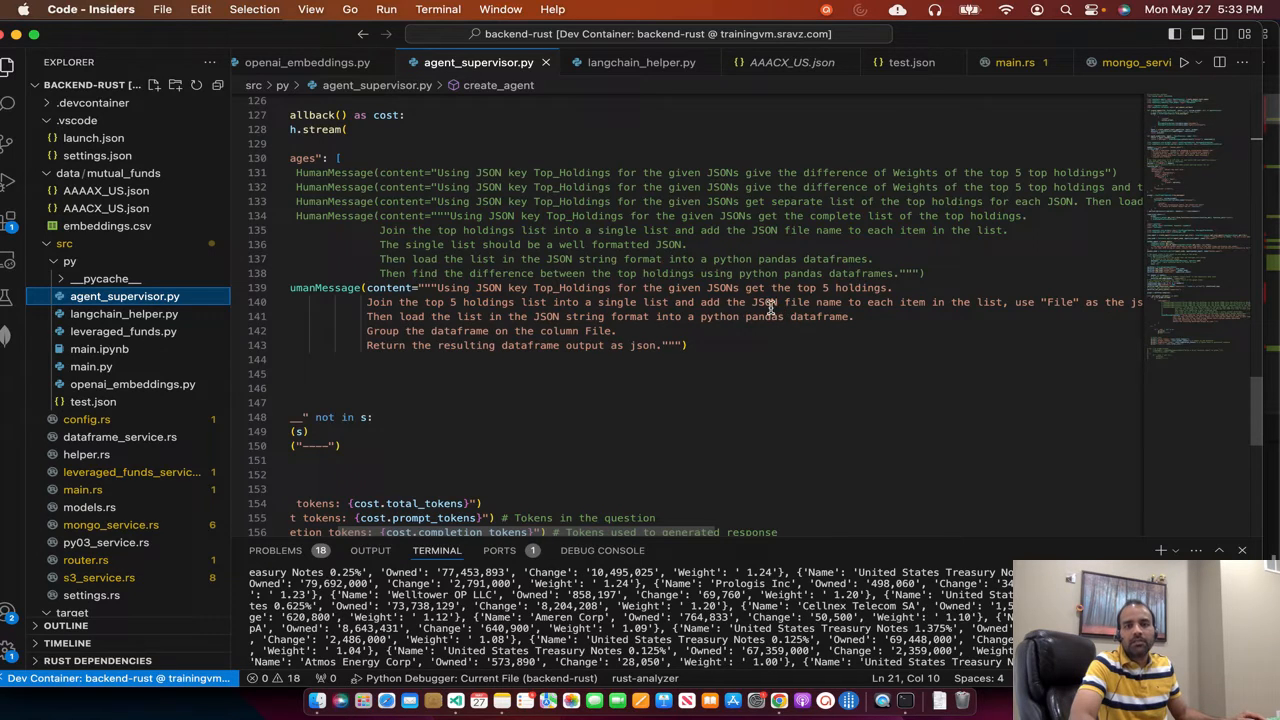
{"action": "scroll", "scroll_direction": "right", "scroll_amount": 3}
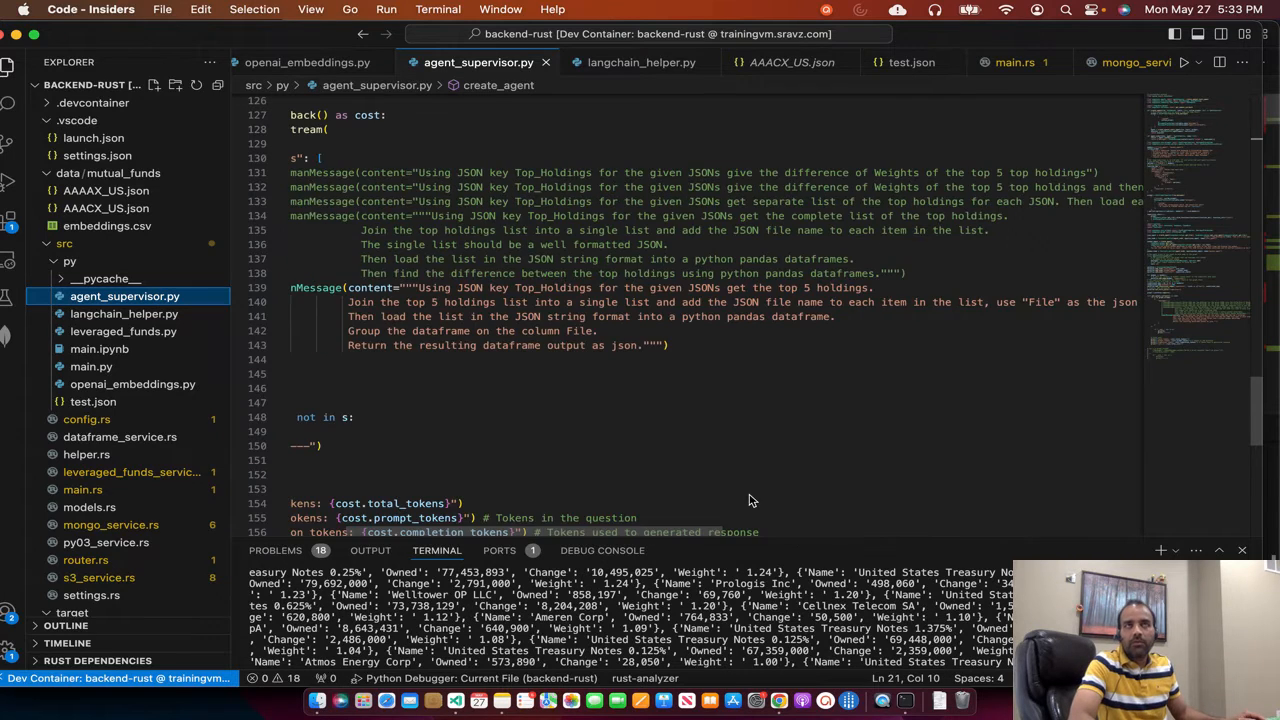
{"action": "mouse_move", "coordinate": [830, 318]}
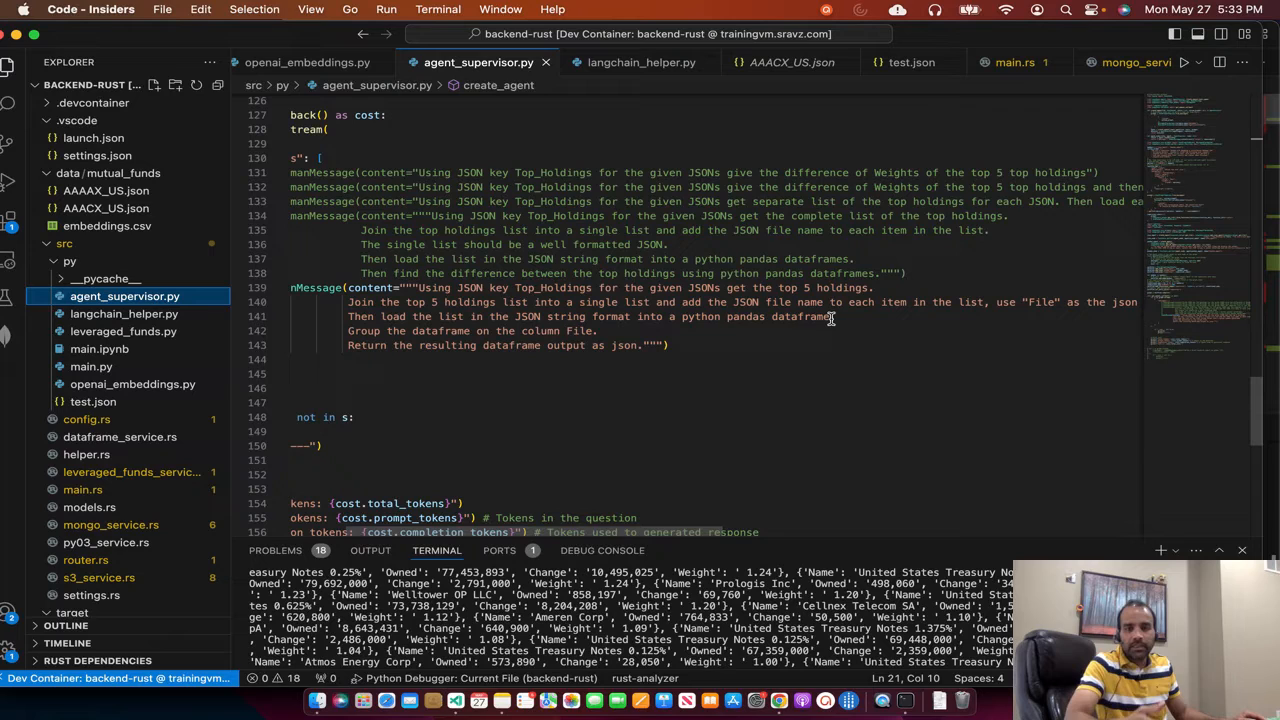
{"action": "mouse_move", "coordinate": [662, 344]}
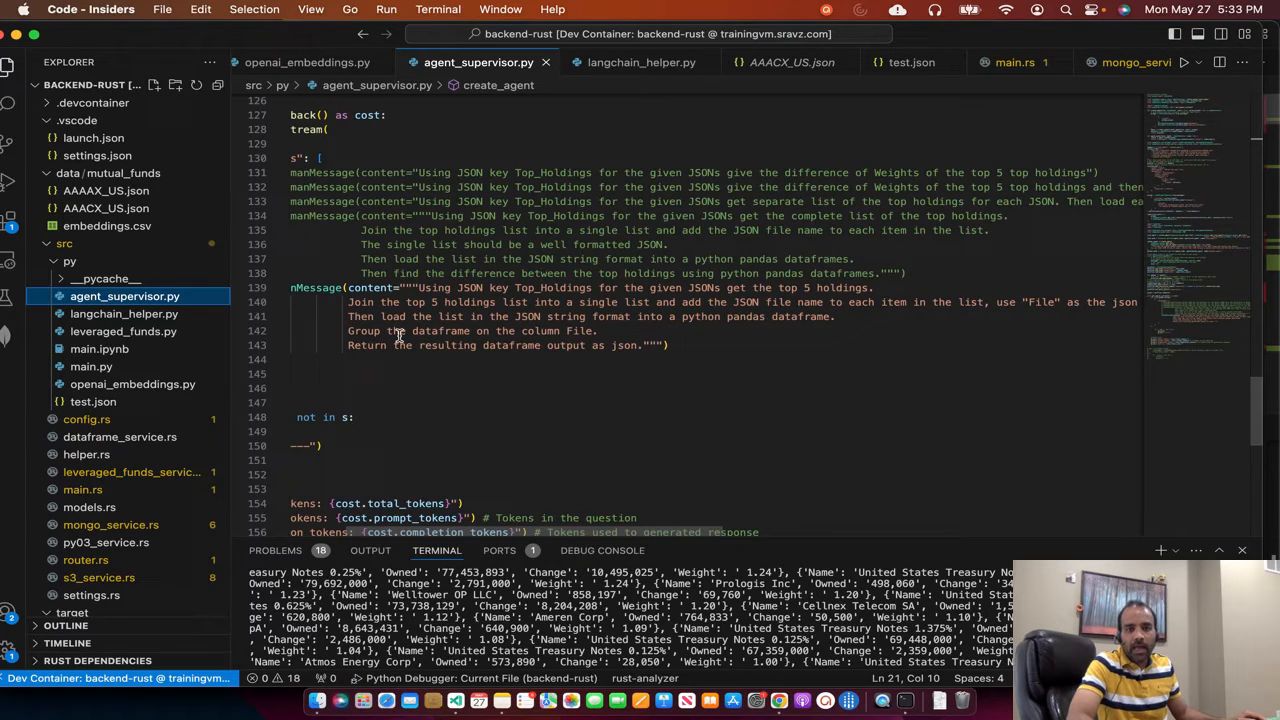
{"action": "mouse_move", "coordinate": [708, 356]}
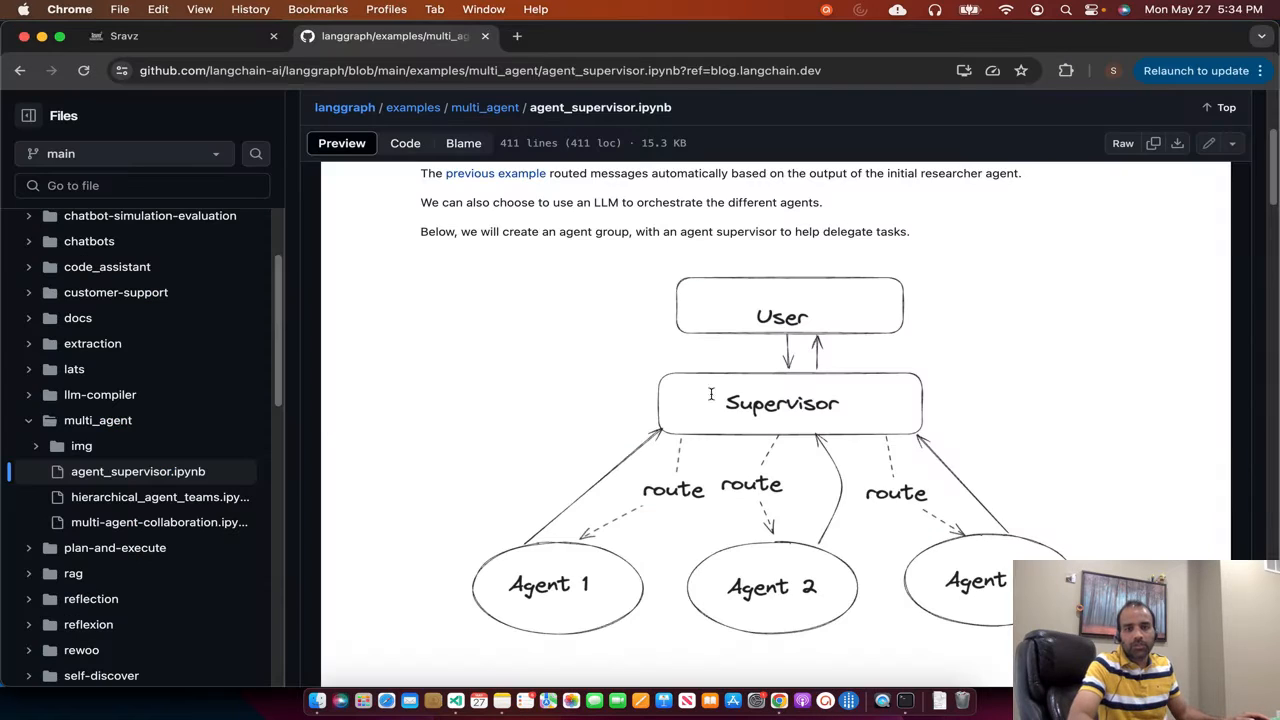
{"action": "mouse_move", "coordinate": [824, 406]}
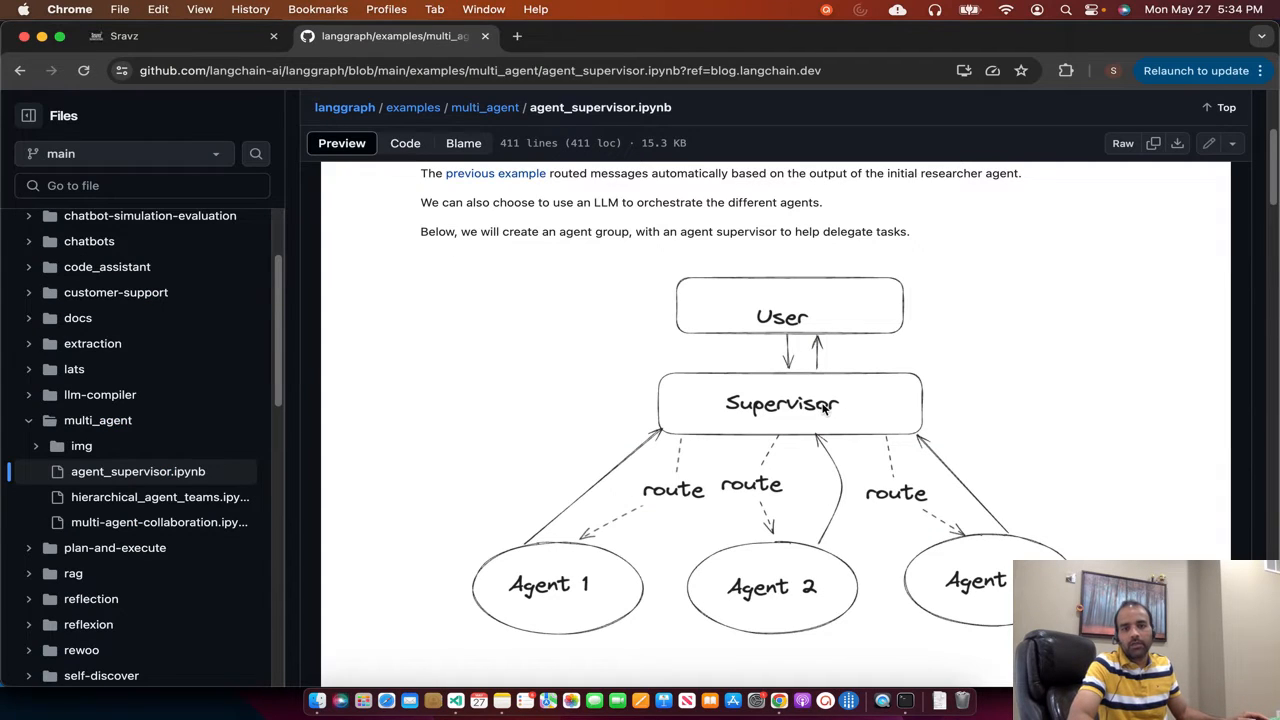
{"action": "mouse_move", "coordinate": [800, 608]}
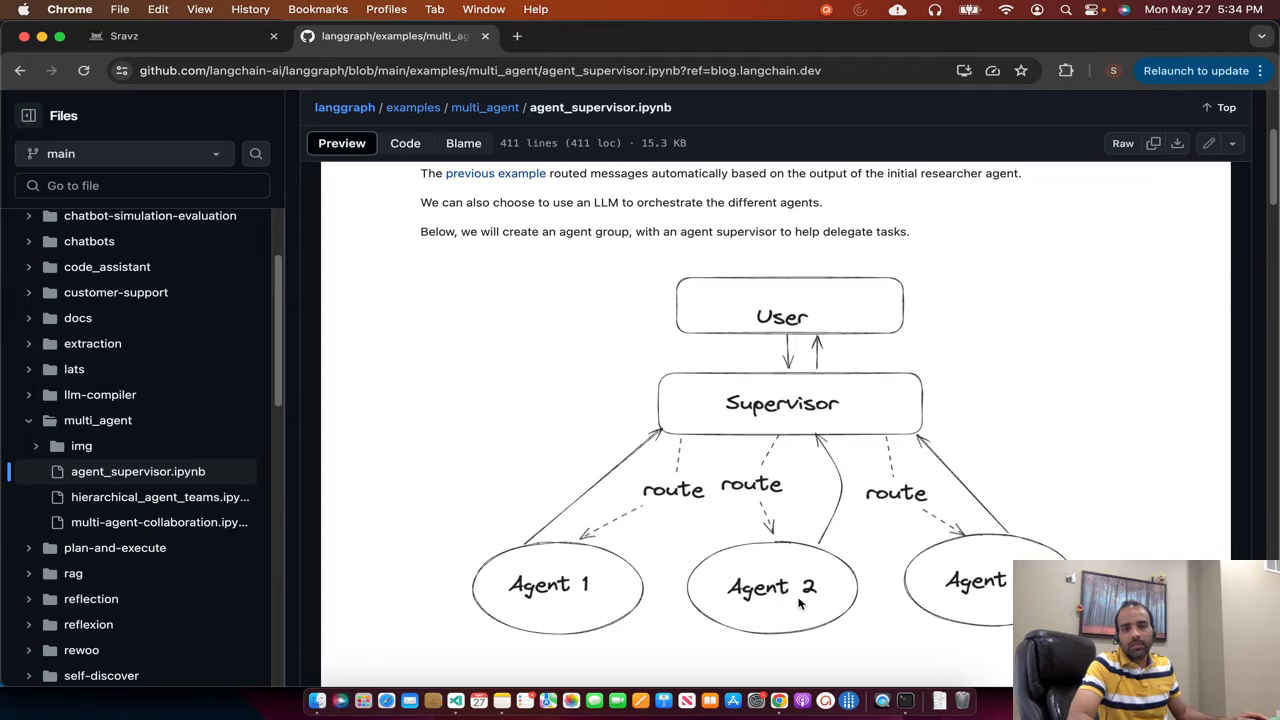
{"action": "mouse_move", "coordinate": [652, 600]}
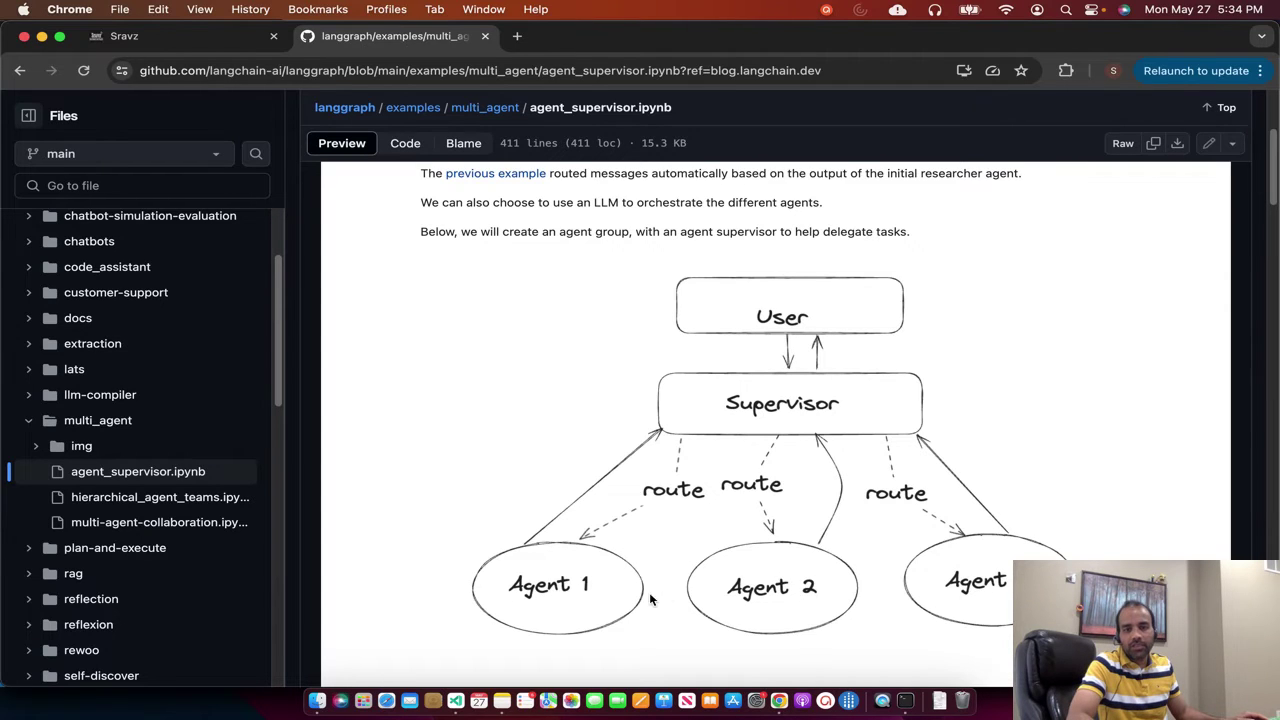
{"action": "mouse_move", "coordinate": [826, 592]}
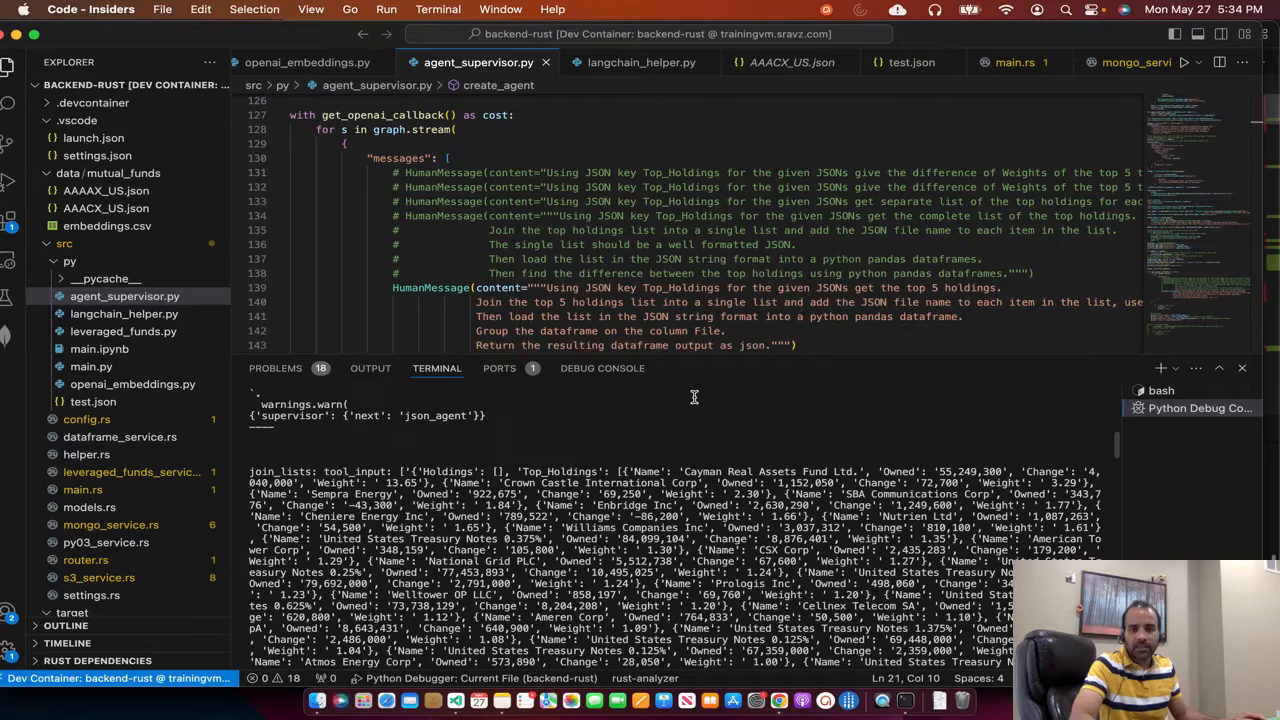
Step: Run agent_supervisor.py and highlight the supervisor's json_agent routing decision in the terminal output
{"action": "scroll", "scroll_direction": "down", "scroll_amount": 3}
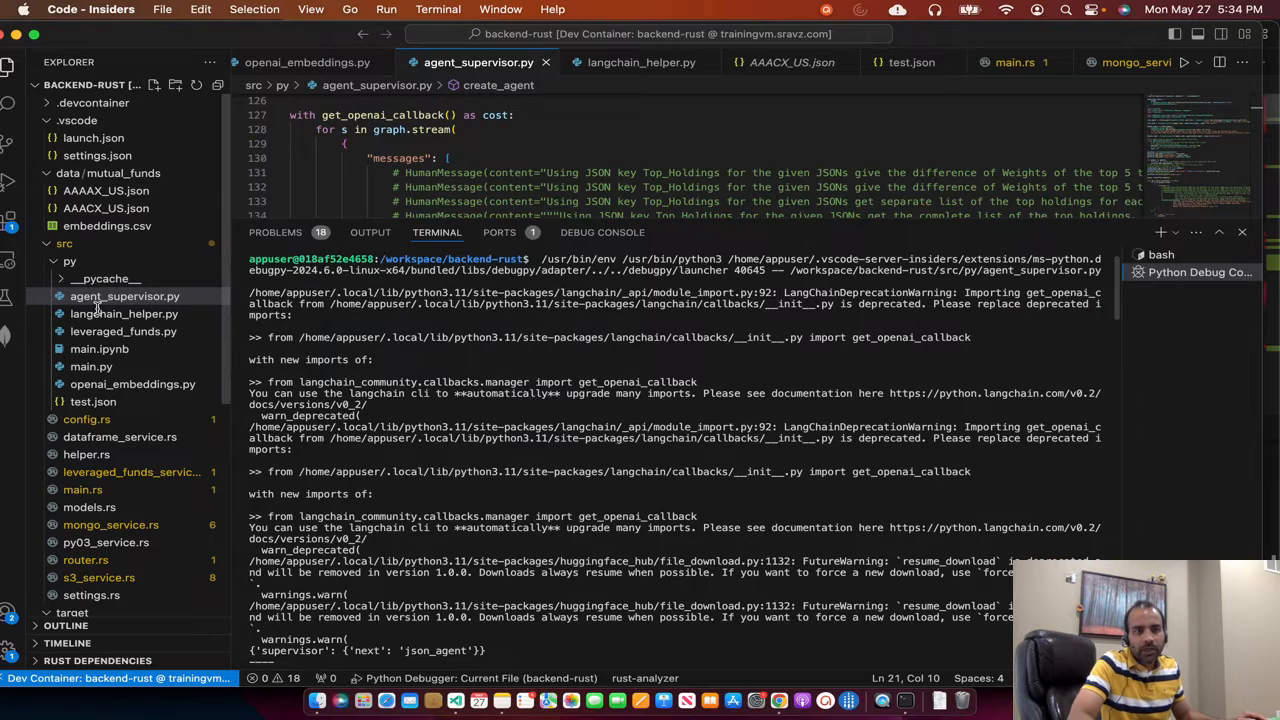
{"action": "mouse_move", "coordinate": [892, 320]}
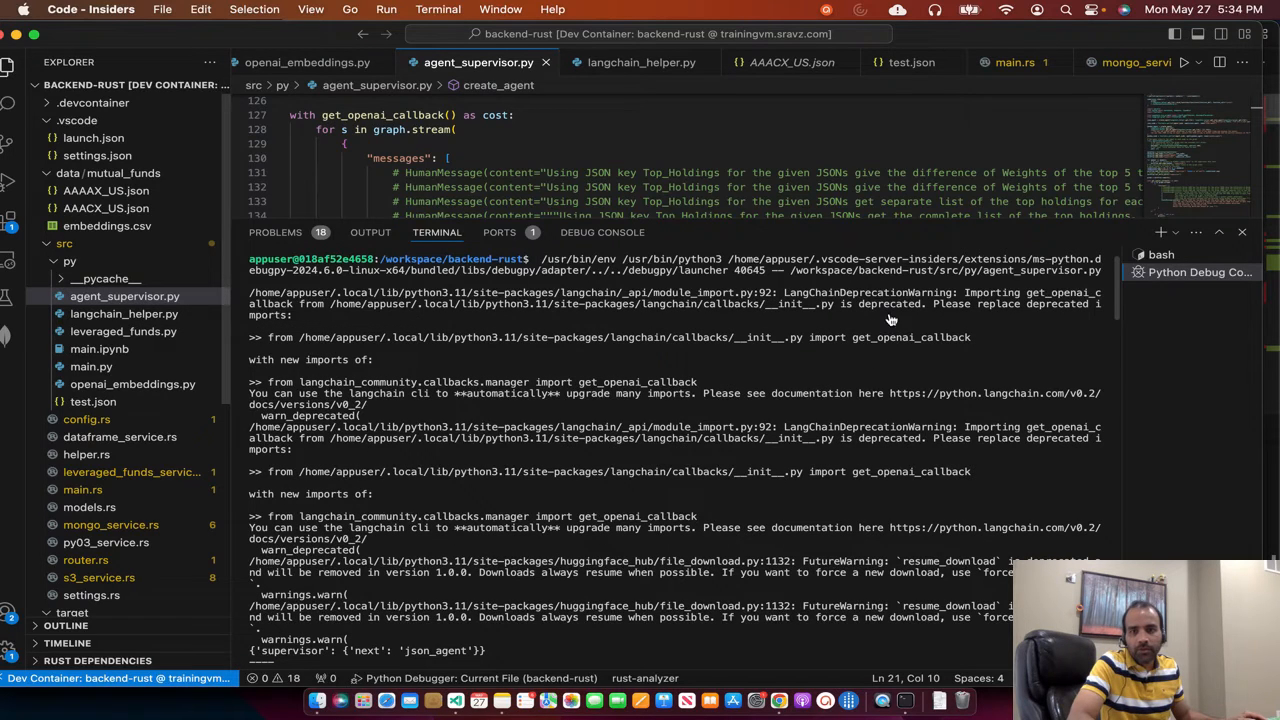
{"action": "mouse_move", "coordinate": [1062, 312]}
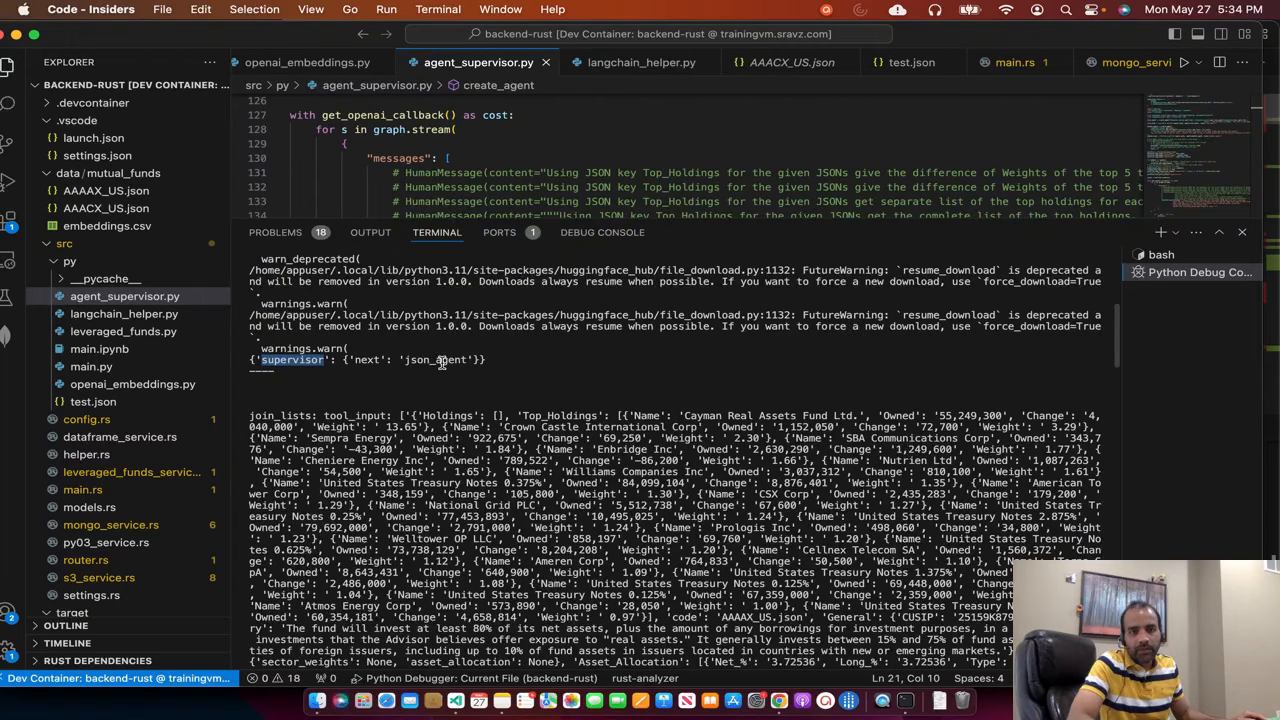
{"action": "double_click", "coordinate": [434, 360]}
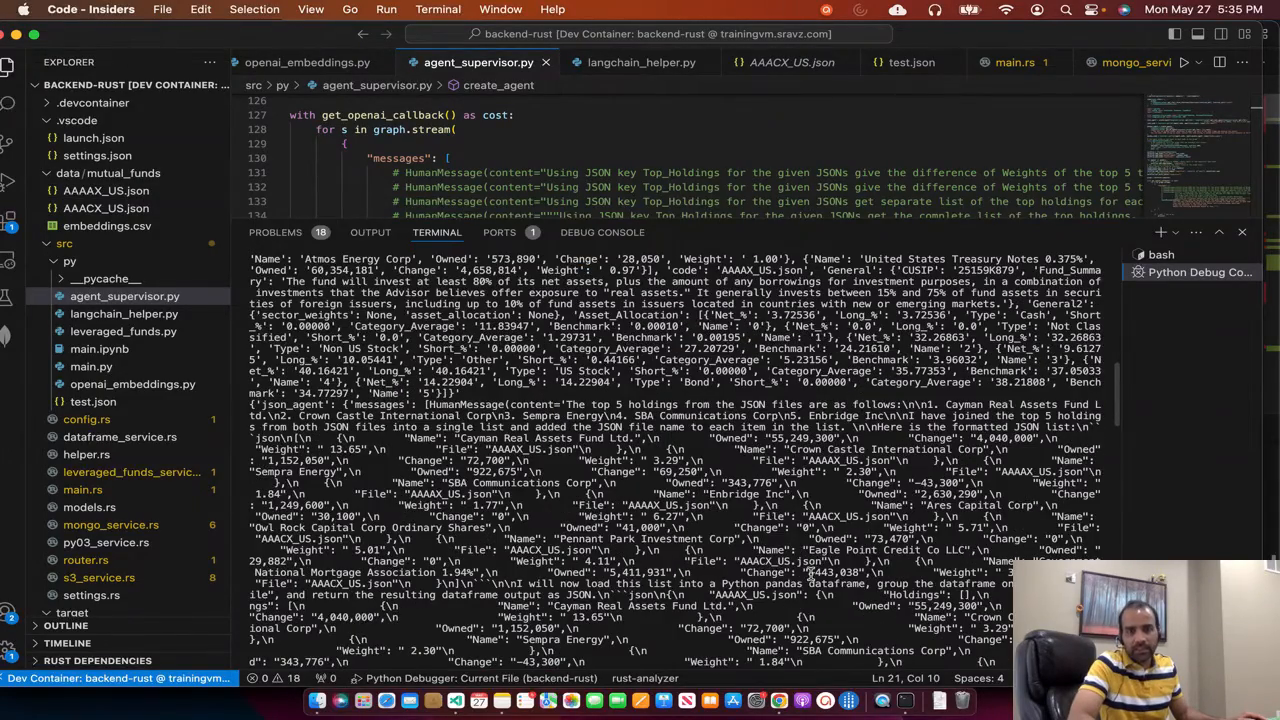
{"action": "scroll", "scroll_direction": "down", "scroll_amount": 3}
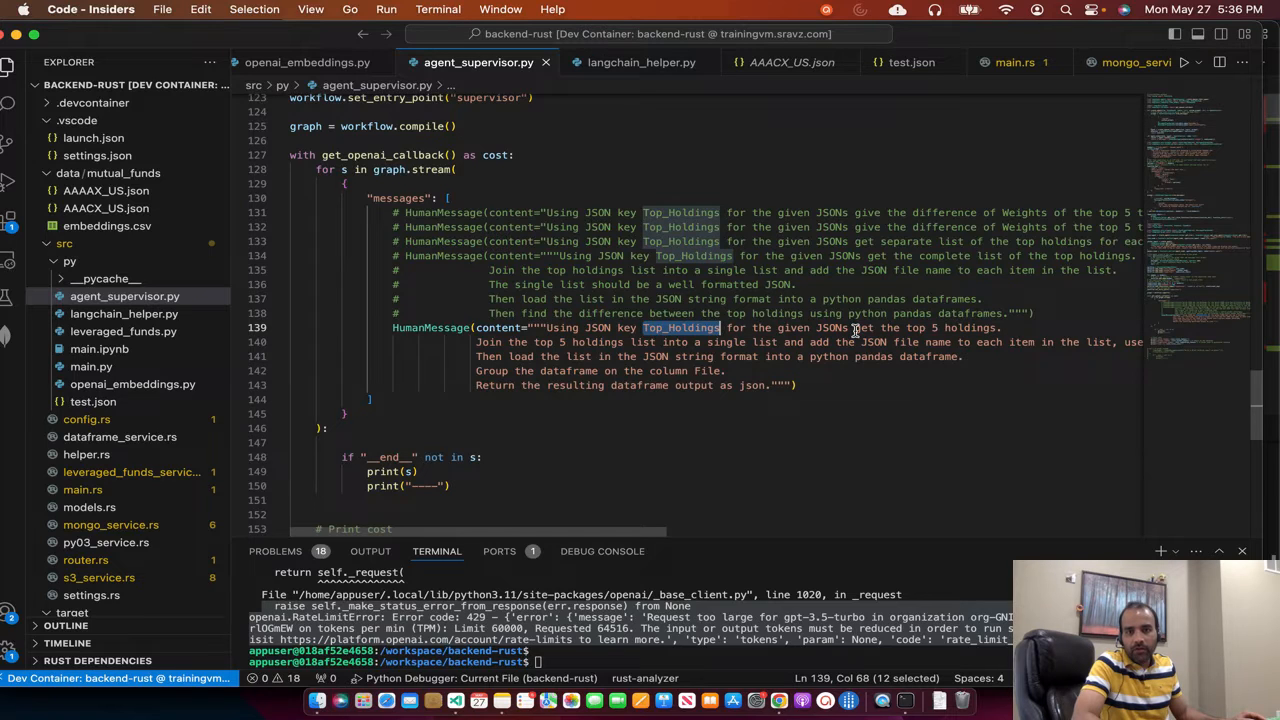
{"action": "mouse_move", "coordinate": [572, 356]}
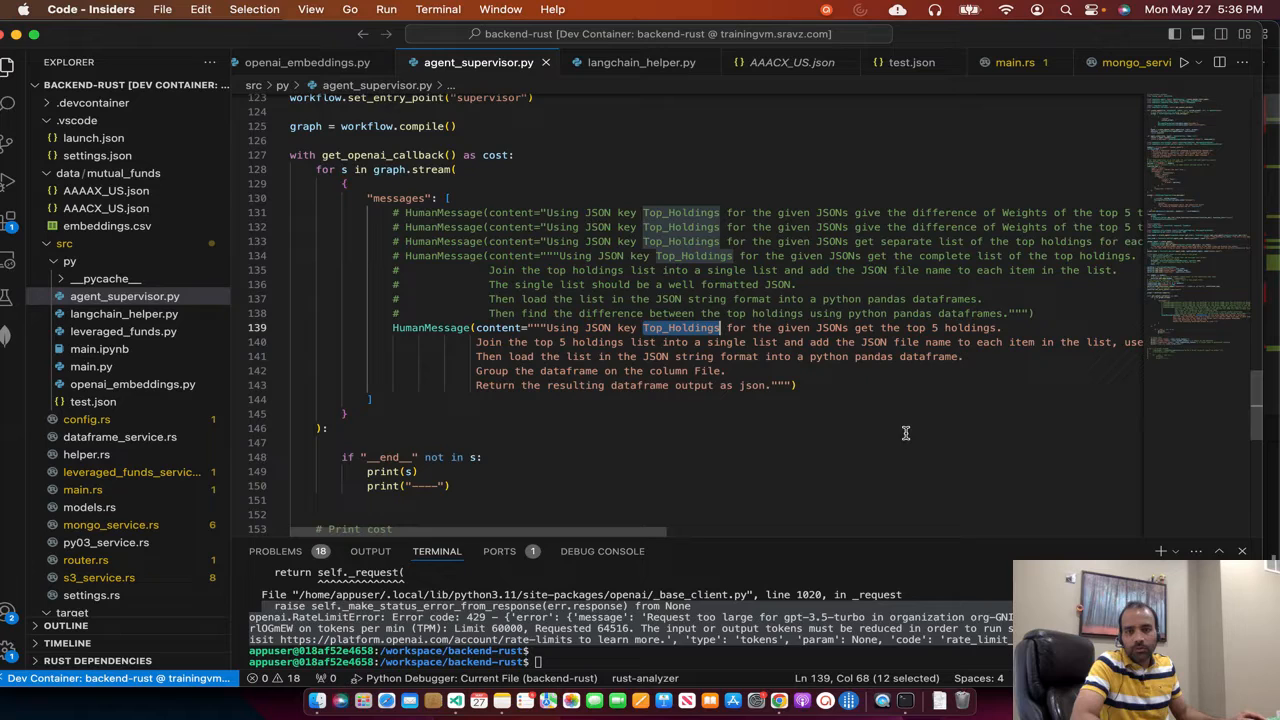
{"action": "scroll", "scroll_direction": "right", "scroll_amount": 3}
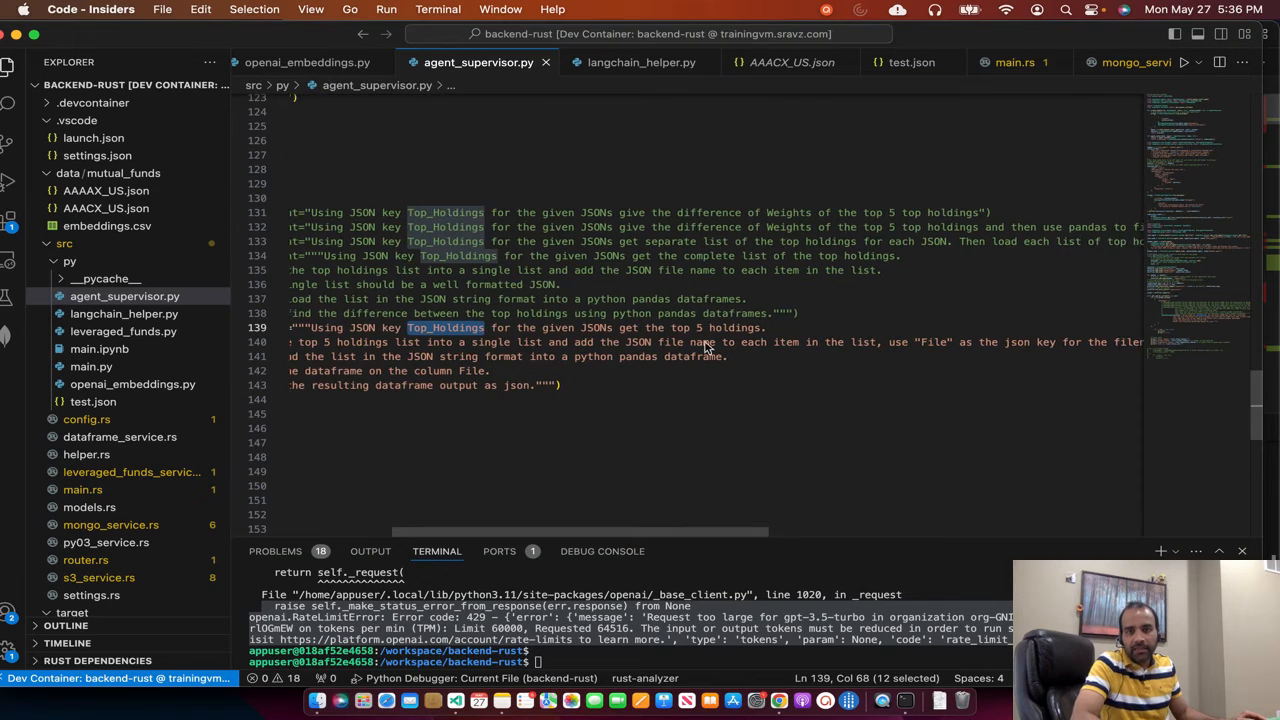
{"action": "mouse_move", "coordinate": [936, 346]}
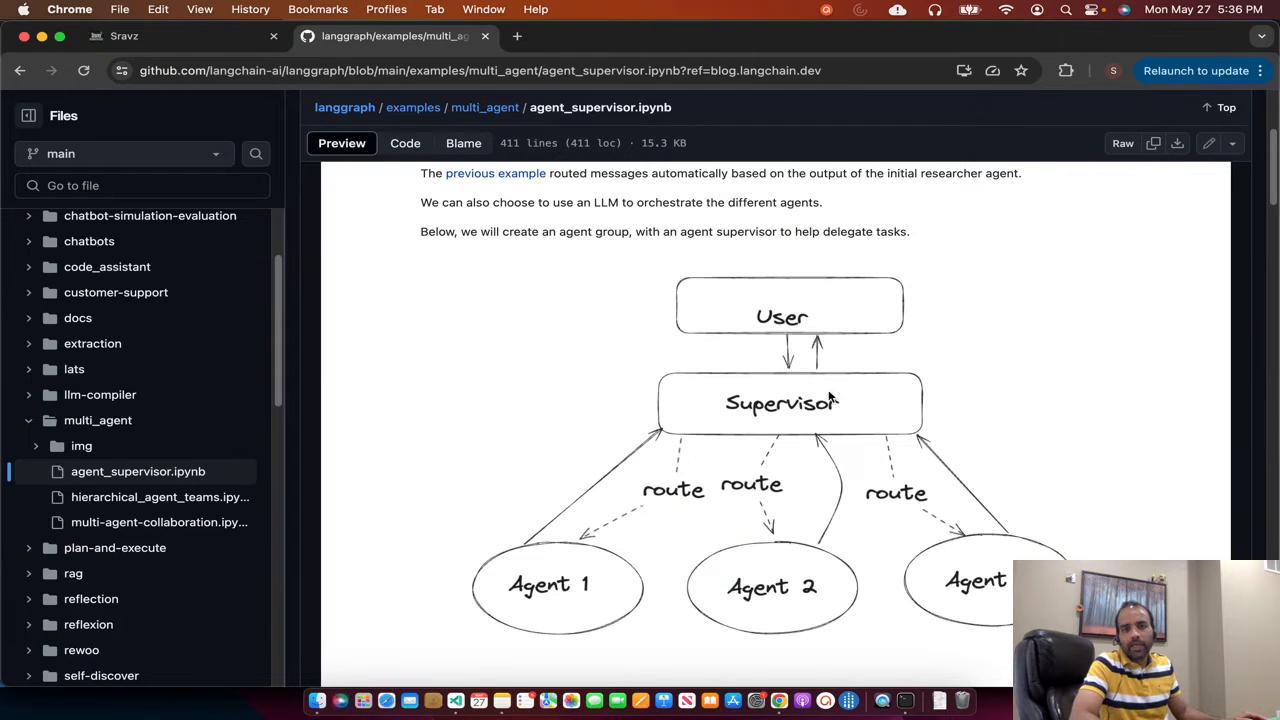
{"action": "mouse_move", "coordinate": [900, 268]}
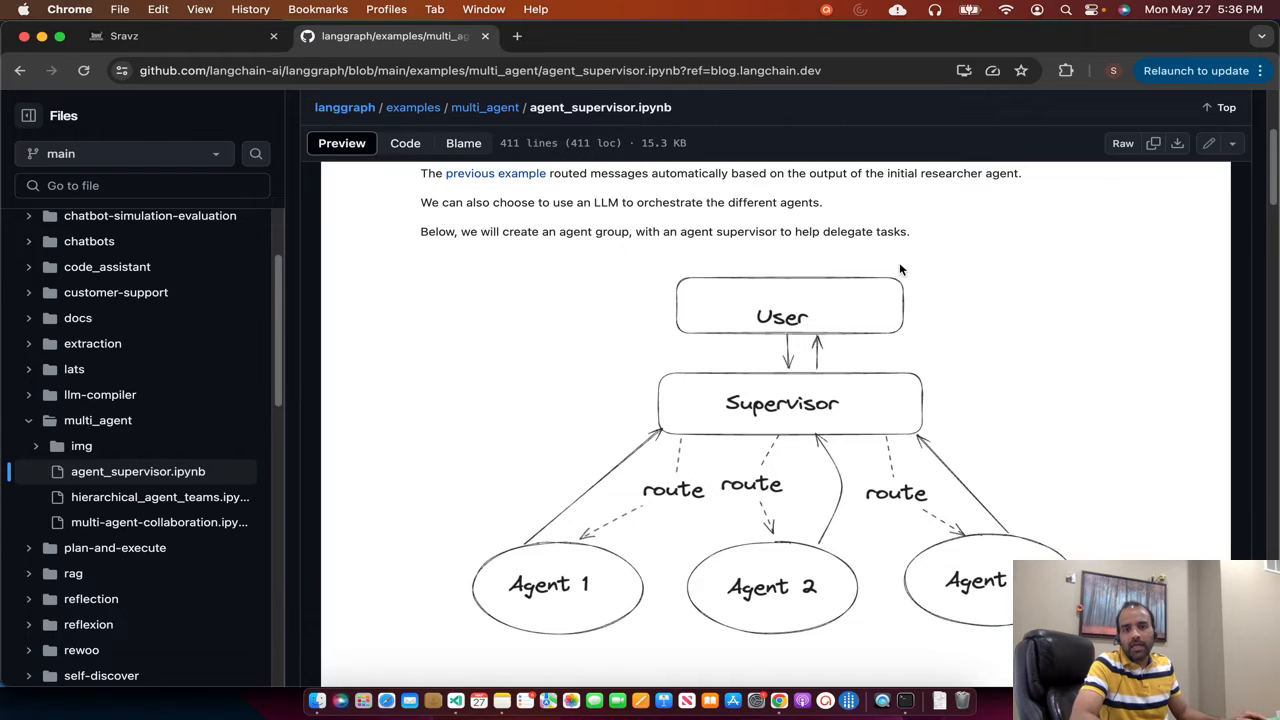
{"action": "mouse_move", "coordinate": [482, 368]}
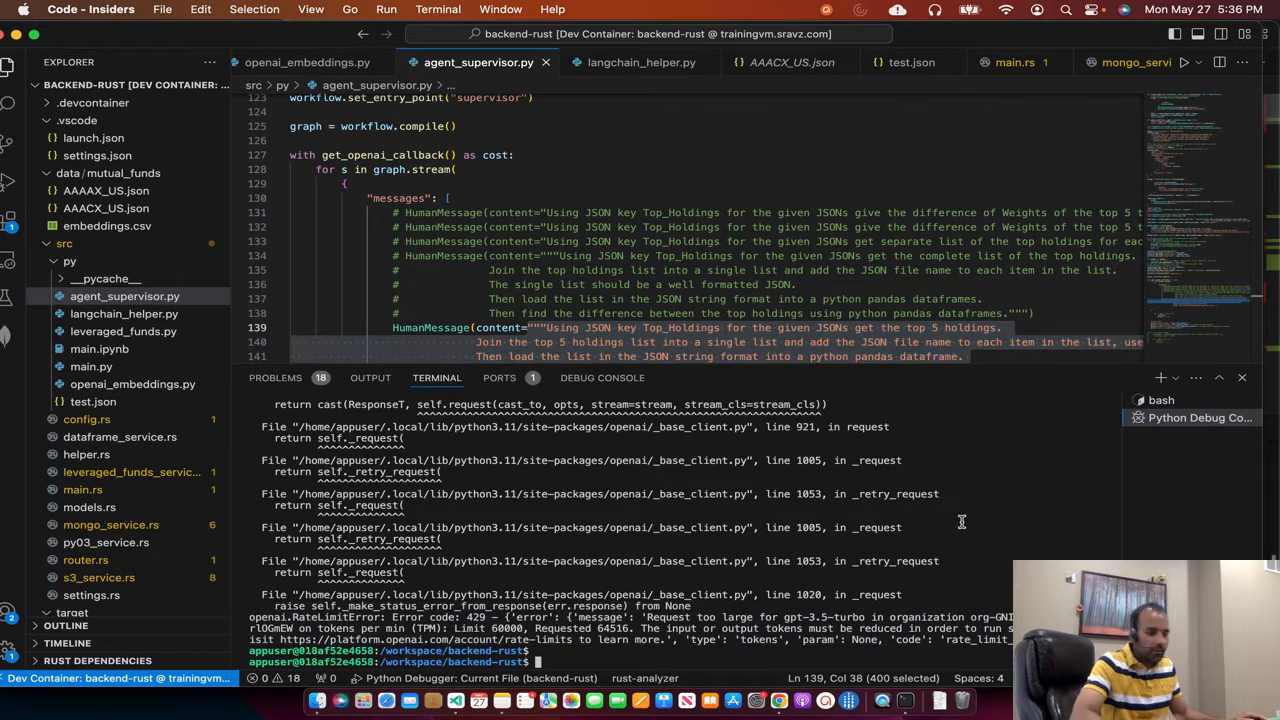
Step: Rerun /workspace/backend-rust/src/py/agent_supervisor.py from the terminal and bring up langchain_helper.py's imports
{"action": "type", "text": "/workspace/backend-rust/src/py/agent_supervisor.py"}
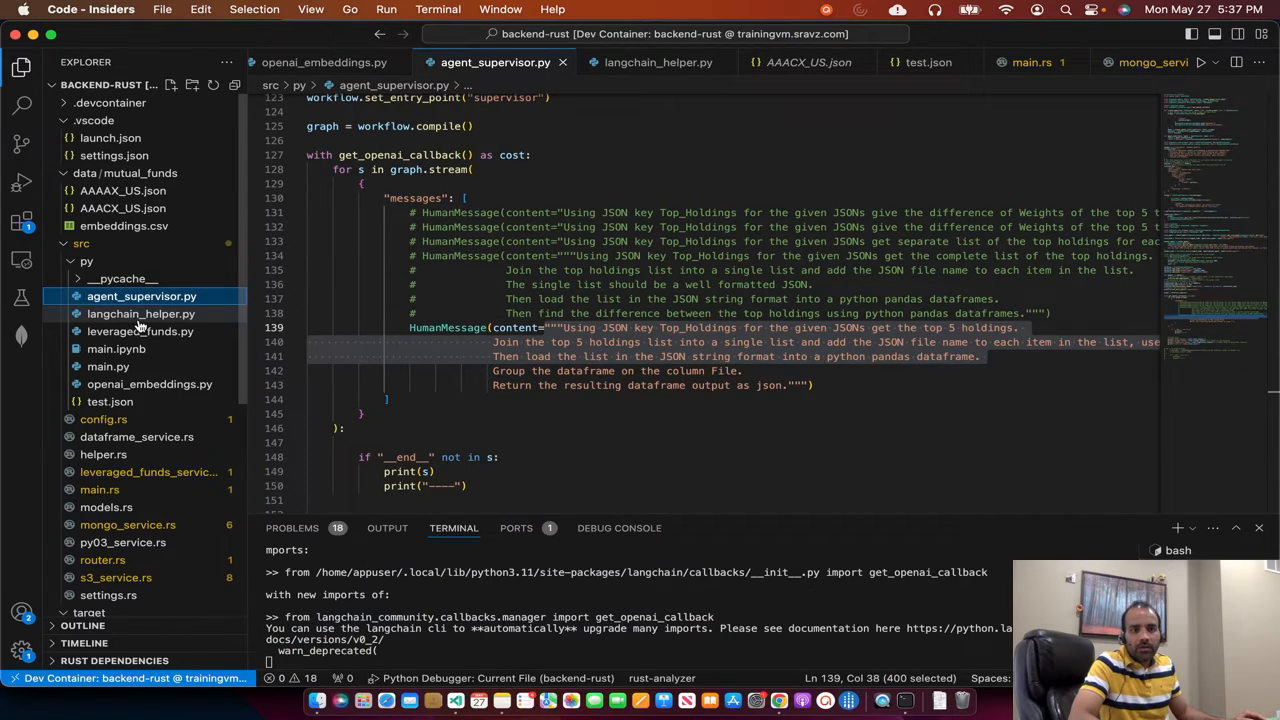
{"action": "left_click", "coordinate": [652, 62]}
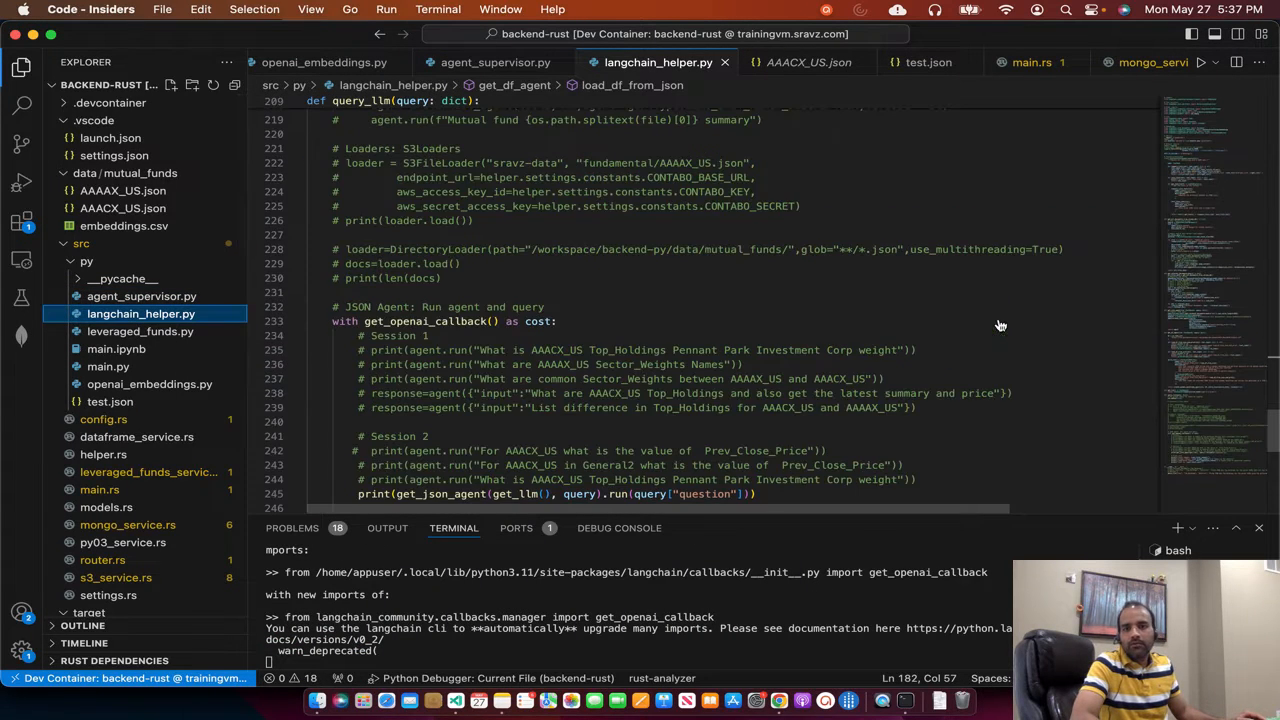
{"action": "scroll", "scroll_direction": "down", "scroll_amount": 3}
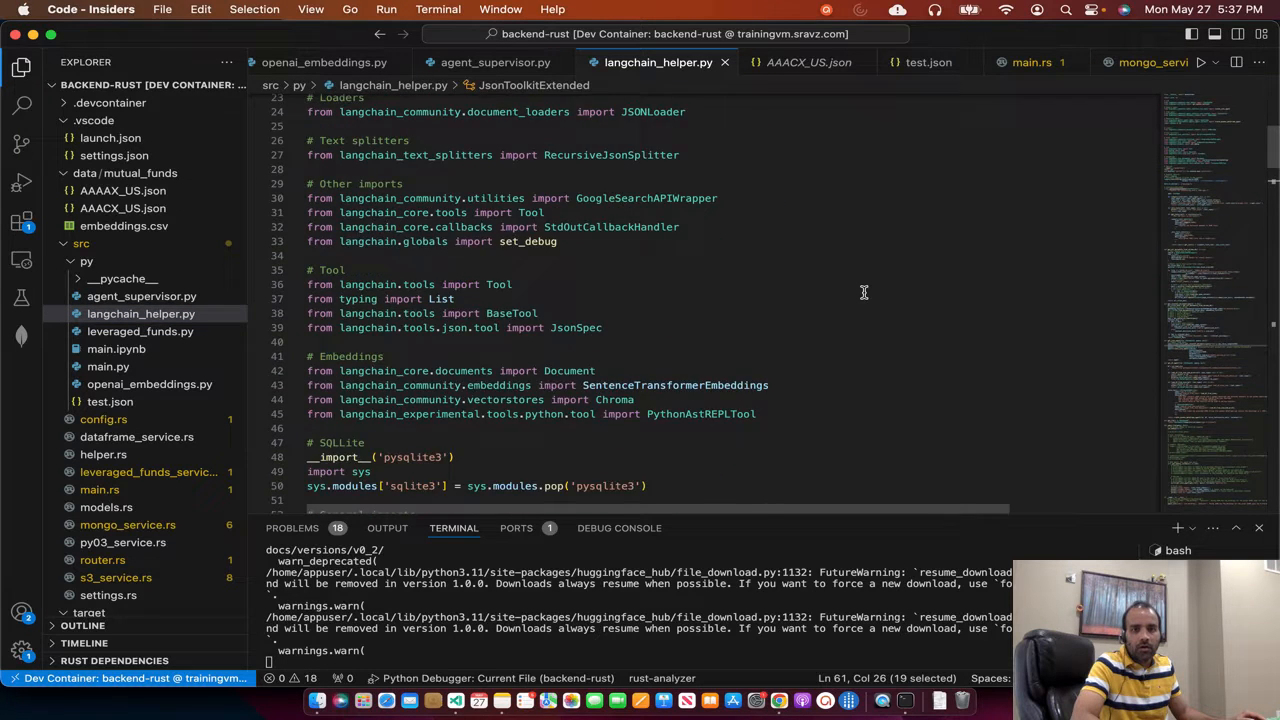
Step: Scroll through JsonToolkitExtended and the Chroma document loading, then return to agent_supervisor.py
{"action": "scroll", "scroll_direction": "down", "scroll_amount": 3}
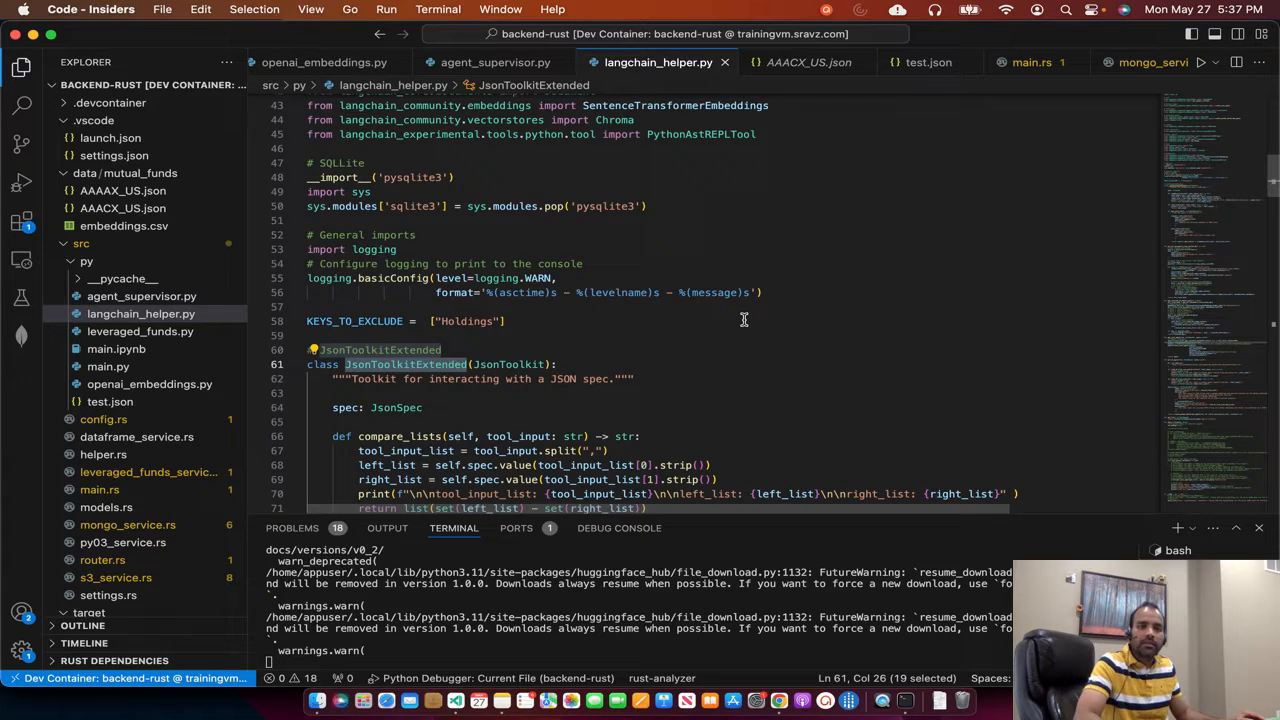
{"action": "scroll", "scroll_direction": "down", "scroll_amount": 3}
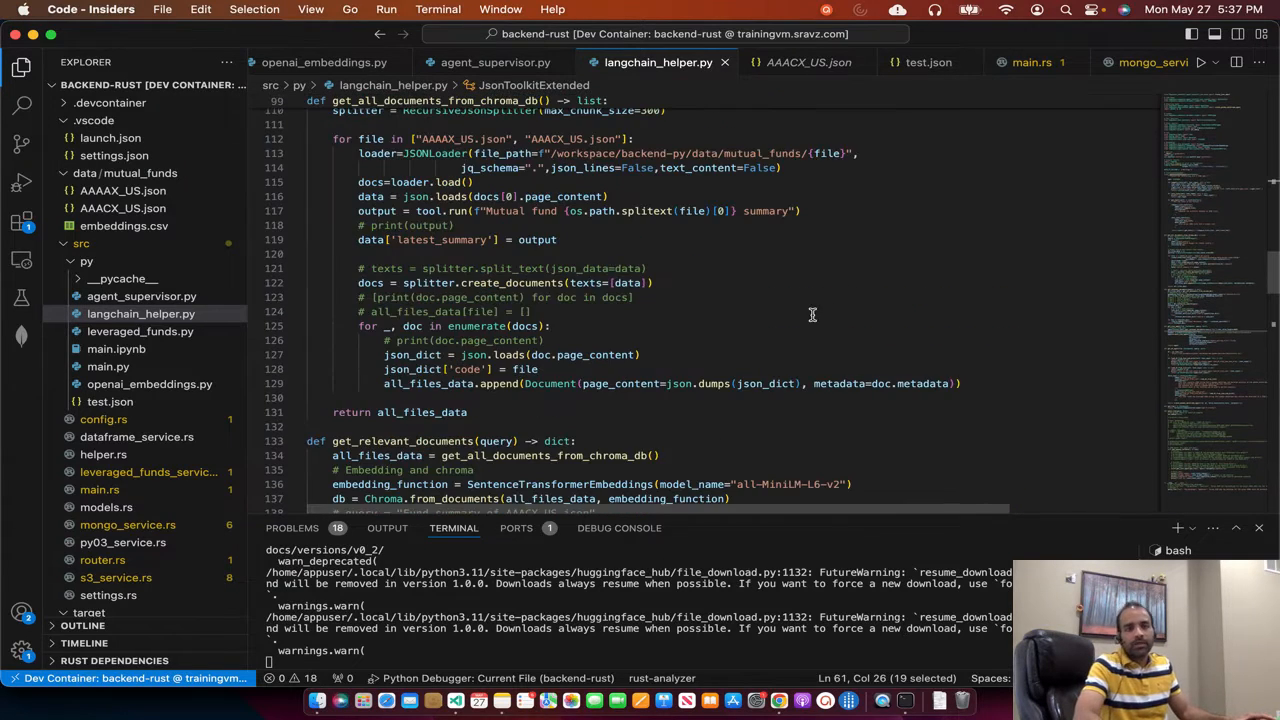
{"action": "left_click", "coordinate": [488, 62]}
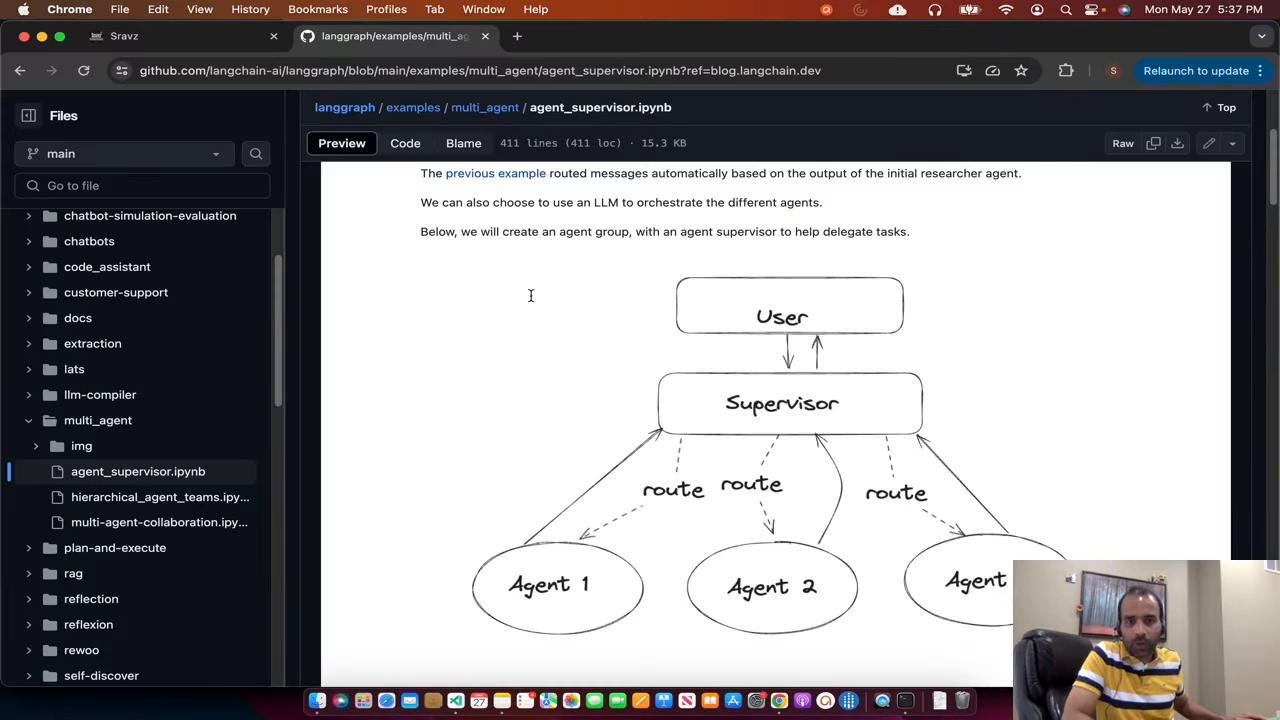
Step: Scroll the GitHub agent_supervisor.ipynb notebook down to its Create Agent Supervisor cell
{"action": "scroll", "scroll_direction": "down", "scroll_amount": 3}
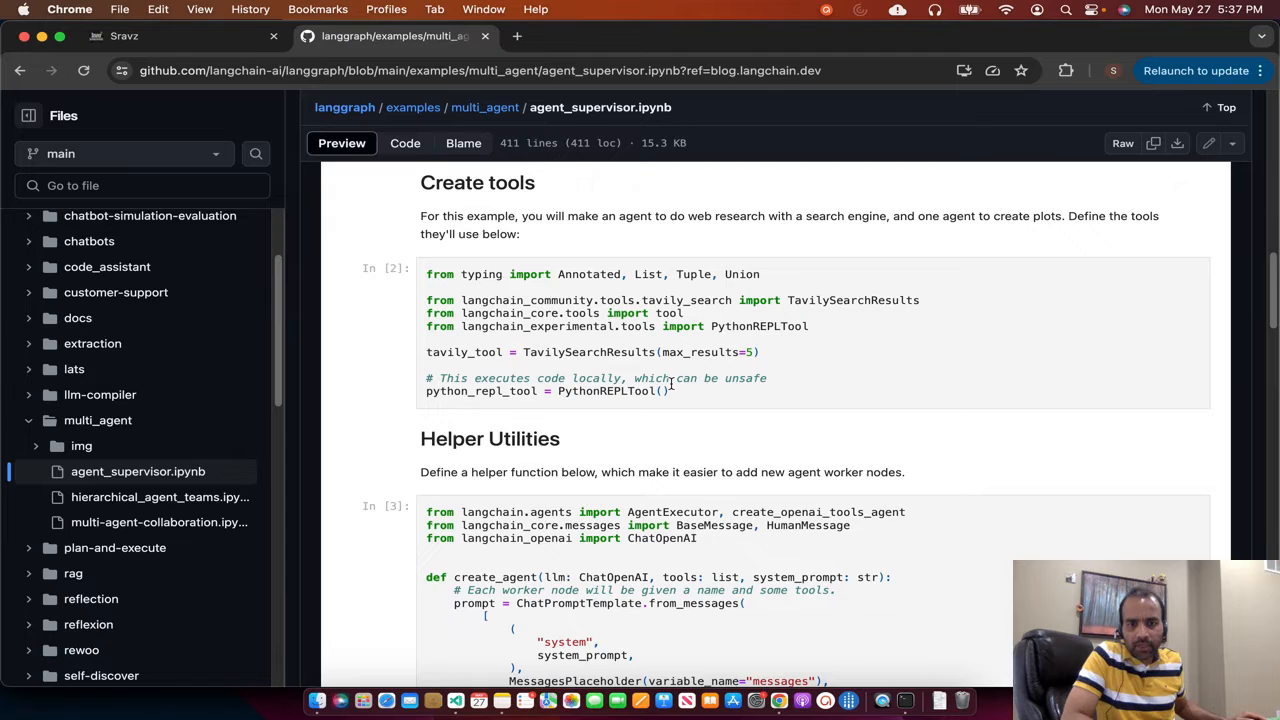
{"action": "scroll", "scroll_direction": "down", "scroll_amount": 3}
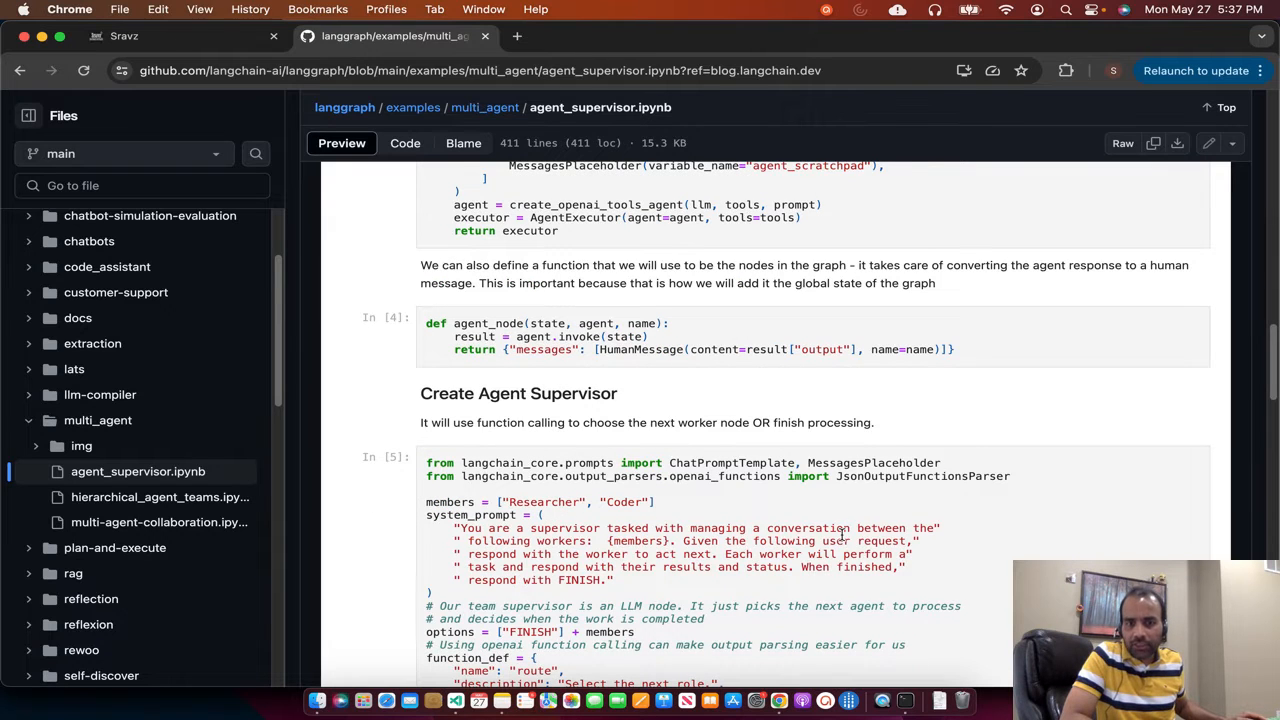
{"action": "scroll", "scroll_direction": "down", "scroll_amount": 3}
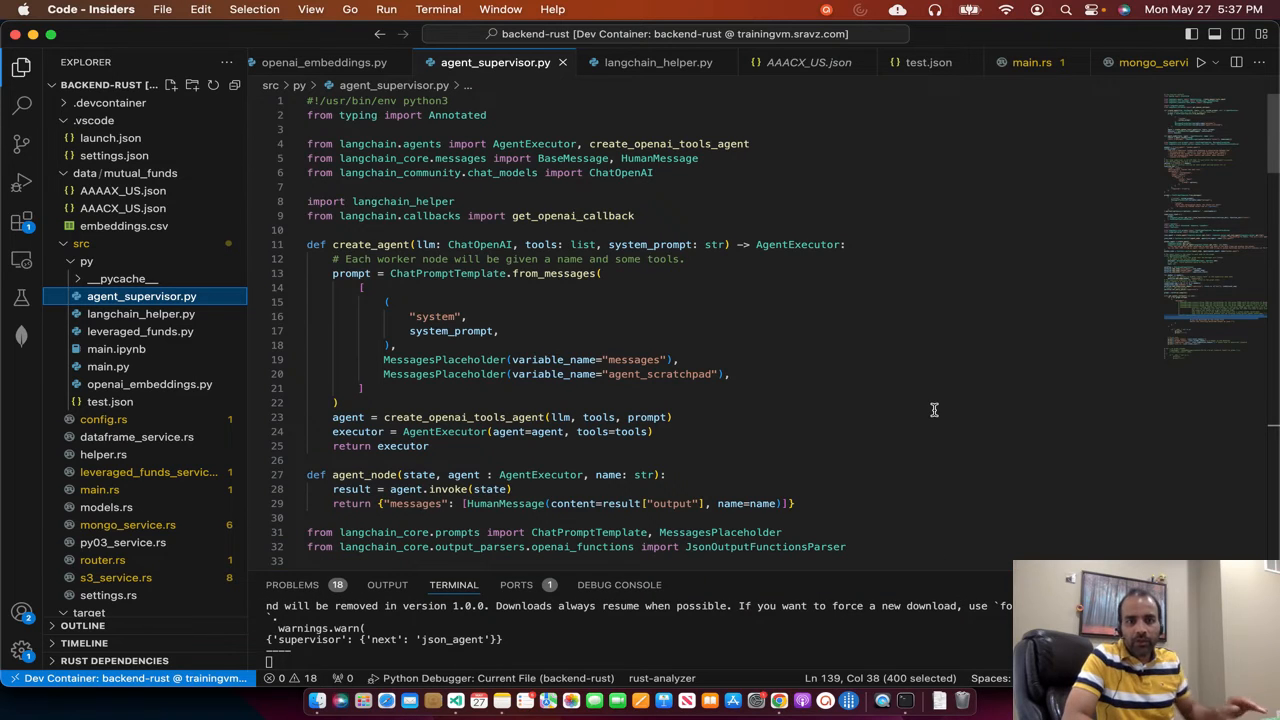
{"action": "double_click", "coordinate": [366, 244]}
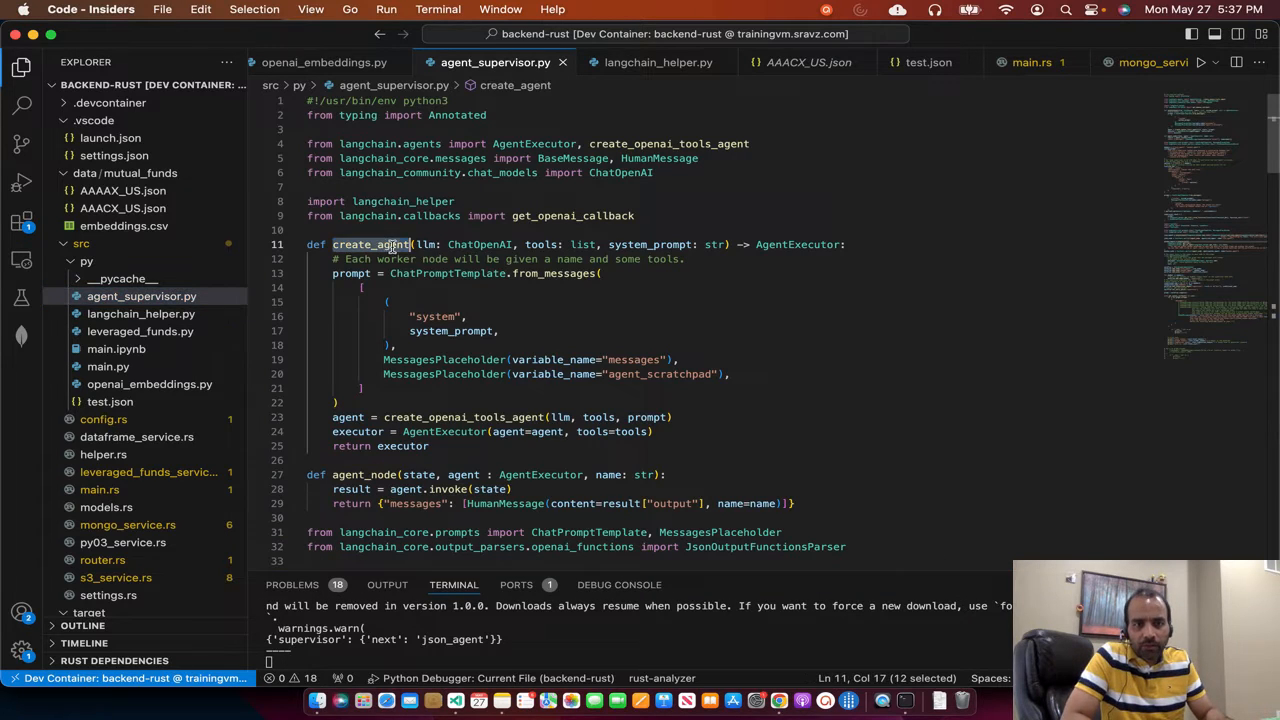
{"action": "mouse_move", "coordinate": [384, 244]}
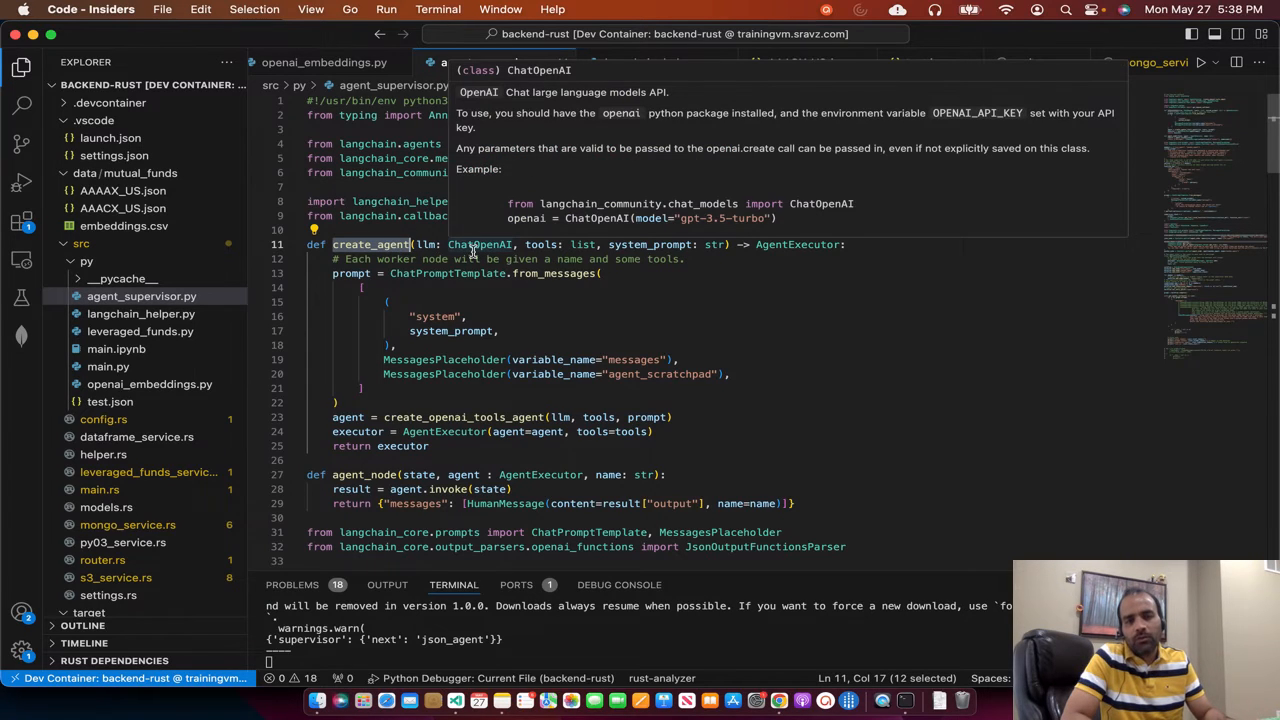
{"action": "mouse_move", "coordinate": [480, 250]}
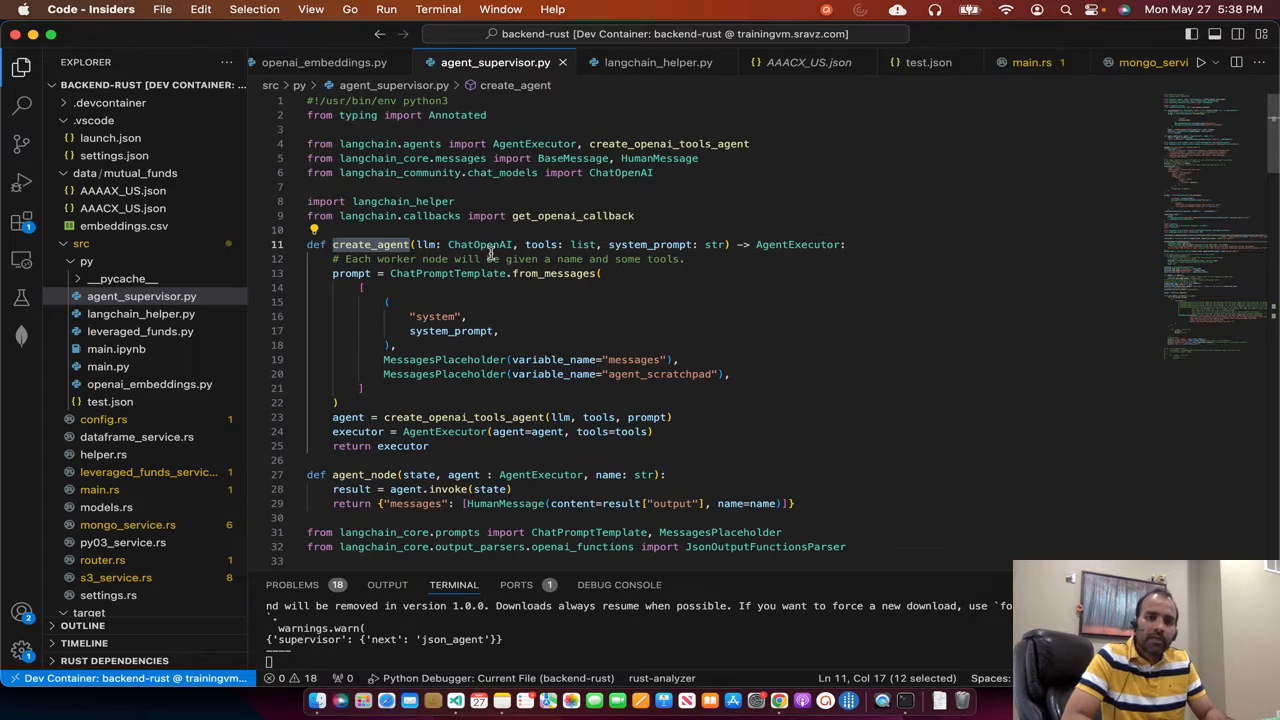
{"action": "mouse_move", "coordinate": [480, 244]}
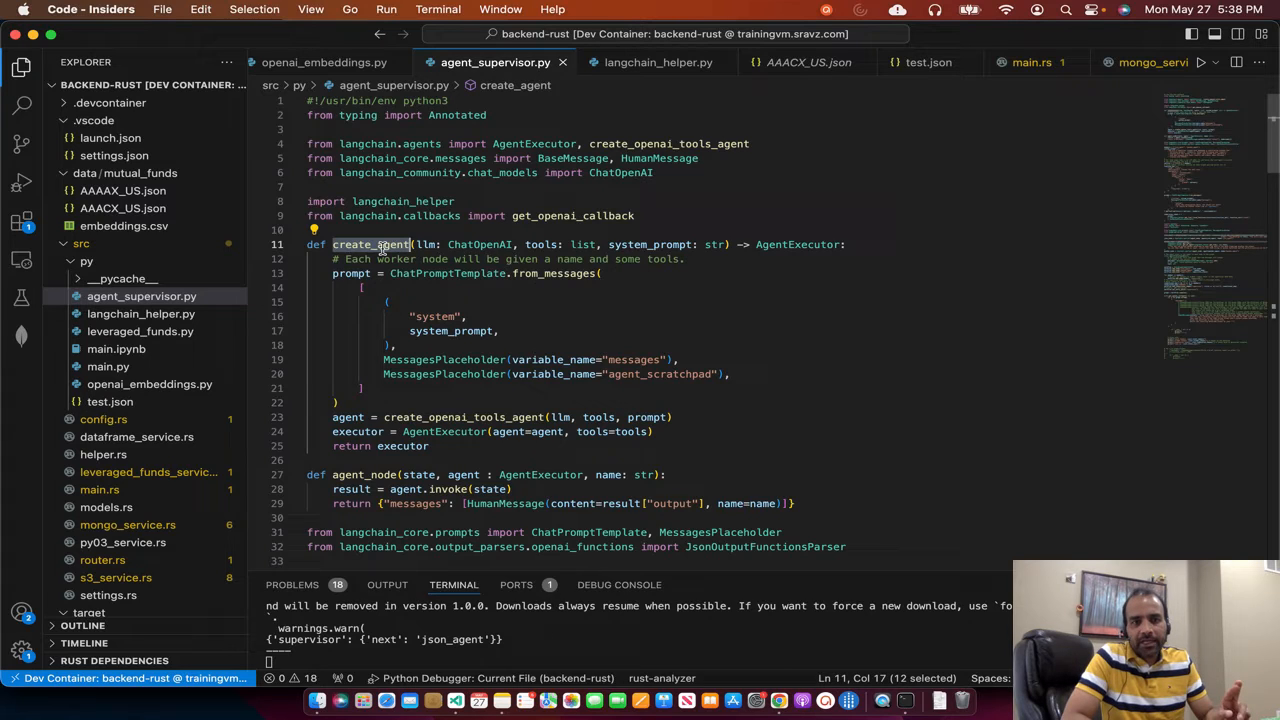
{"action": "double_click", "coordinate": [540, 244]}
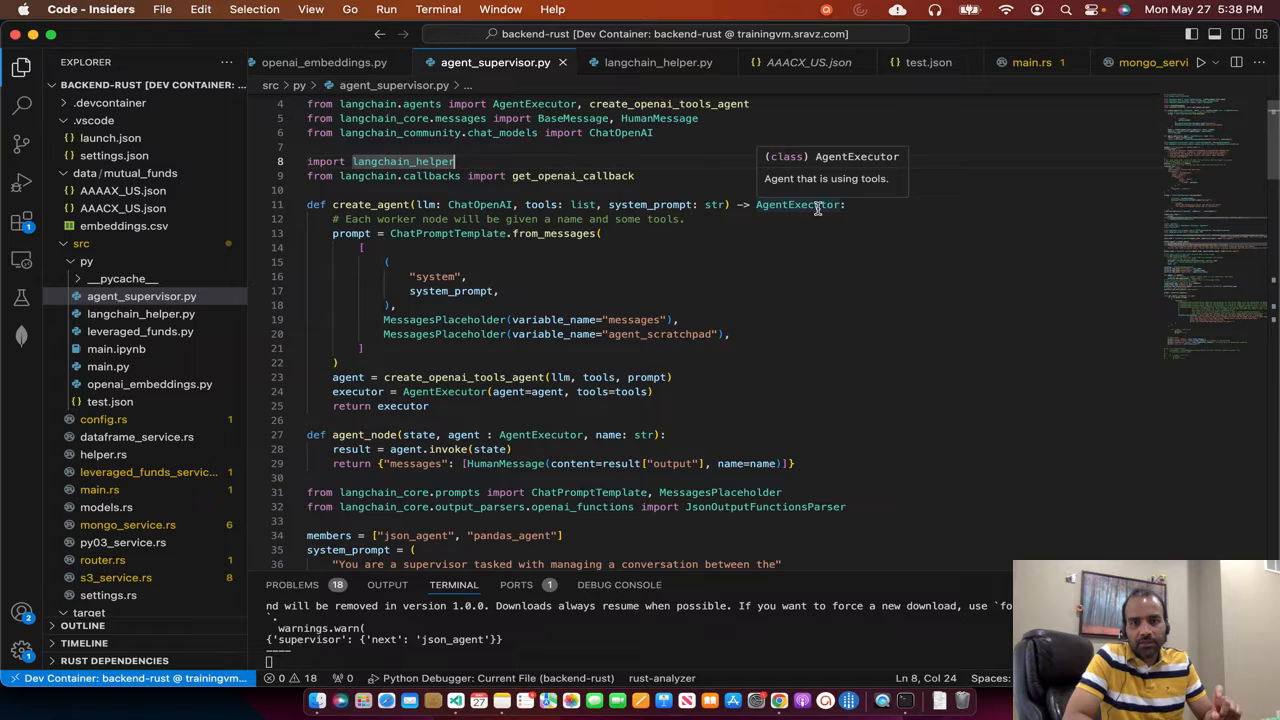
{"action": "scroll", "scroll_direction": "down", "scroll_amount": 3}
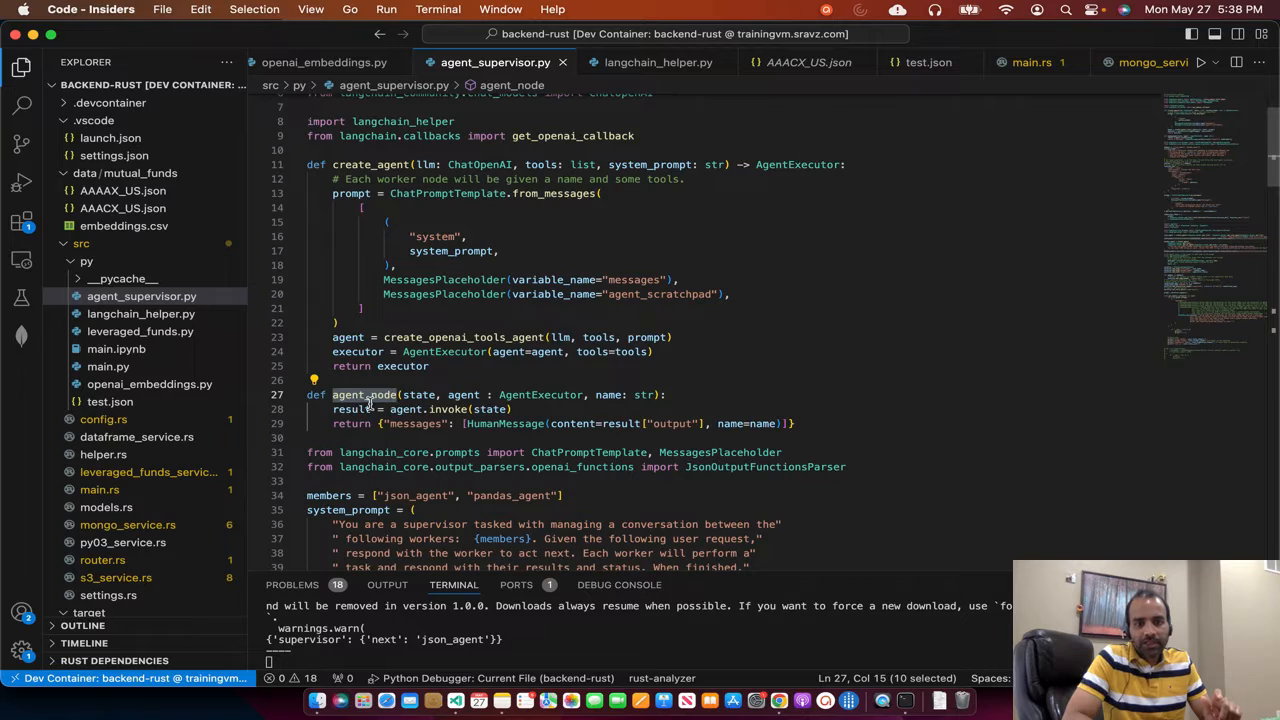
{"action": "mouse_move", "coordinate": [540, 396]}
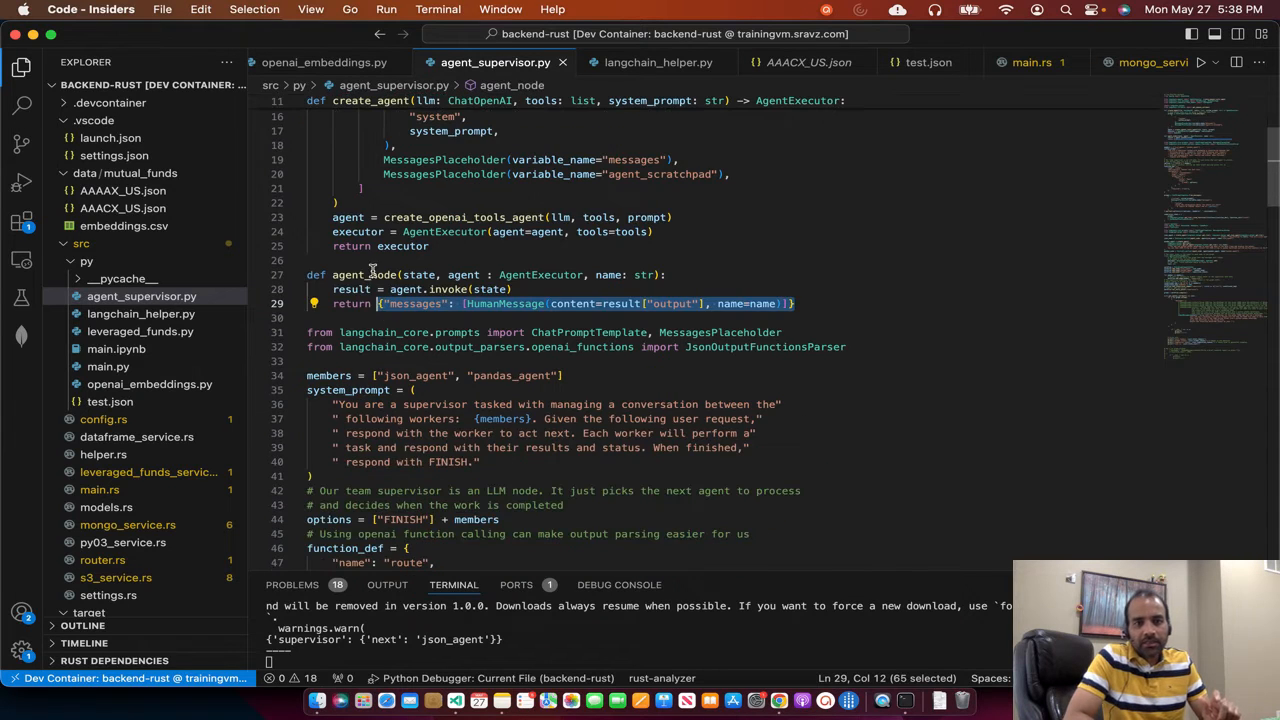
{"action": "double_click", "coordinate": [416, 376]}
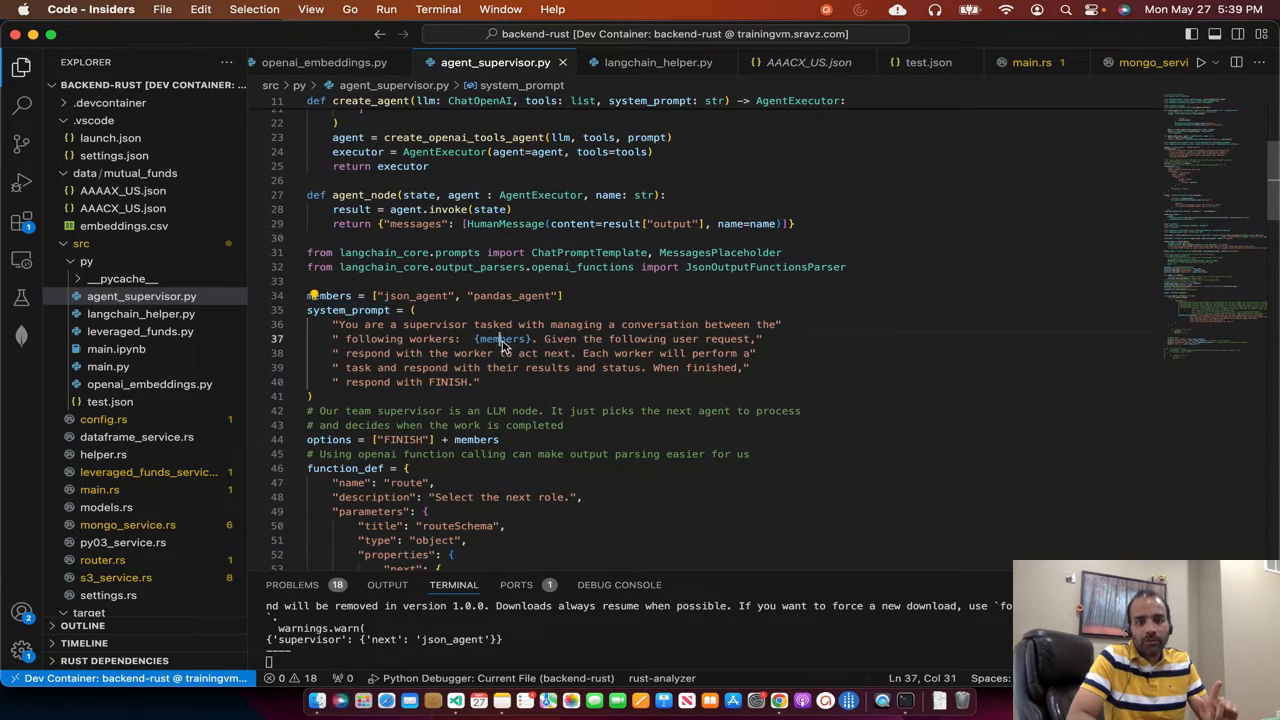
{"action": "scroll", "scroll_direction": "down", "scroll_amount": 3}
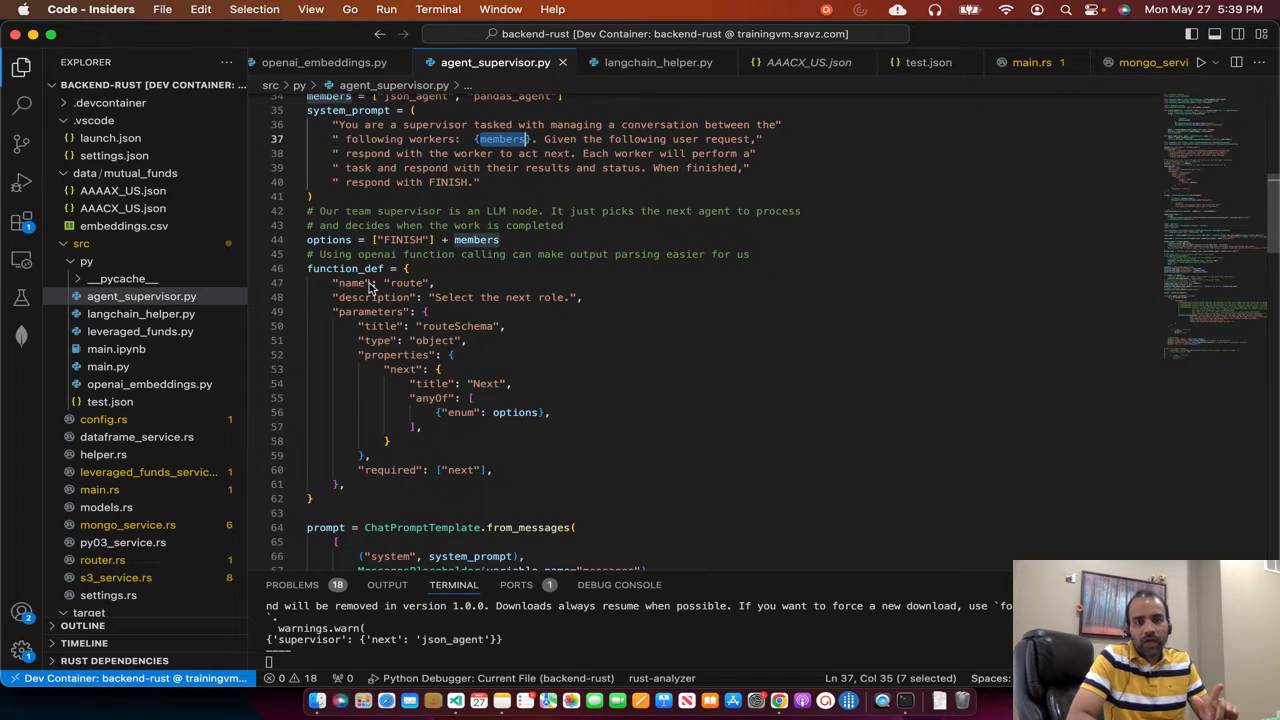
{"action": "left_click_drag", "start_coordinate": [308, 254], "coordinate": [344, 486]}
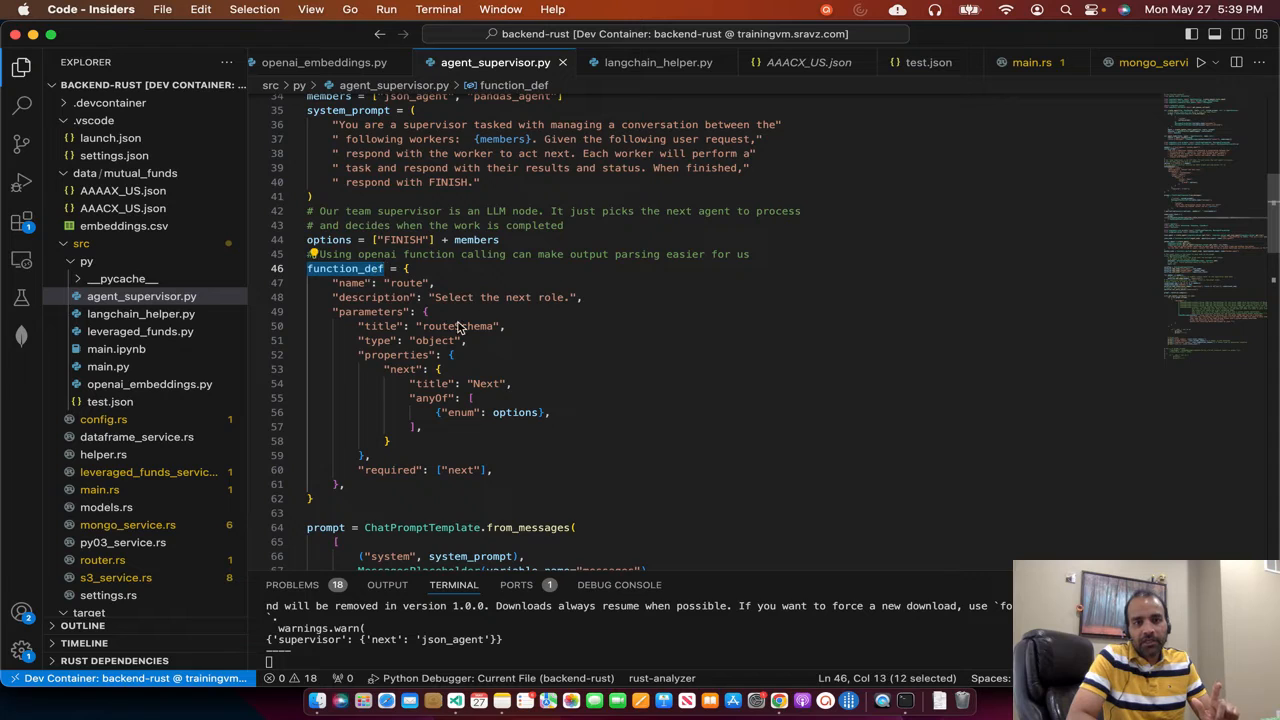
{"action": "mouse_move", "coordinate": [518, 336]}
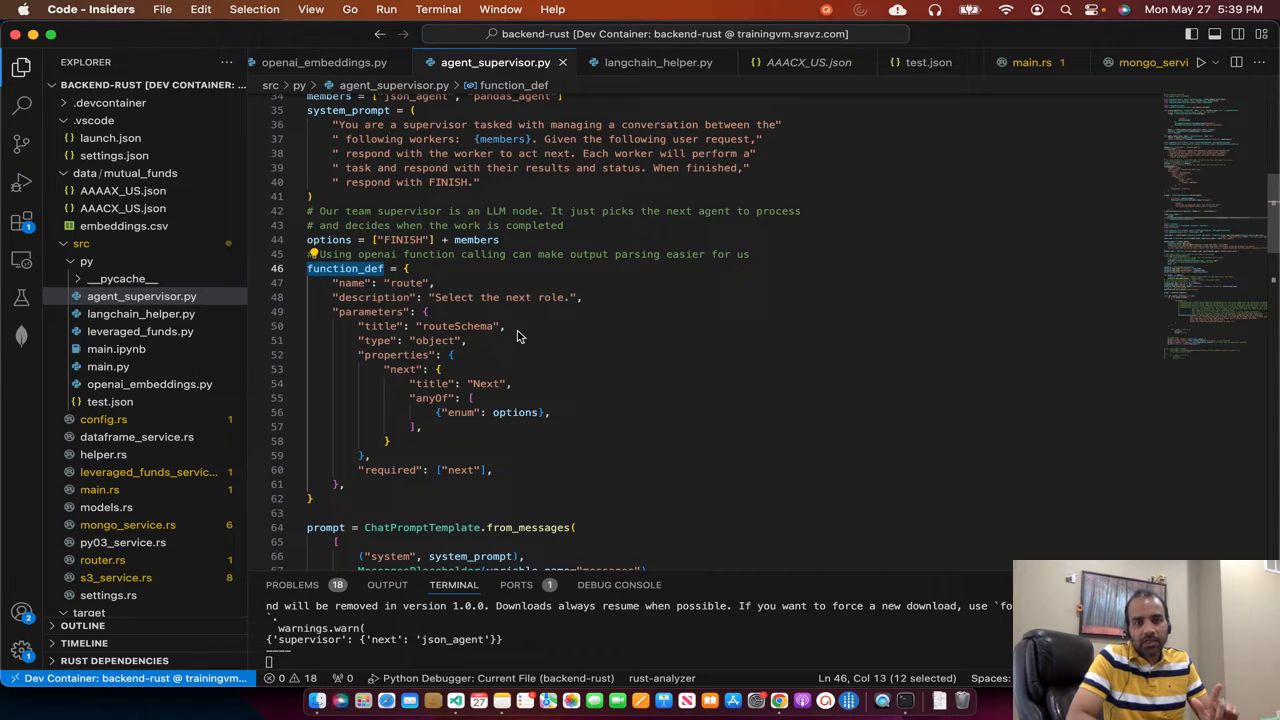
{"action": "double_click", "coordinate": [370, 312]}
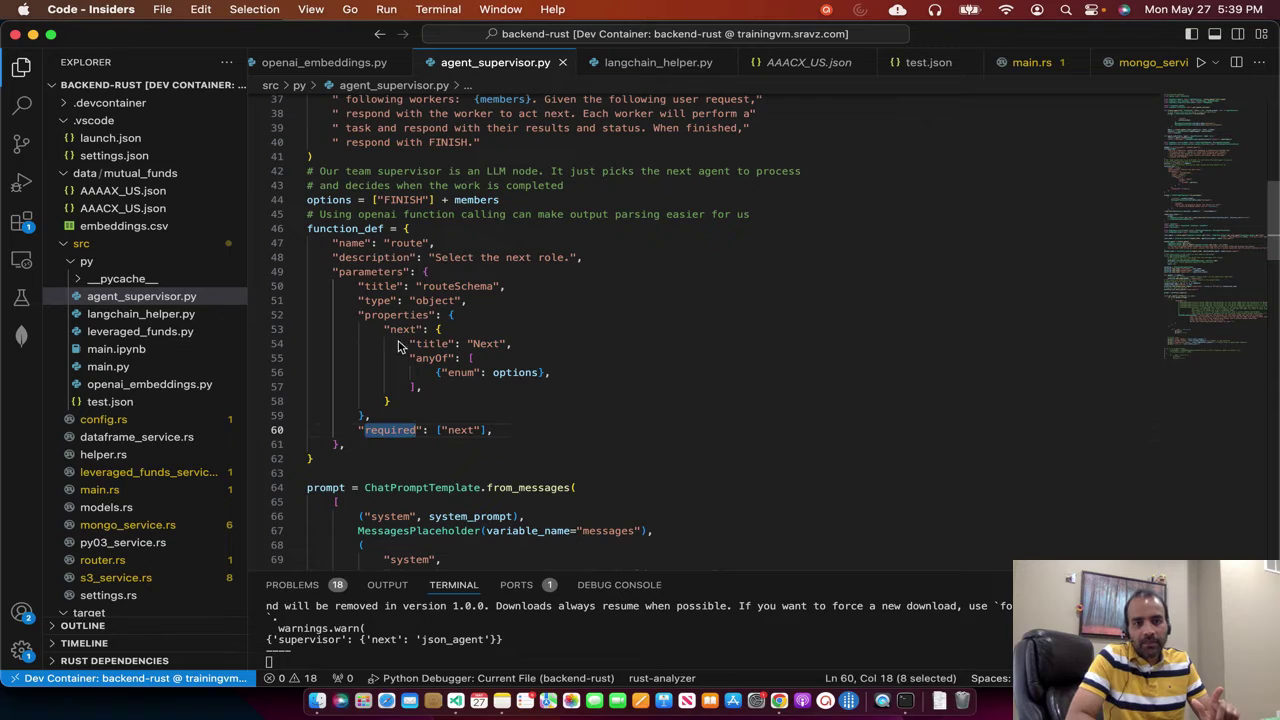
{"action": "mouse_move", "coordinate": [428, 300]}
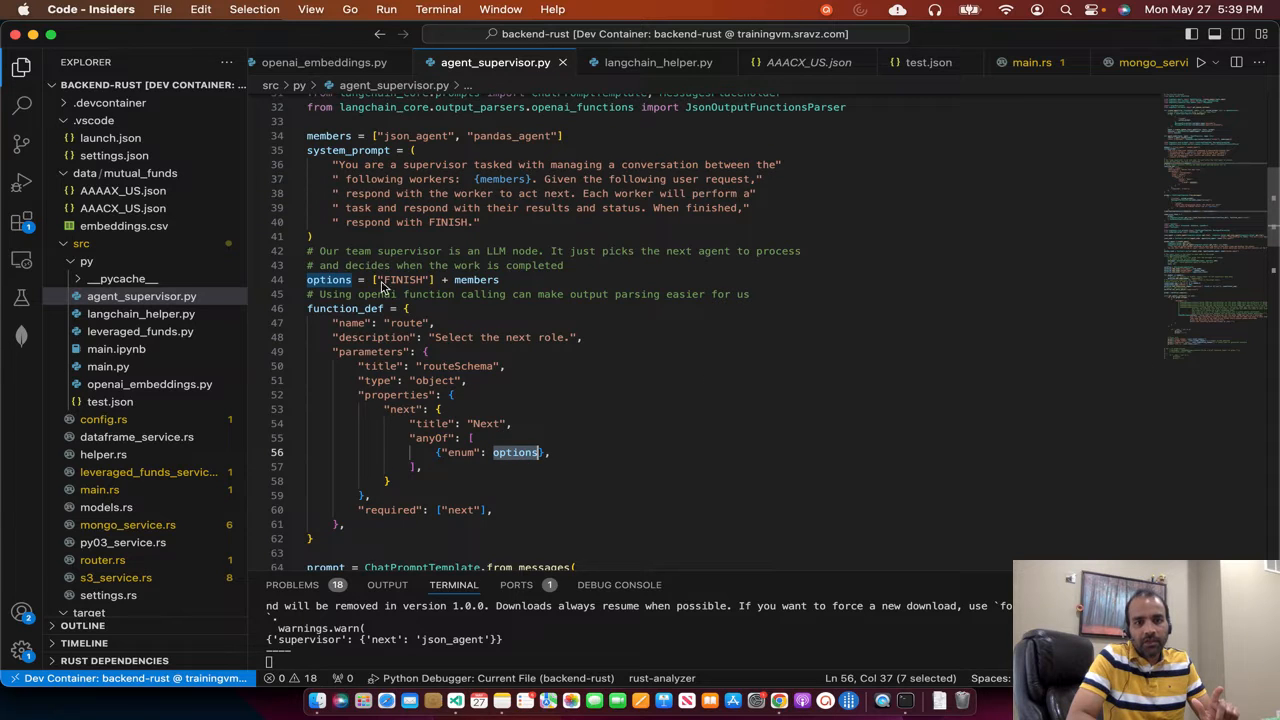
{"action": "mouse_move", "coordinate": [492, 292]}
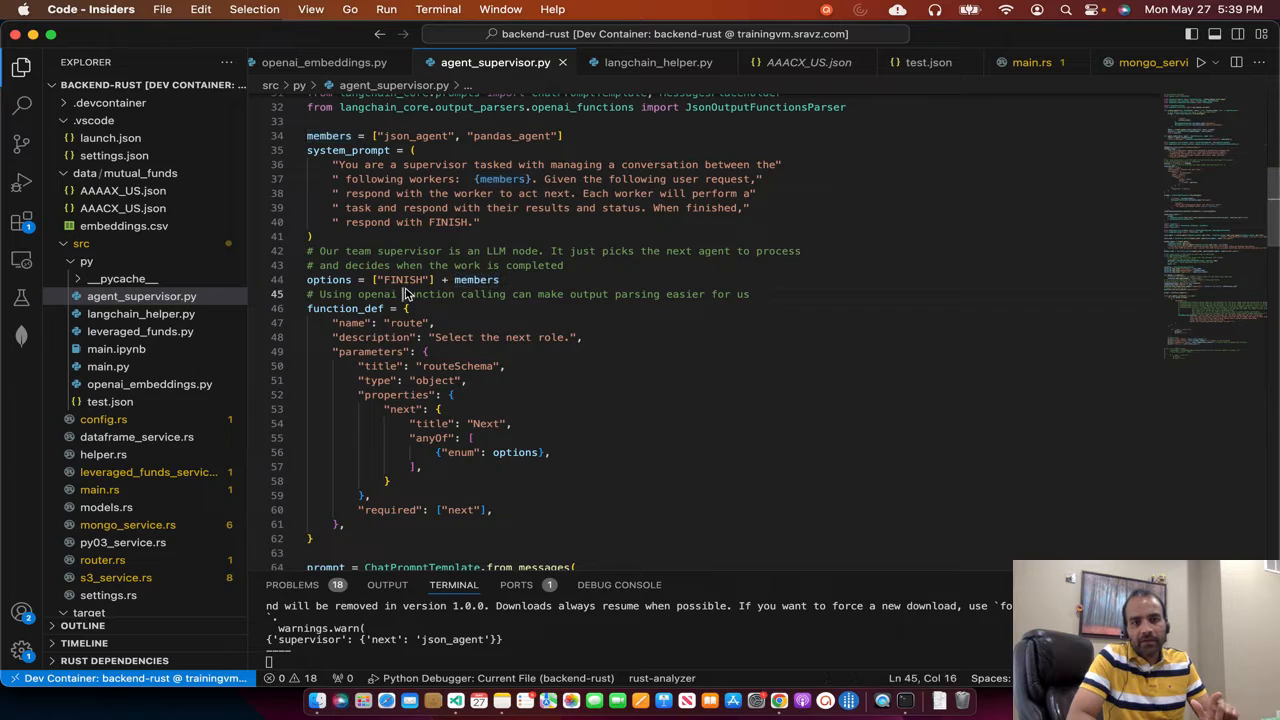
{"action": "double_click", "coordinate": [400, 280]}
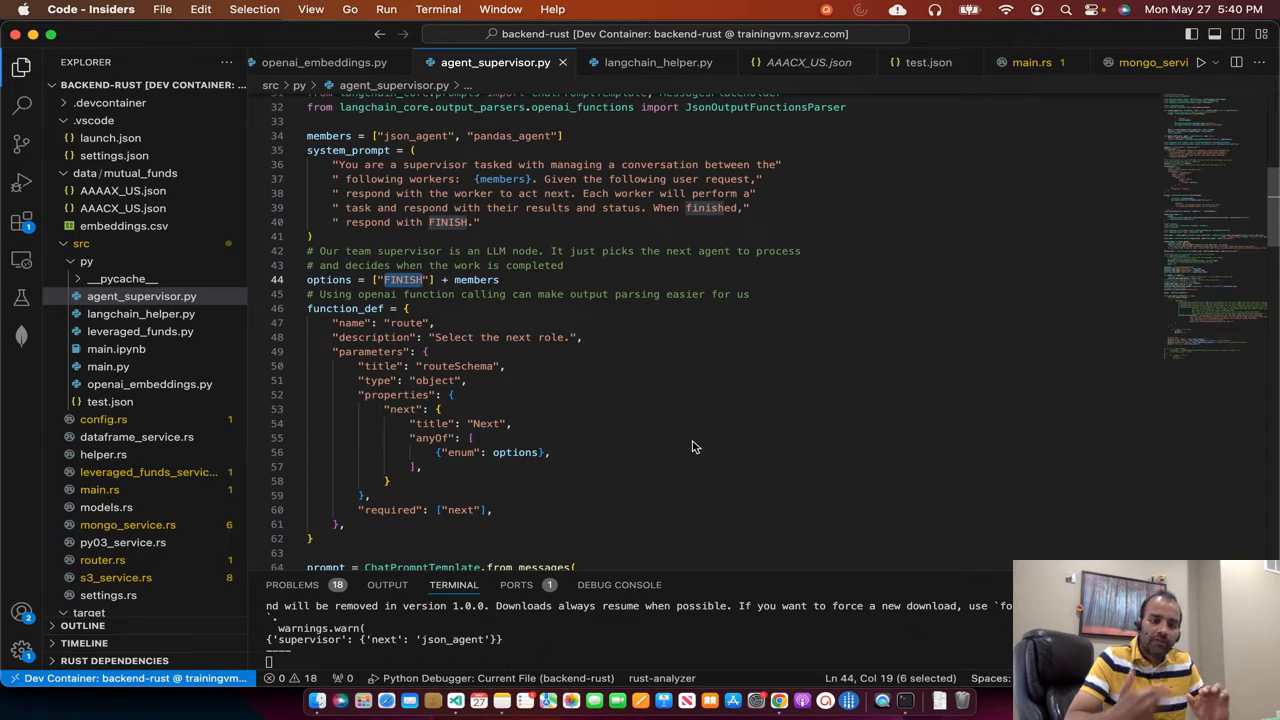
{"action": "scroll", "scroll_direction": "down", "scroll_amount": 3}
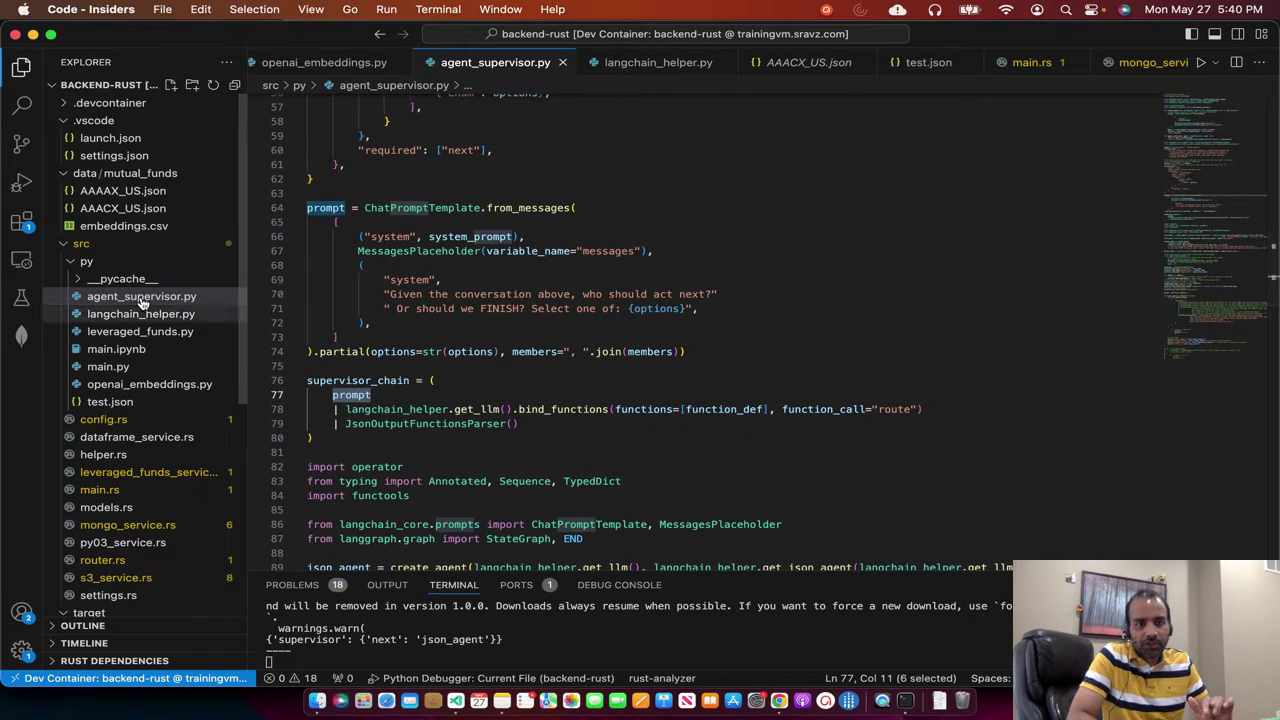
{"action": "left_click", "coordinate": [484, 408]}
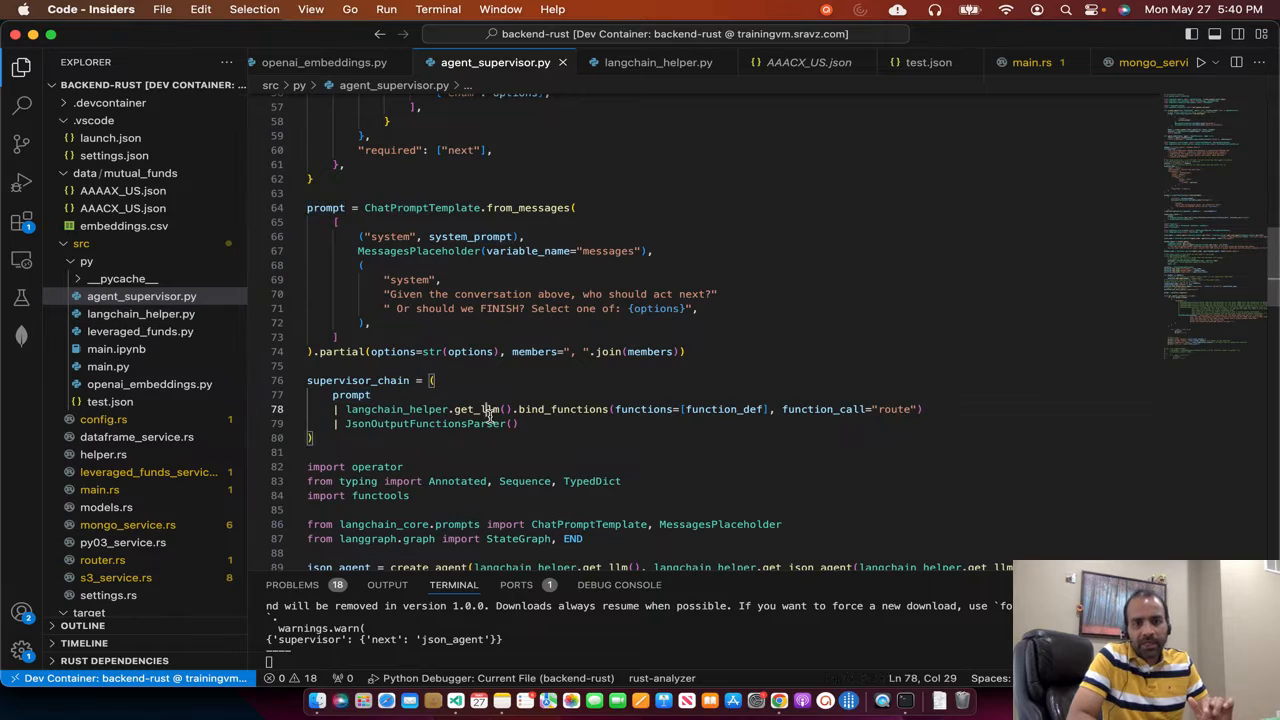
{"action": "double_click", "coordinate": [484, 408]}
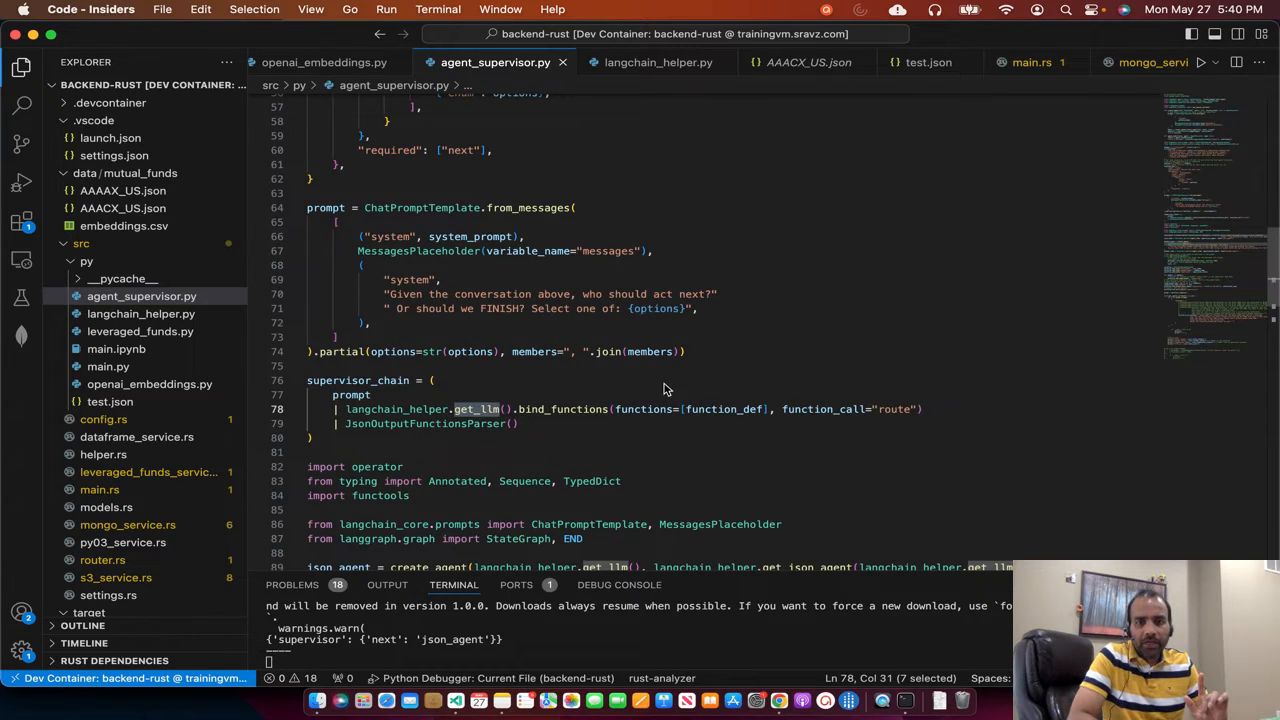
{"action": "scroll", "scroll_direction": "down", "scroll_amount": 3}
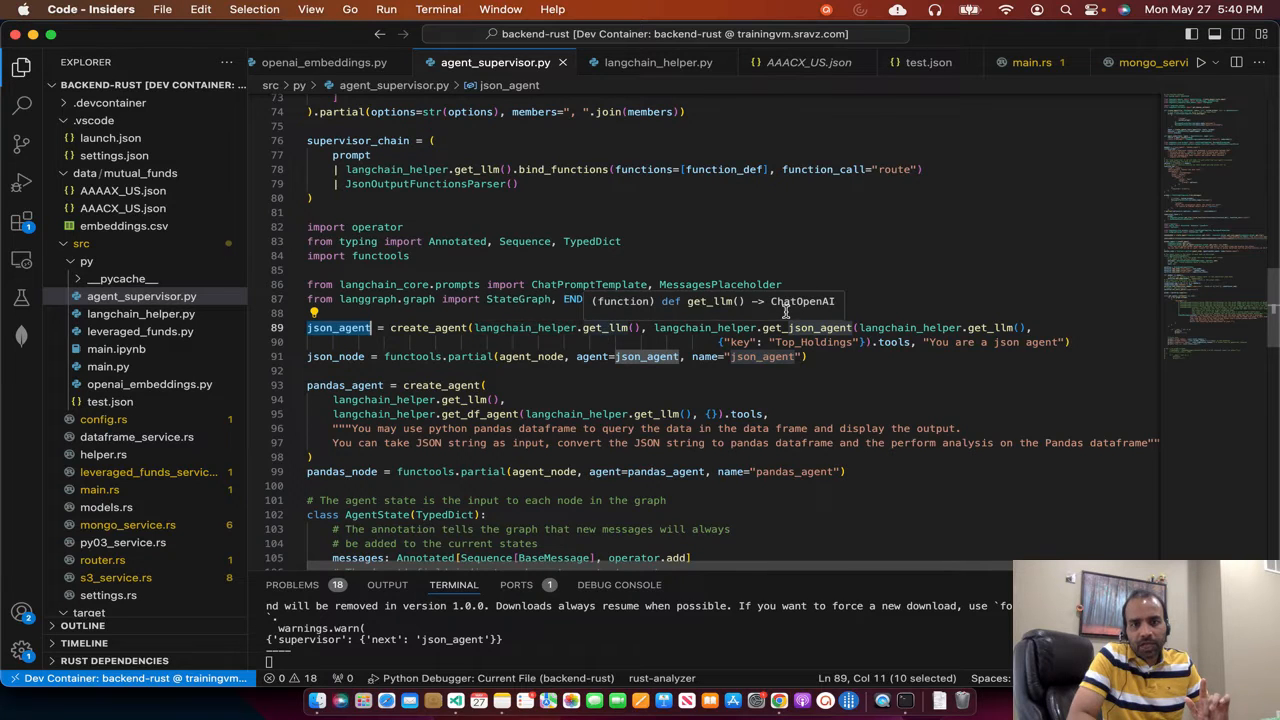
{"action": "mouse_move", "coordinate": [800, 328]}
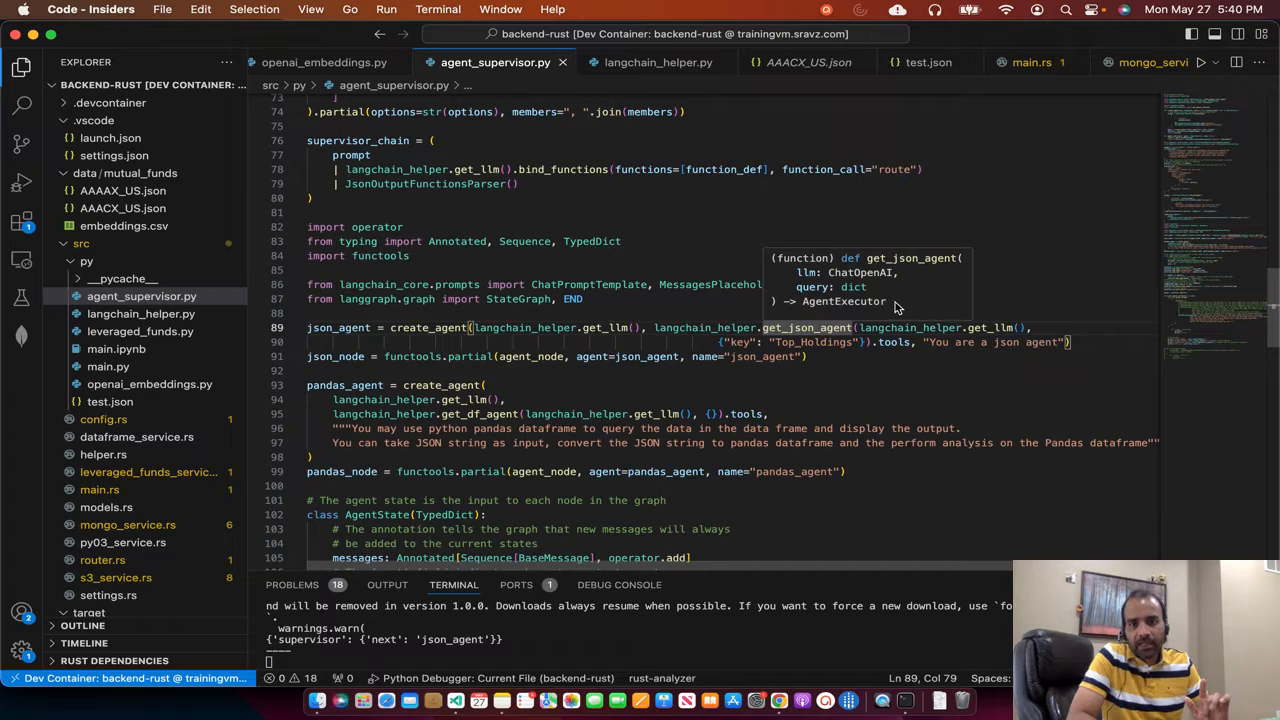
{"action": "double_click", "coordinate": [896, 342]}
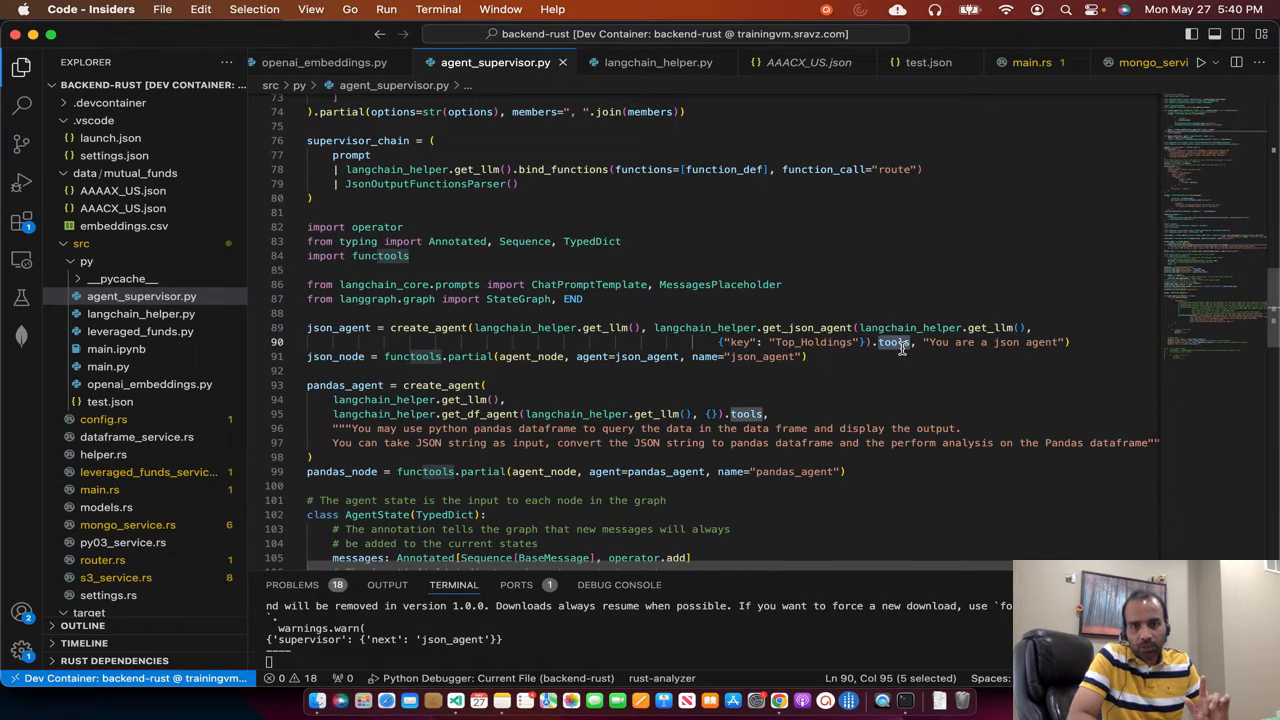
{"action": "mouse_move", "coordinate": [440, 334]}
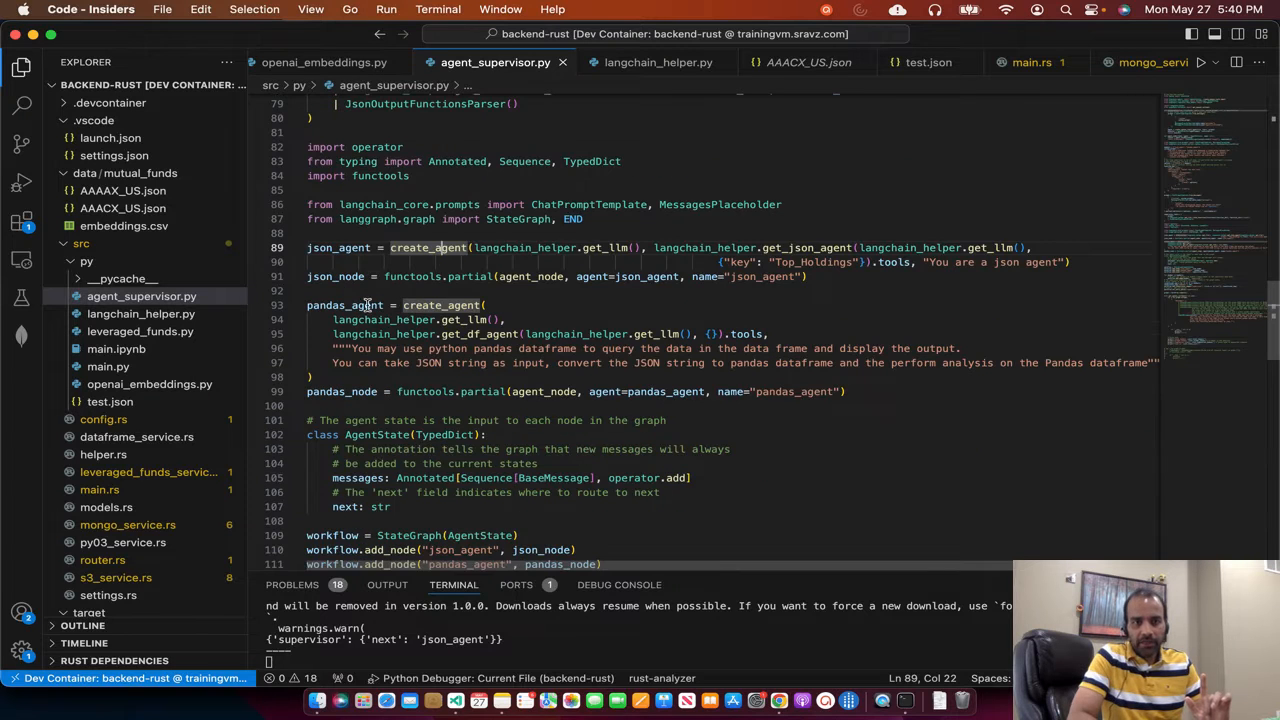
{"action": "double_click", "coordinate": [336, 248]}
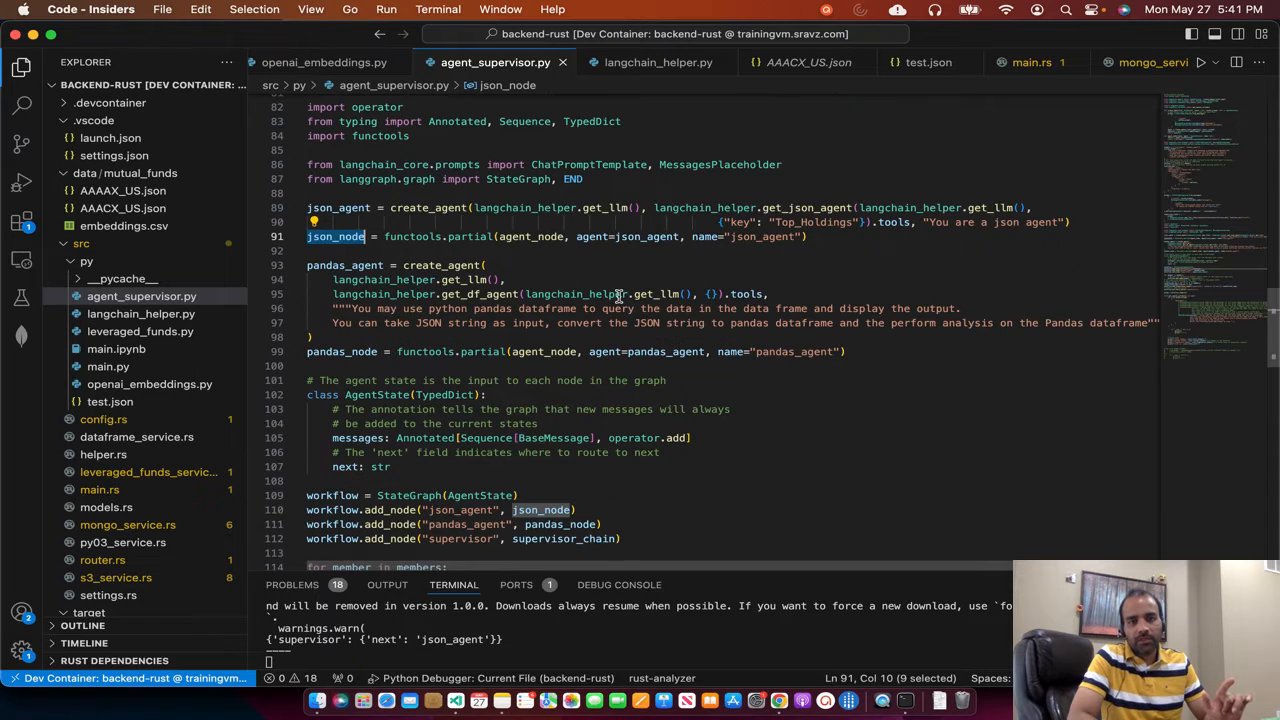
{"action": "mouse_move", "coordinate": [672, 300]}
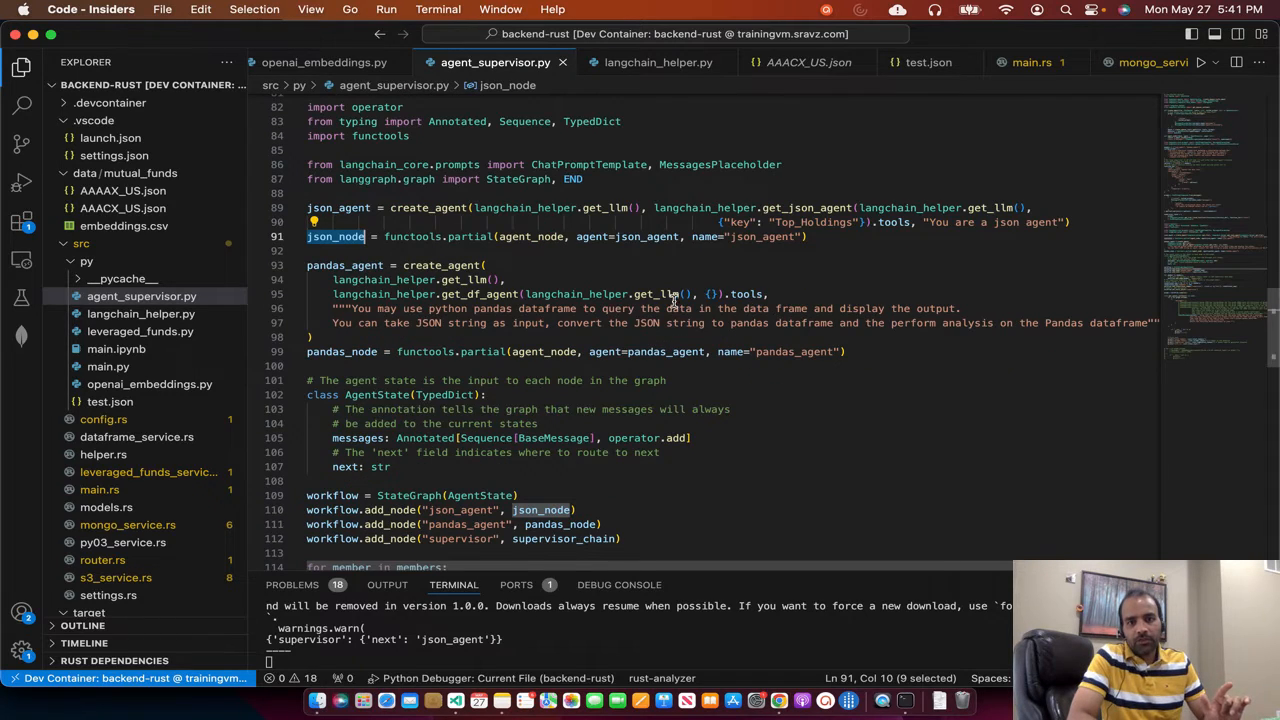
{"action": "double_click", "coordinate": [476, 294]}
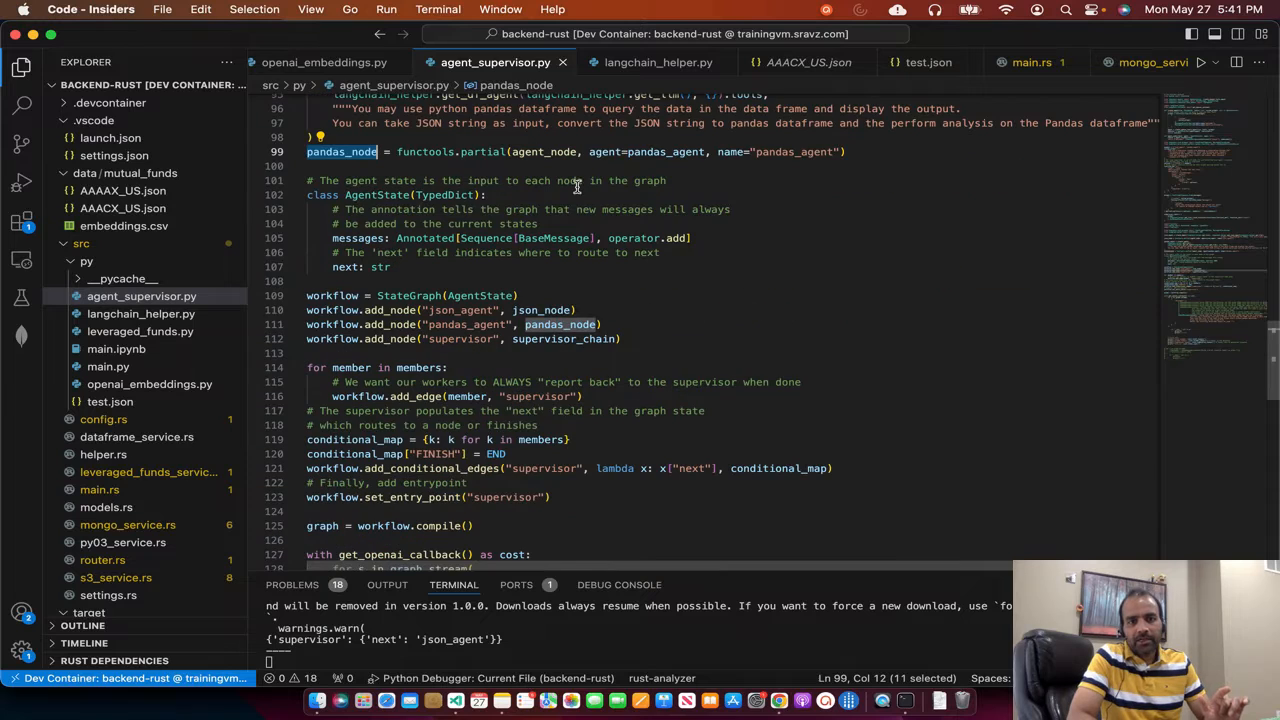
{"action": "mouse_move", "coordinate": [364, 194]}
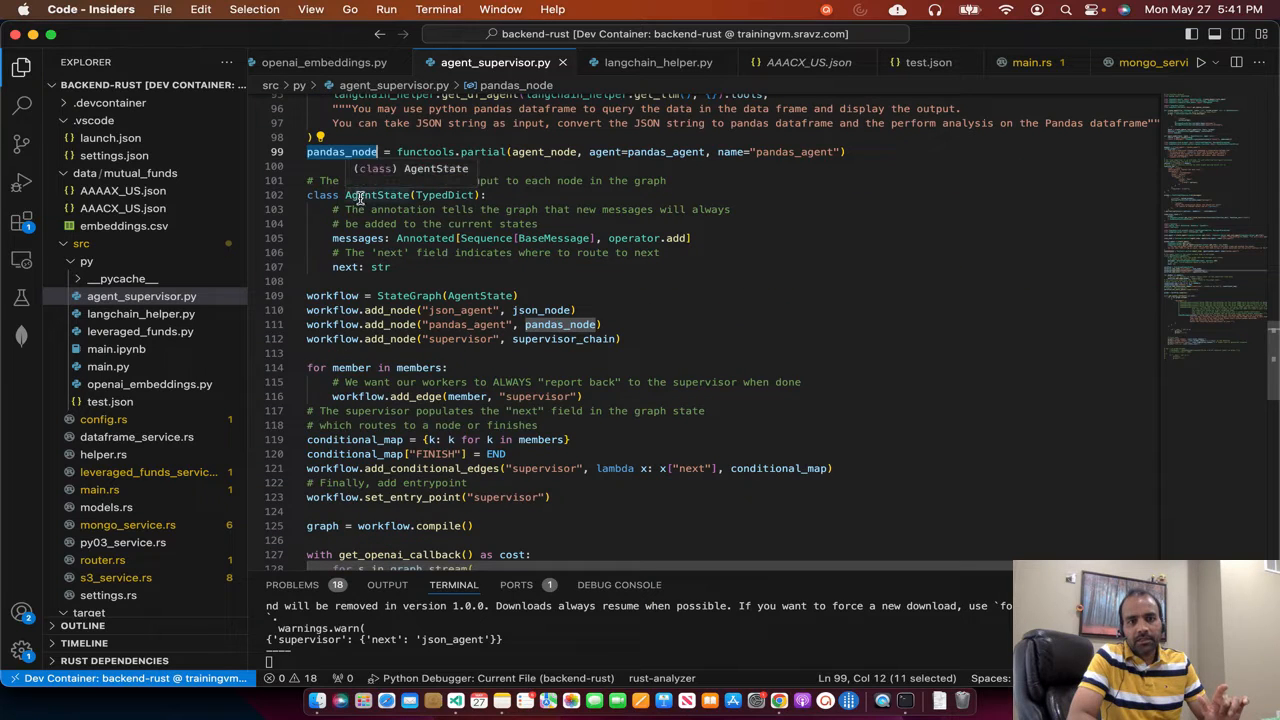
{"action": "mouse_move", "coordinate": [452, 196]}
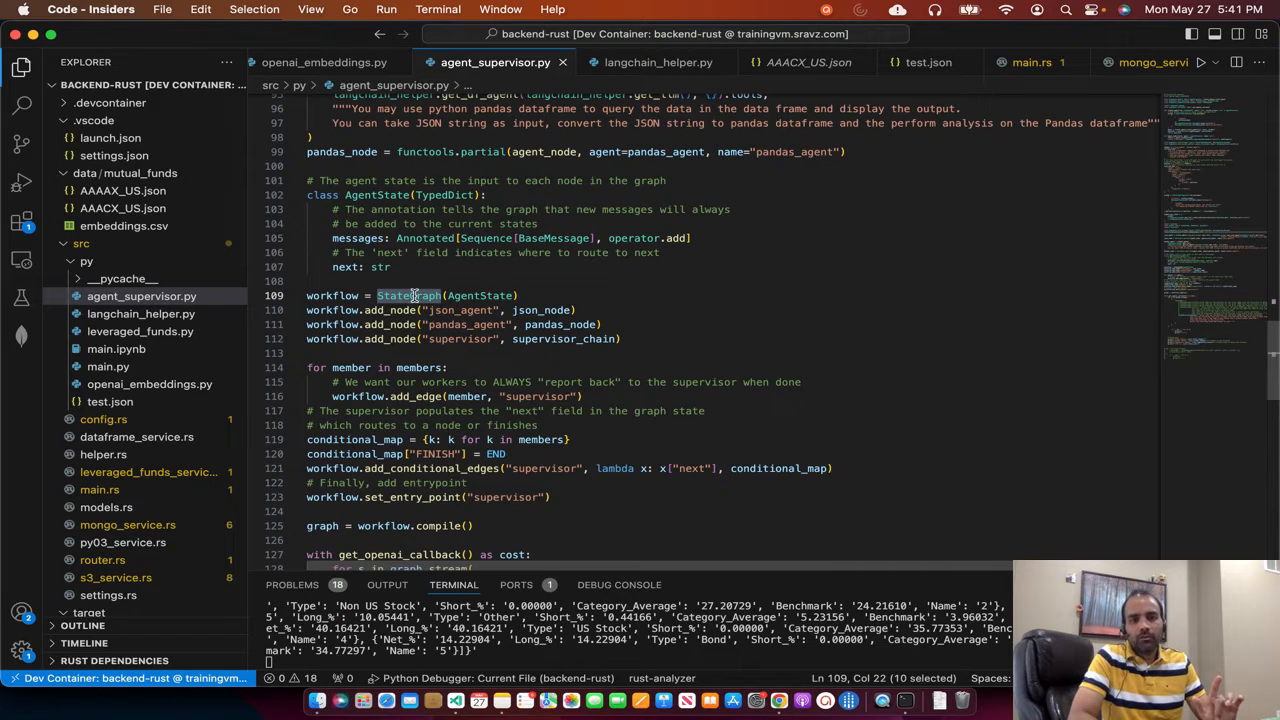
{"action": "mouse_move", "coordinate": [408, 296]}
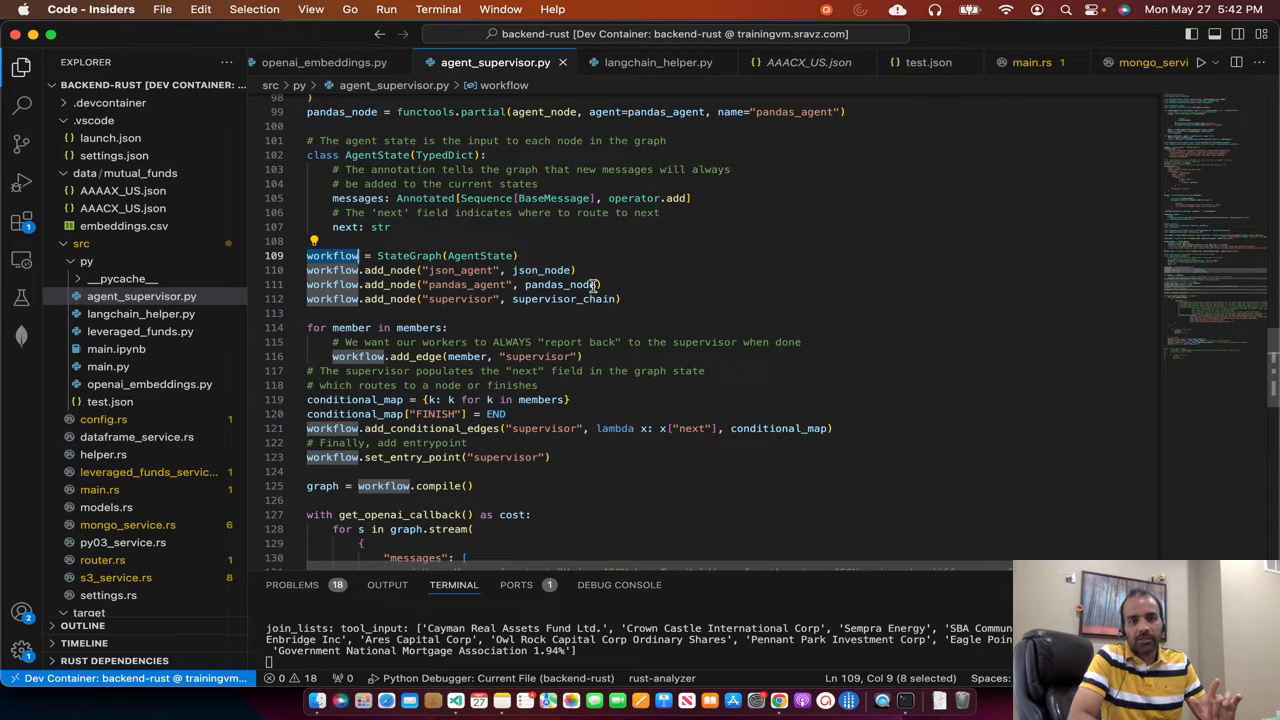
{"action": "scroll", "scroll_direction": "down", "scroll_amount": 3}
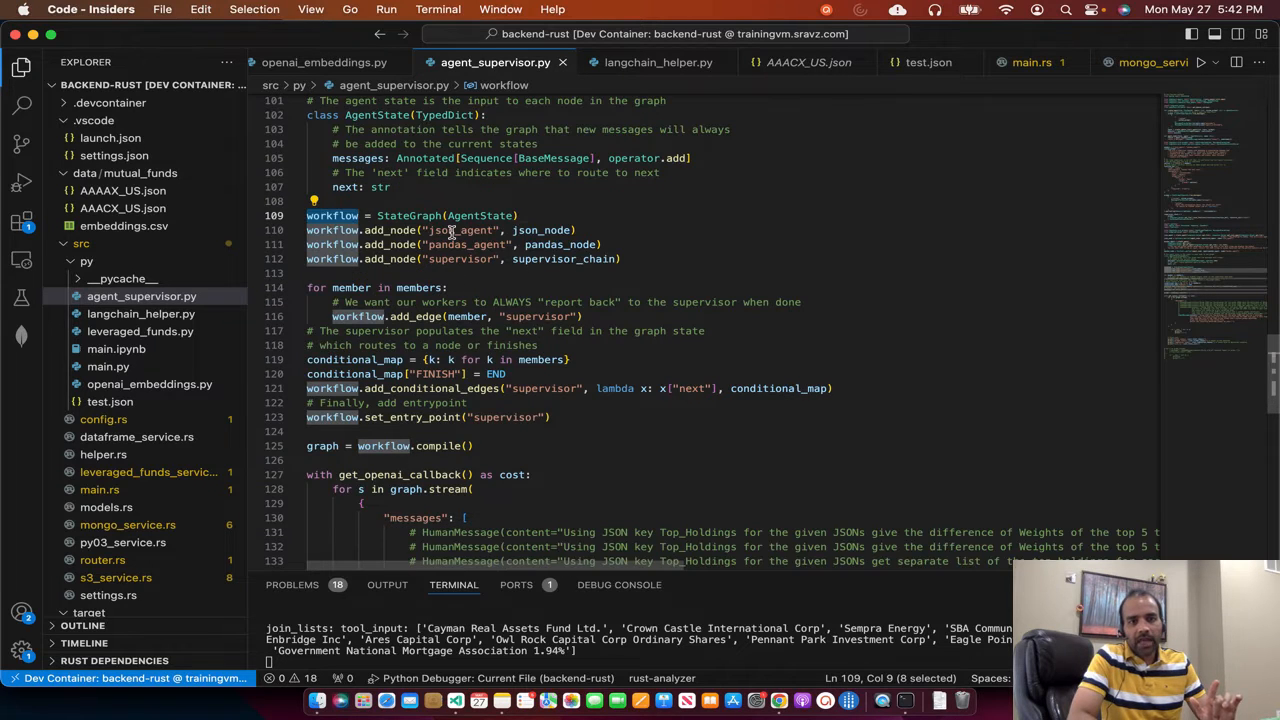
{"action": "scroll", "scroll_direction": "down", "scroll_amount": 3}
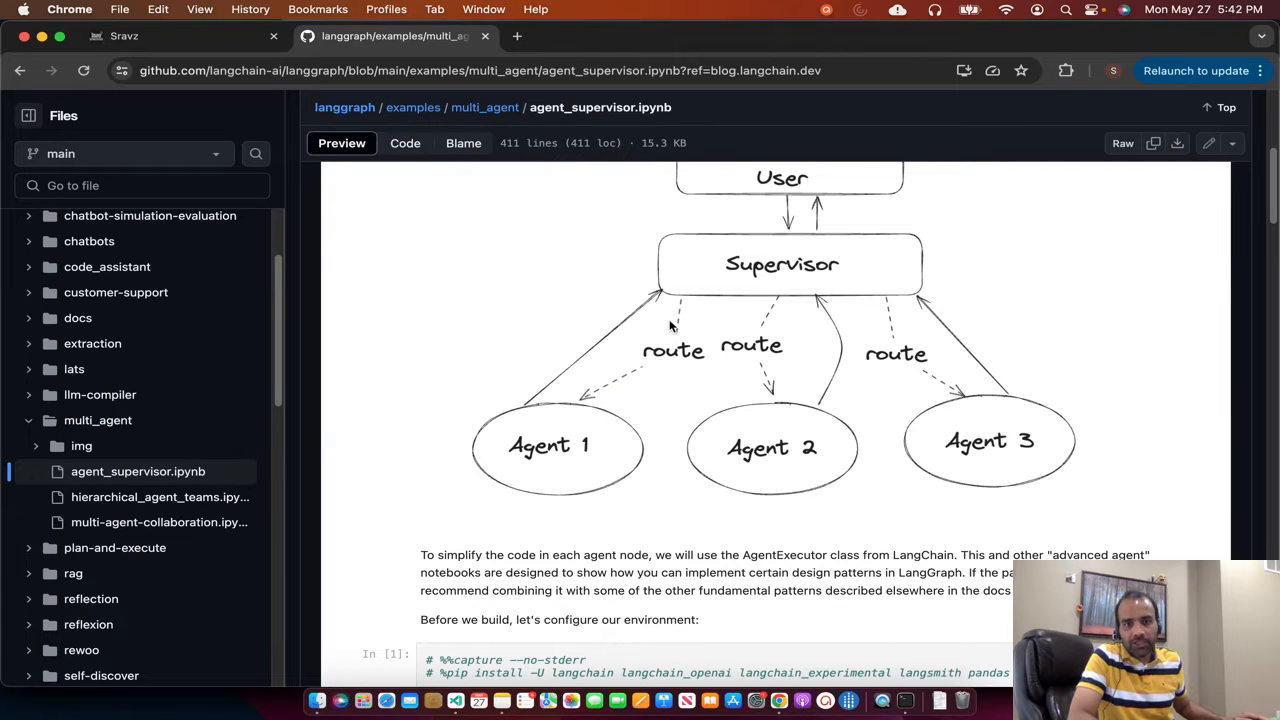
{"action": "mouse_move", "coordinate": [930, 322]}
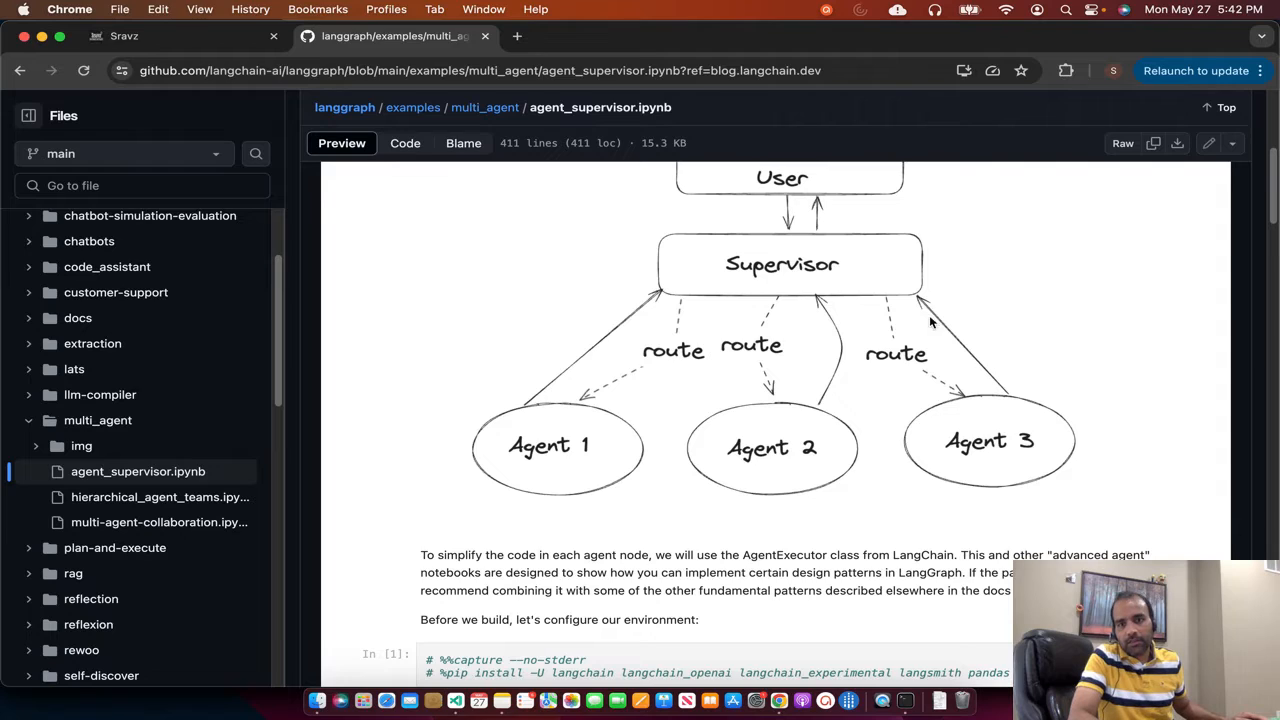
{"action": "mouse_move", "coordinate": [866, 396]}
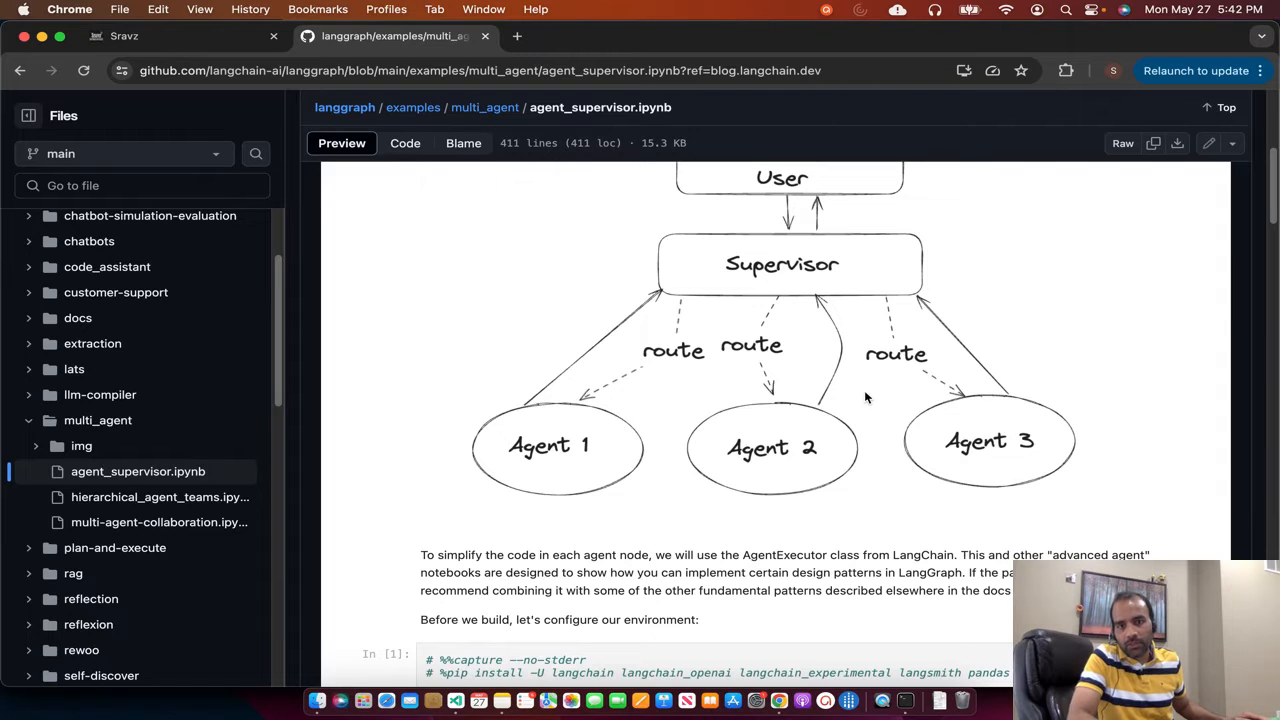
{"action": "mouse_move", "coordinate": [1028, 470]}
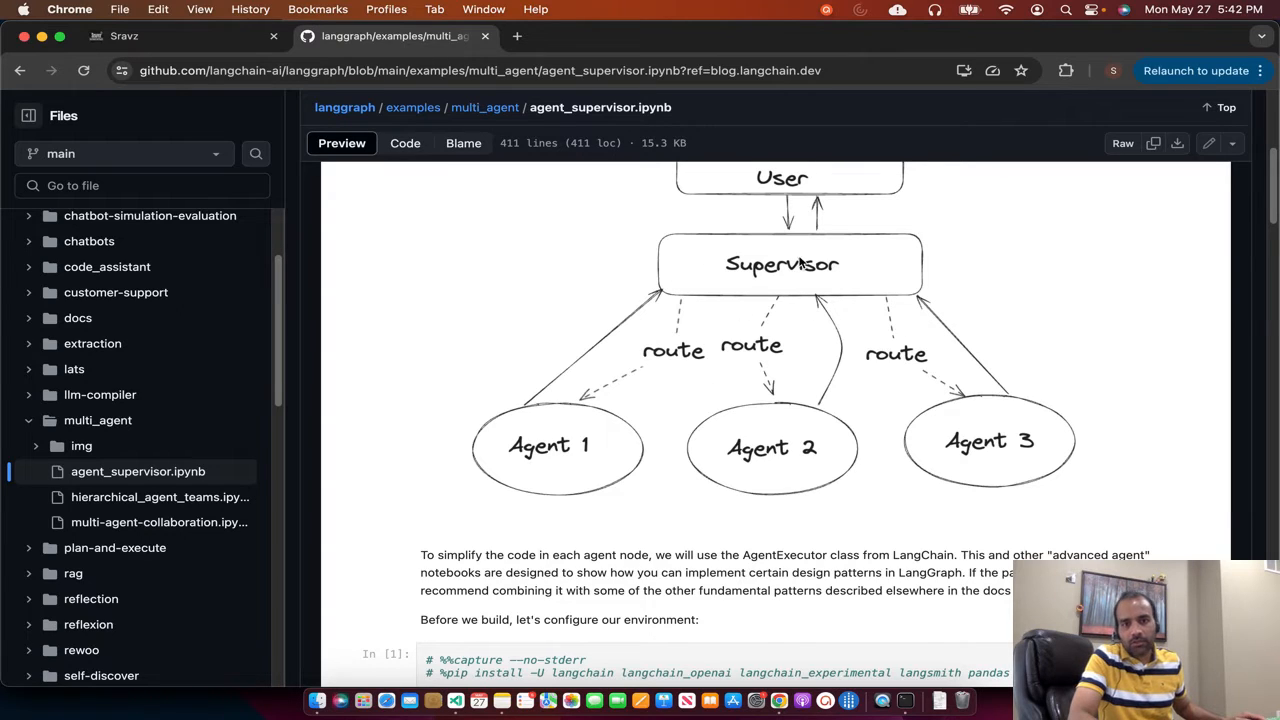
{"action": "mouse_move", "coordinate": [832, 304]}
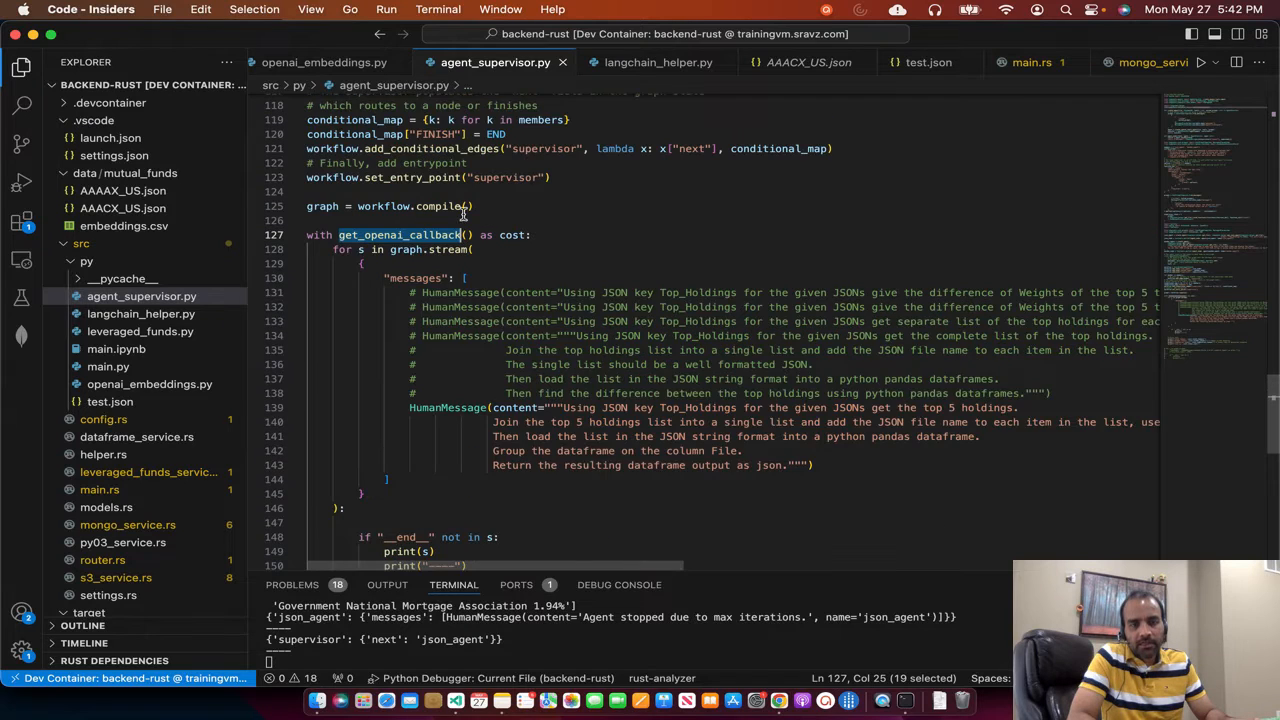
Step: Scroll through the get_openai_callback block with graph.stream, HumanMessage prompts and token-cost prints
{"action": "scroll", "scroll_direction": "down", "scroll_amount": 3}
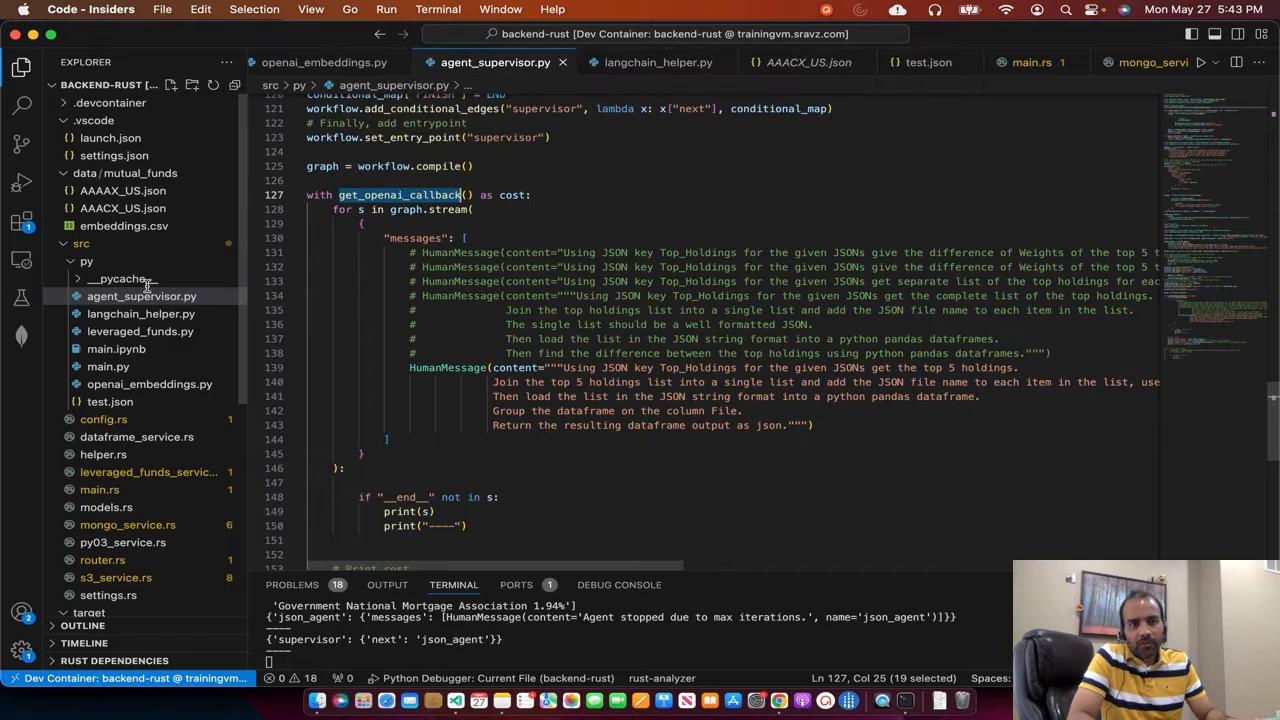
{"action": "mouse_move", "coordinate": [506, 194]}
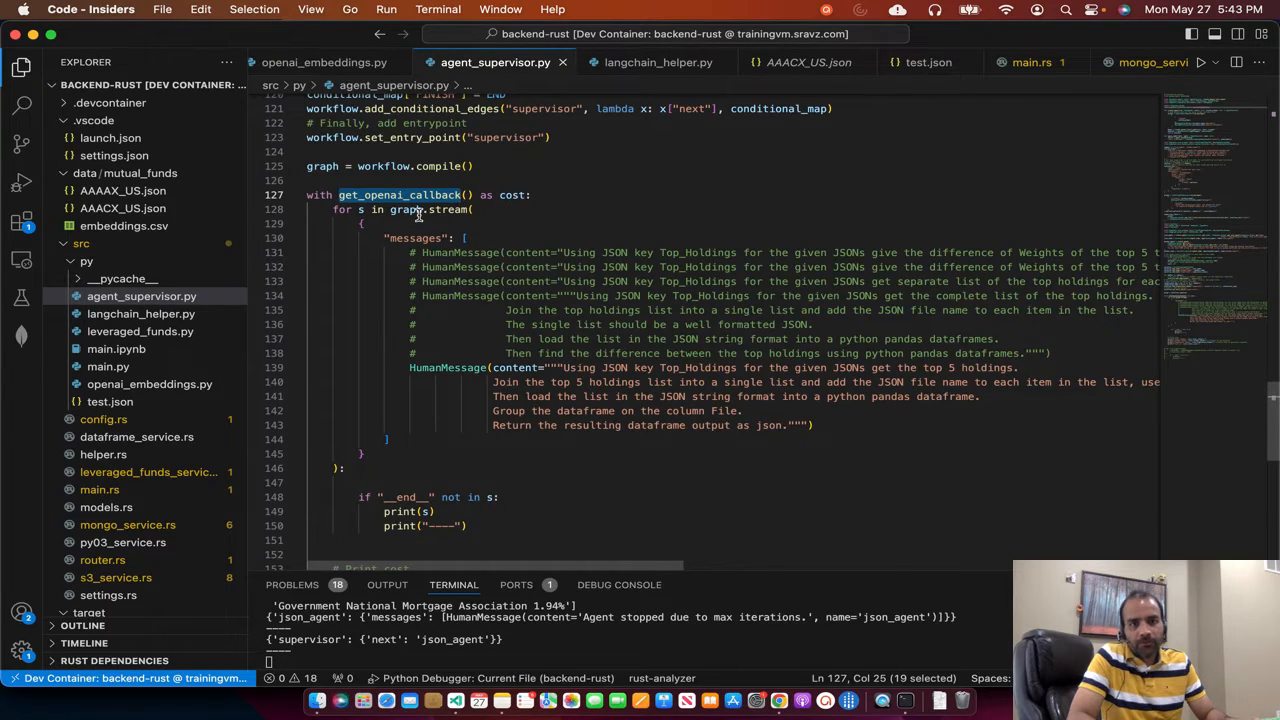
{"action": "mouse_move", "coordinate": [456, 210]}
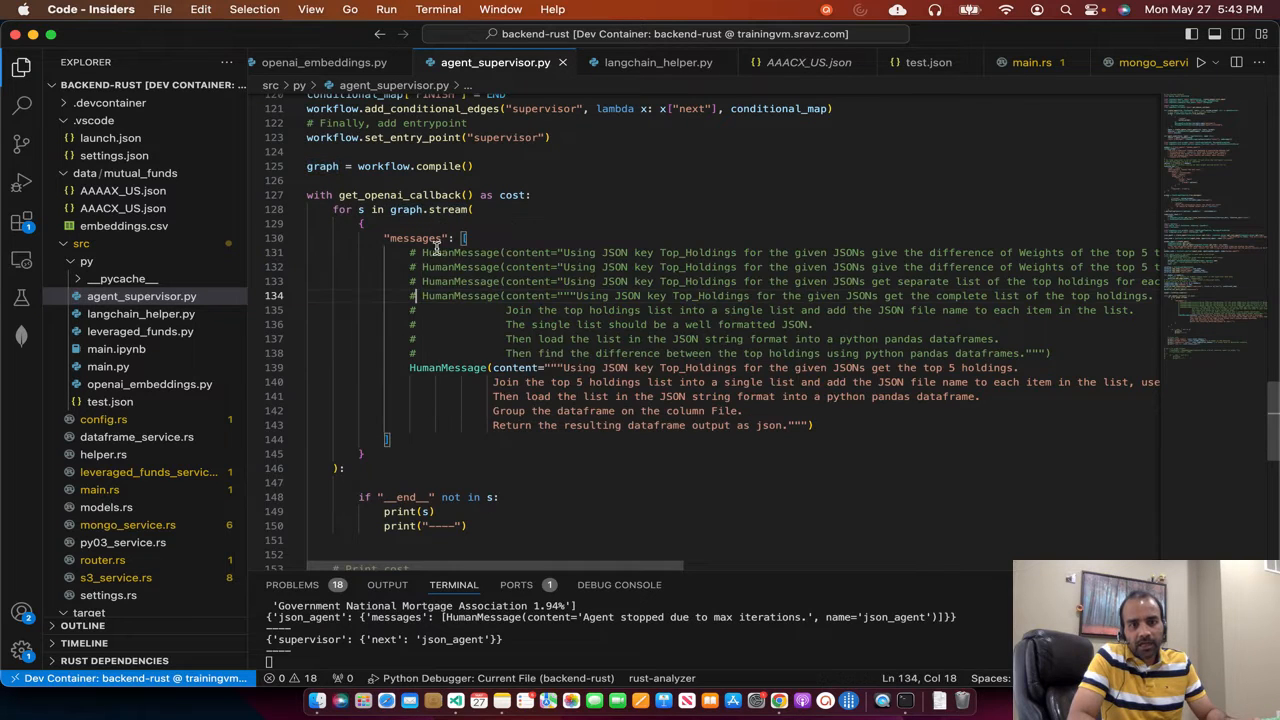
{"action": "mouse_move", "coordinate": [422, 236]}
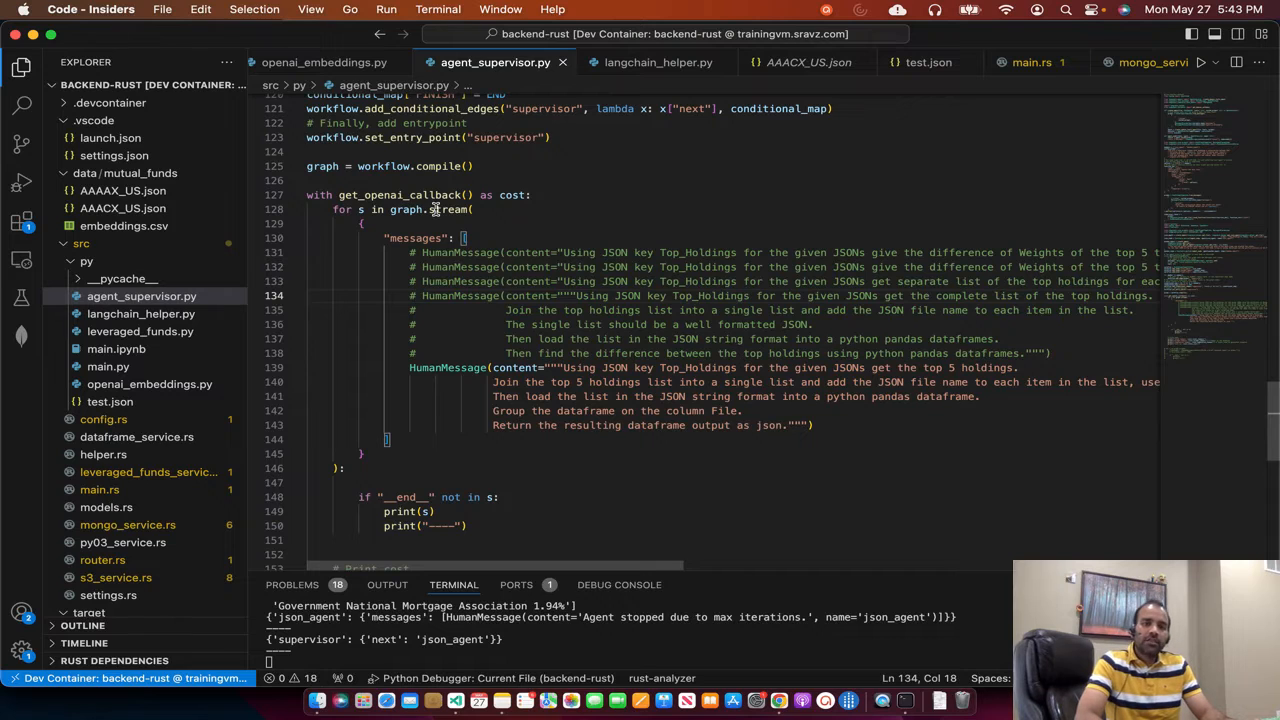
{"action": "scroll", "scroll_direction": "down", "scroll_amount": 3}
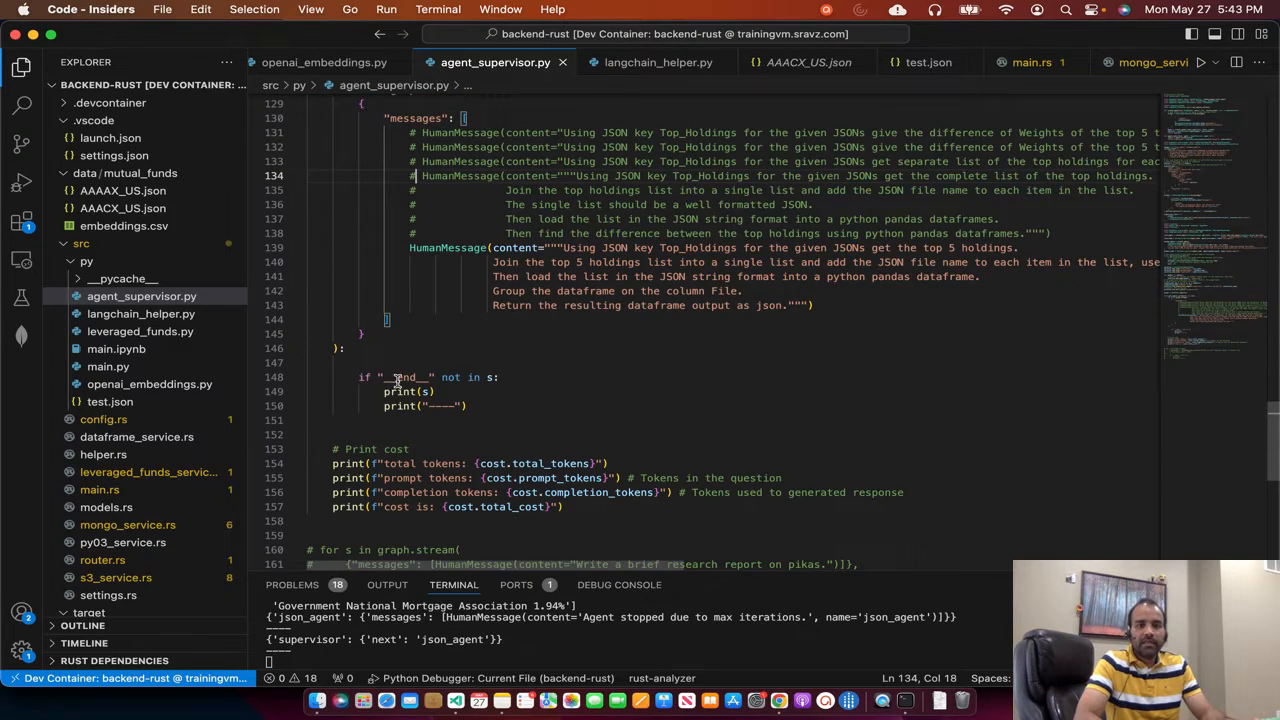
{"action": "mouse_move", "coordinate": [722, 406]}
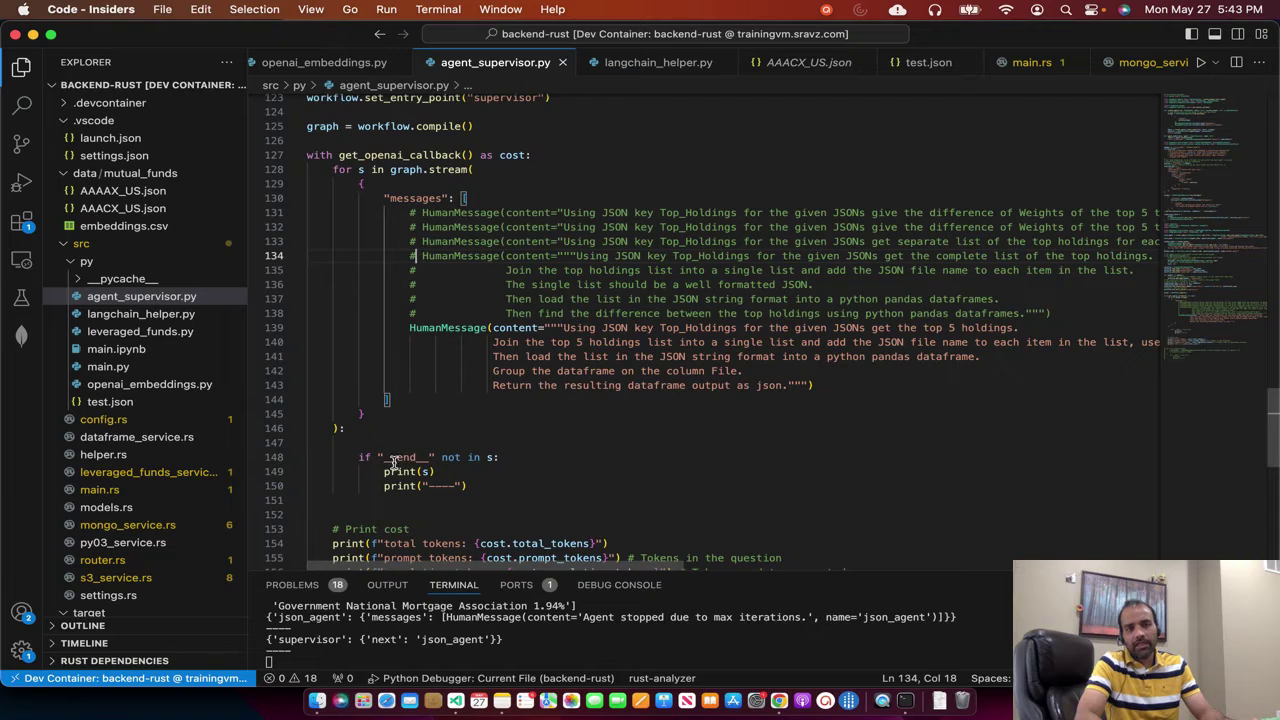
{"action": "scroll", "scroll_direction": "down", "scroll_amount": 3}
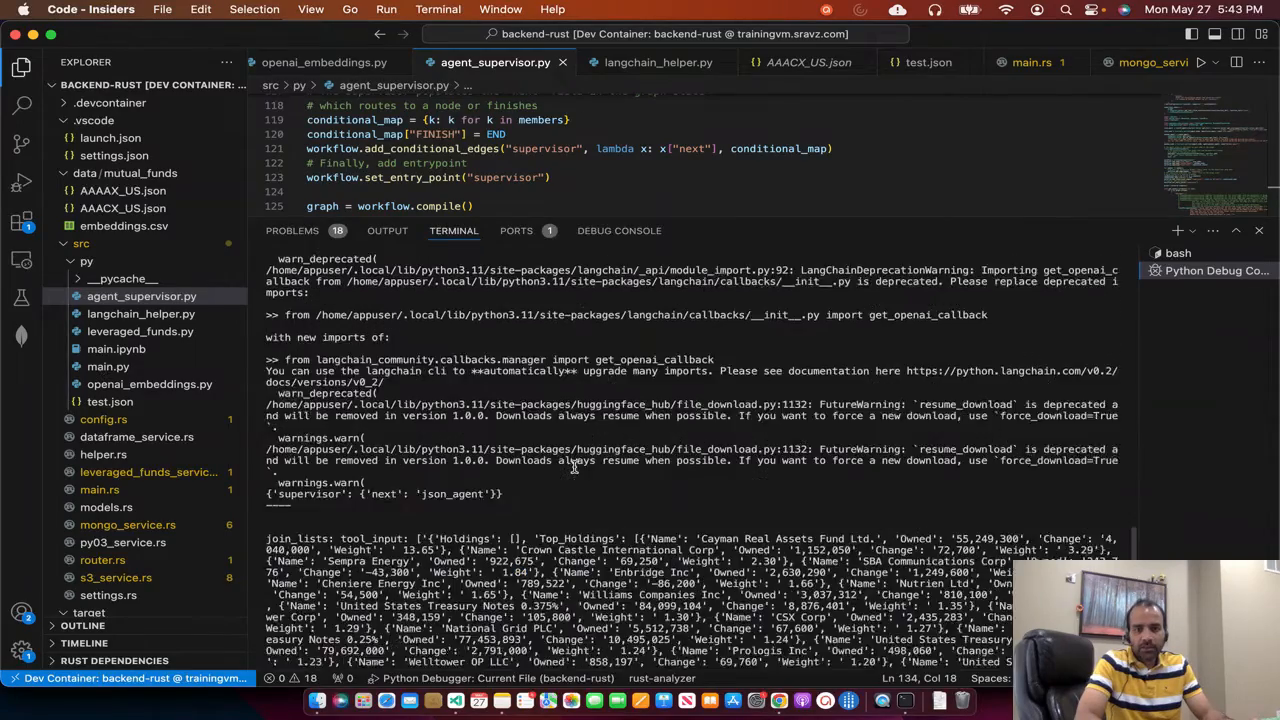
Step: Scroll the enlarged terminal panel through the run's fund holdings output
{"action": "scroll", "scroll_direction": "down", "scroll_amount": 3}
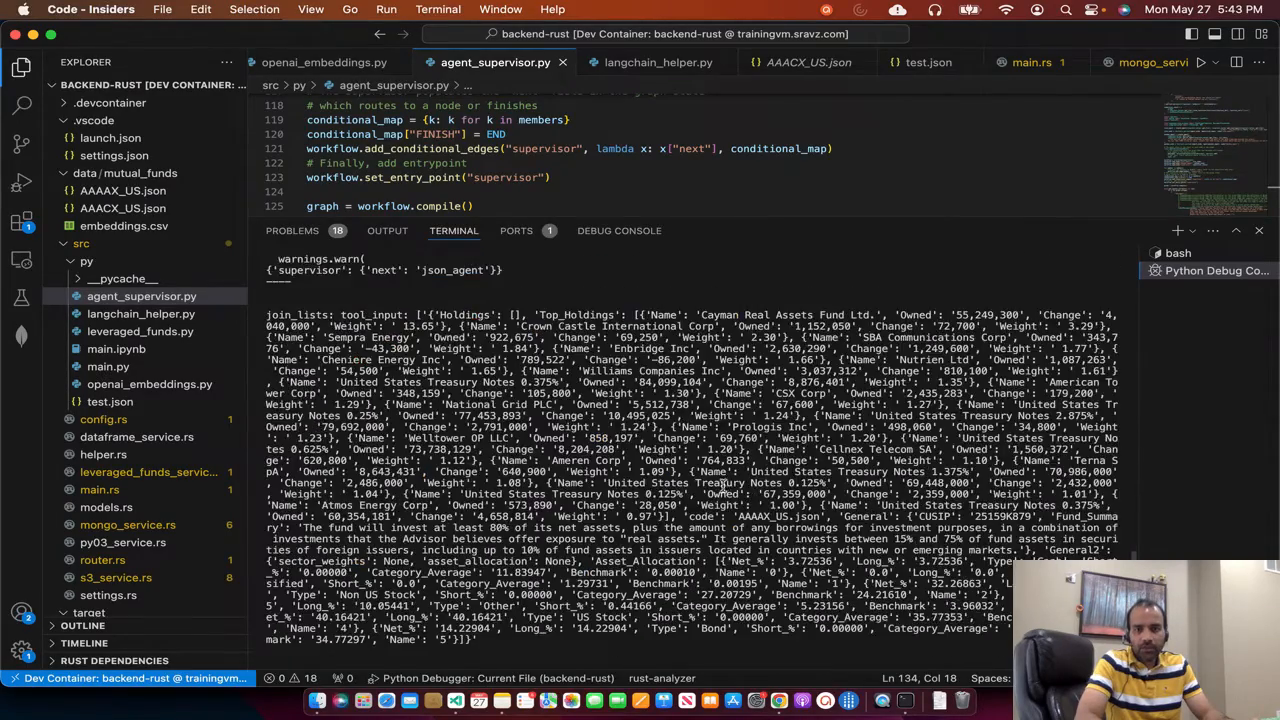
{"action": "scroll", "scroll_direction": "down", "scroll_amount": 3}
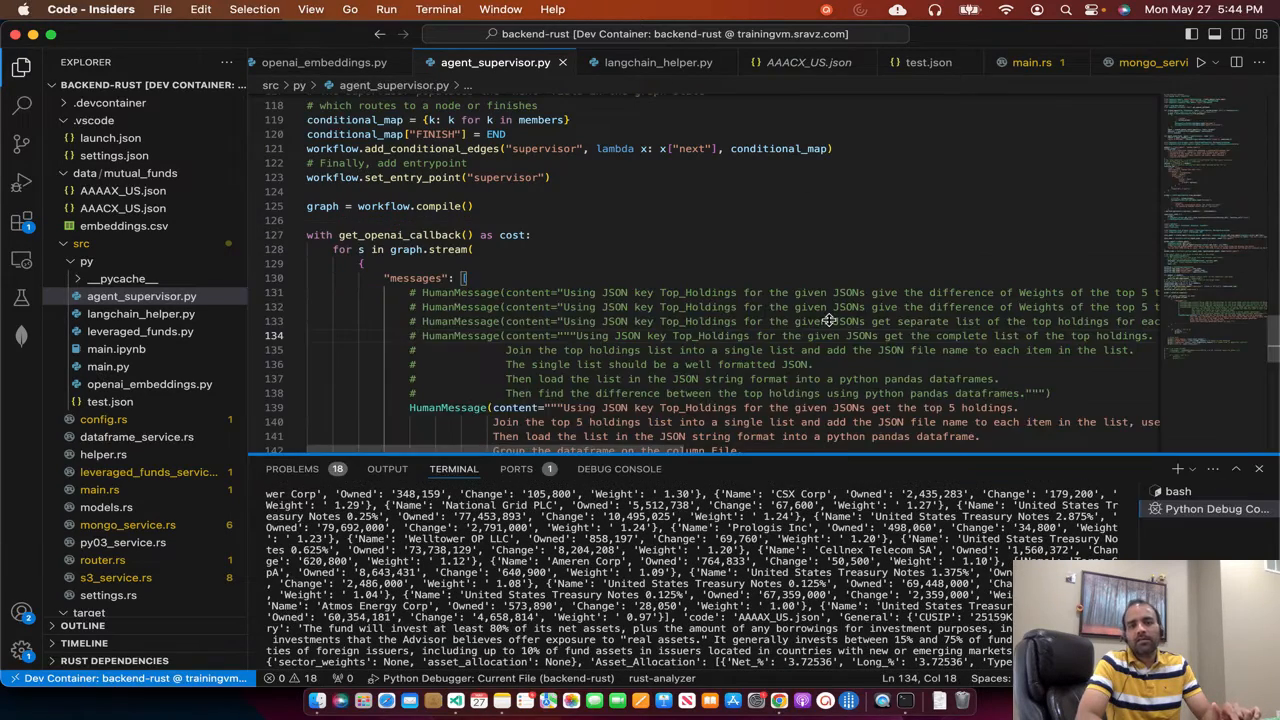
{"action": "scroll", "scroll_direction": "down", "scroll_amount": 3}
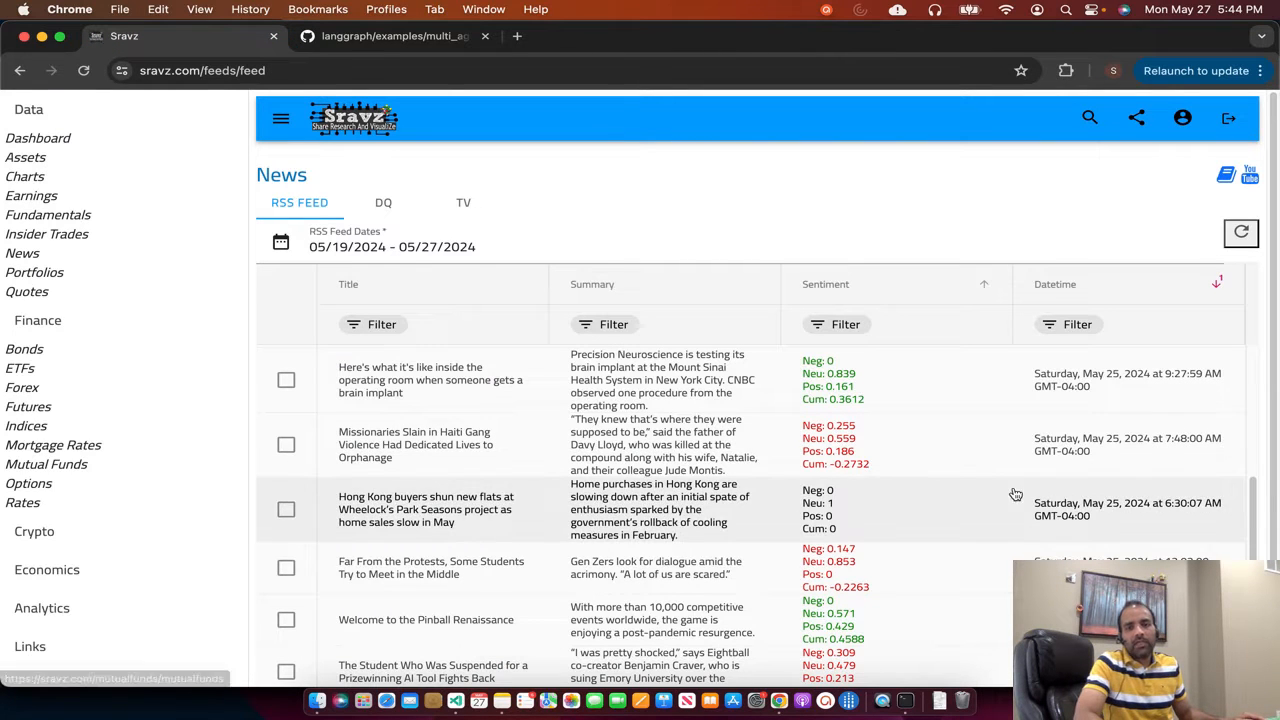
{"action": "mouse_move", "coordinate": [764, 376]}
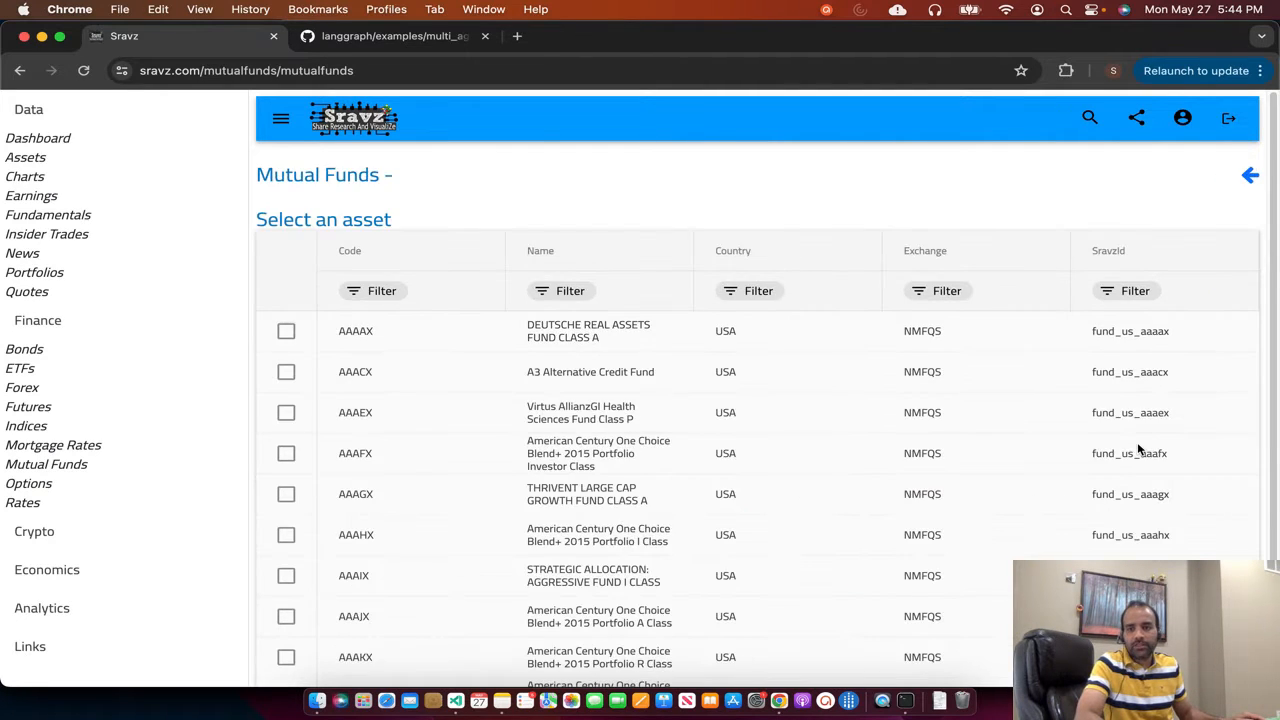
Step: Go from Sravz News to the Mutual Funds asset list and scroll its table
{"action": "scroll", "scroll_direction": "down", "scroll_amount": 3}
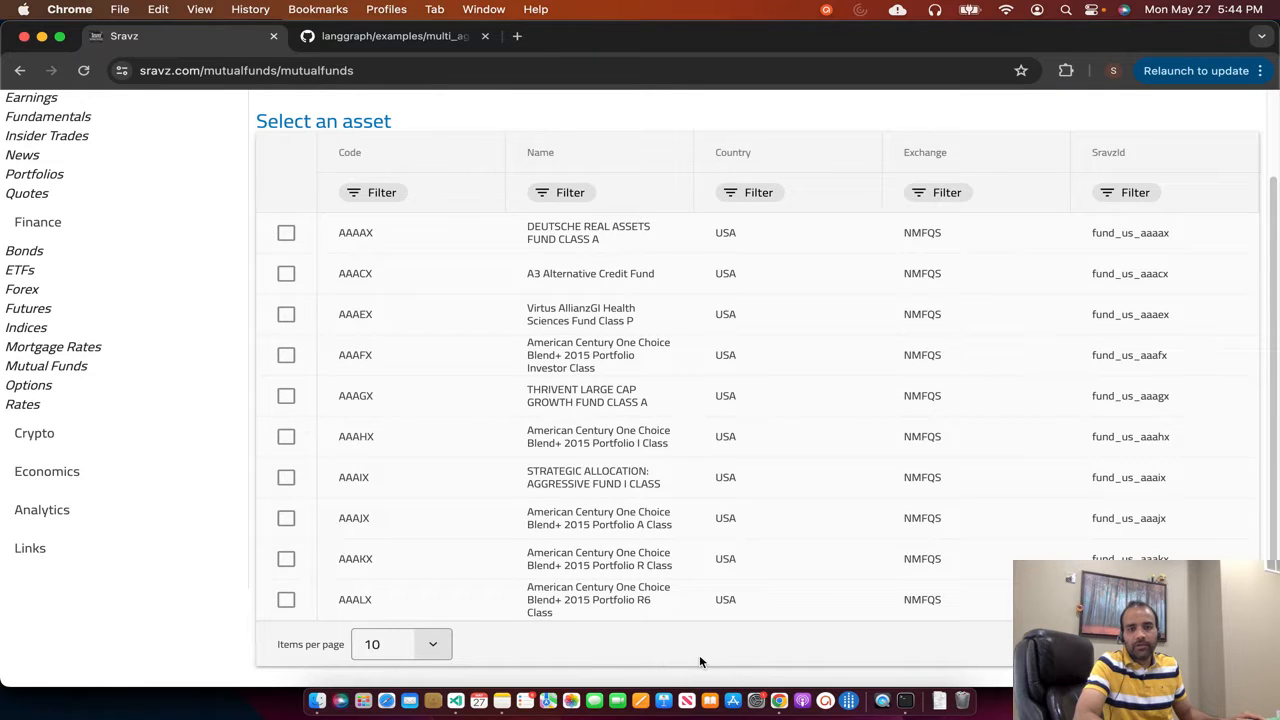
{"action": "left_click", "coordinate": [286, 356]}
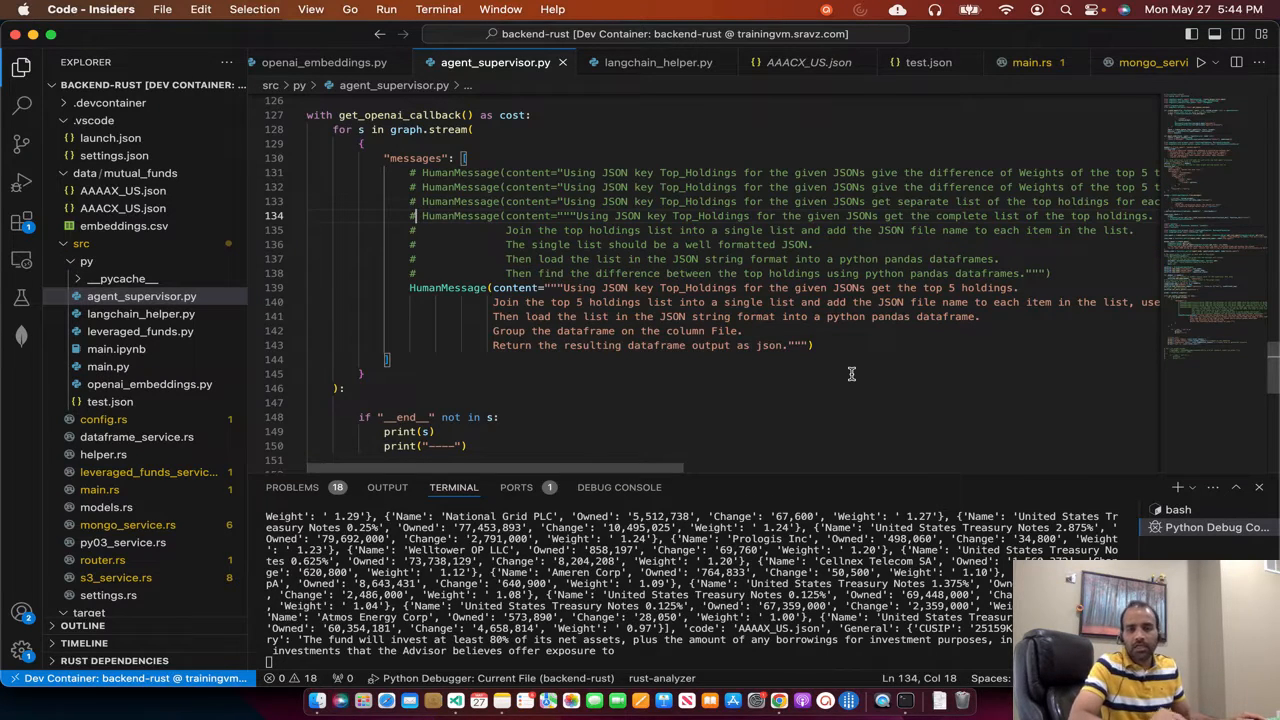
{"action": "scroll", "scroll_direction": "down", "scroll_amount": 3}
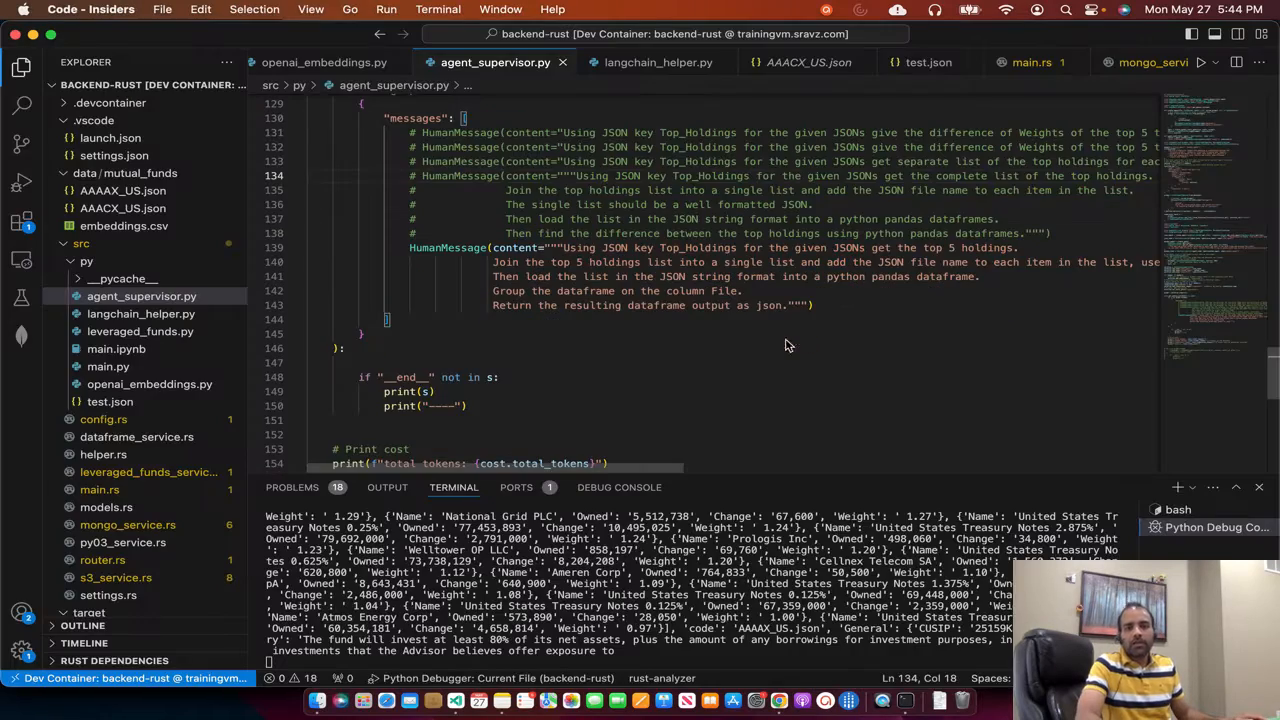